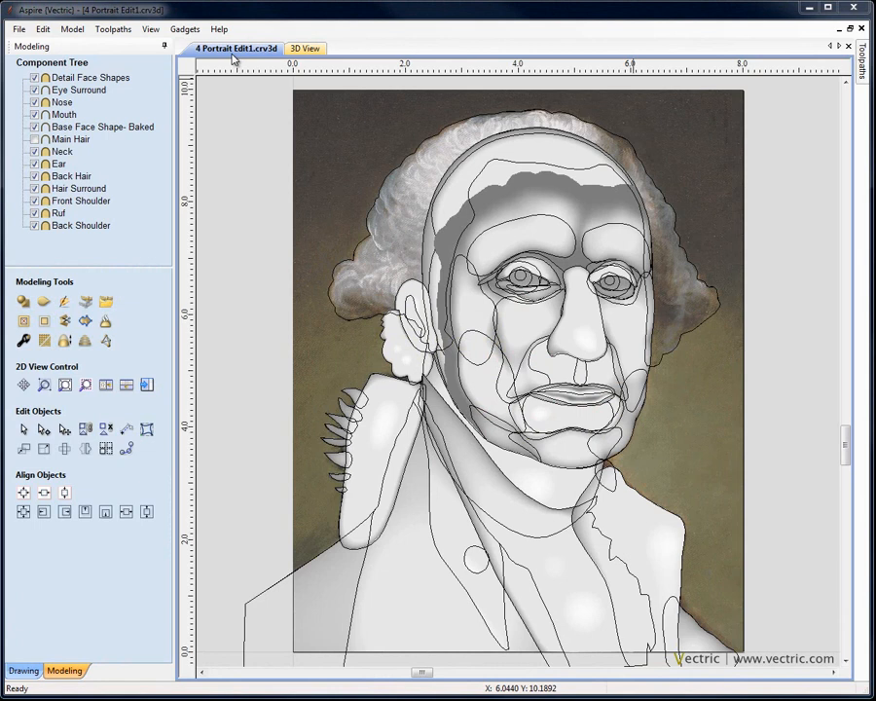
Move all selected model components onto a new layer named Components.
click(308, 48)
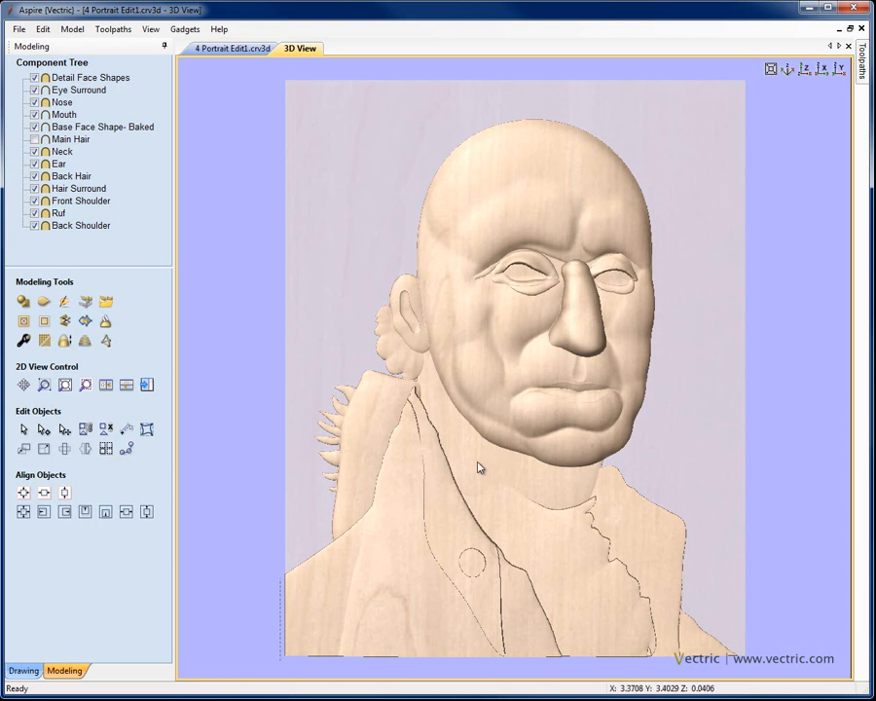
mouse_move(514, 522)
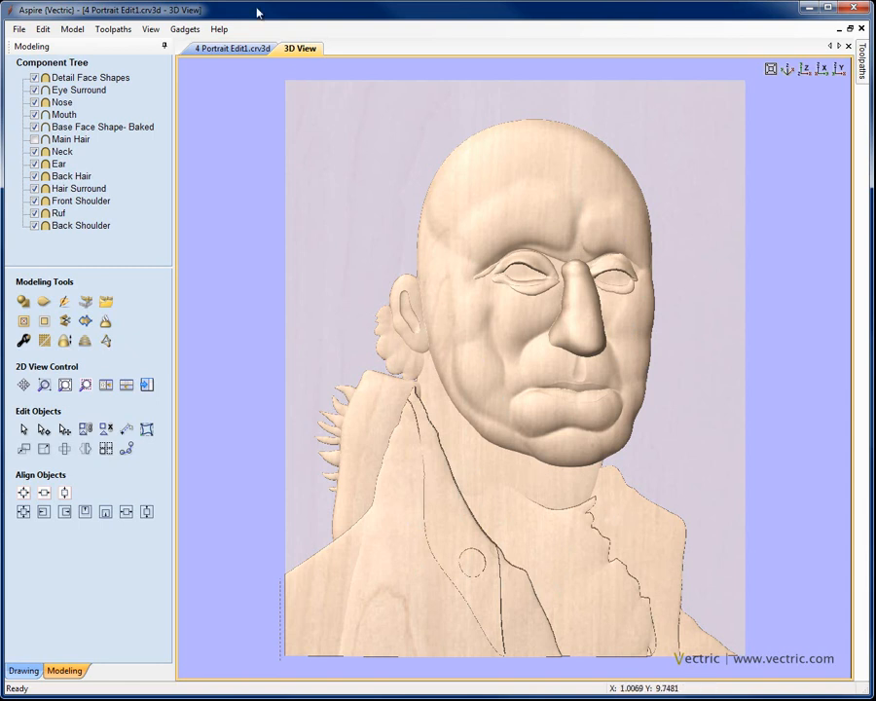
click(241, 53)
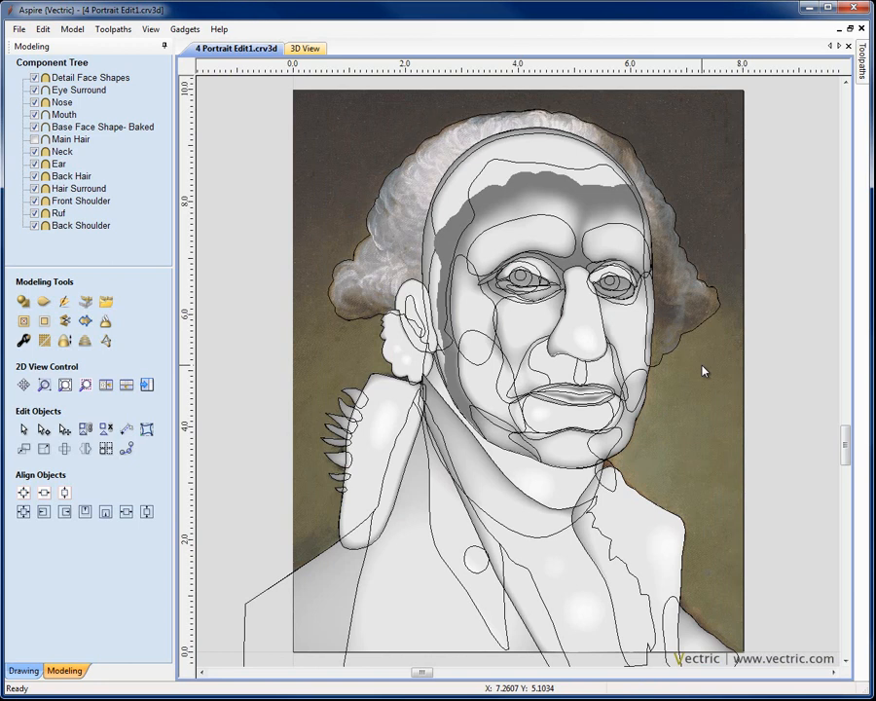
mouse_move(475, 159)
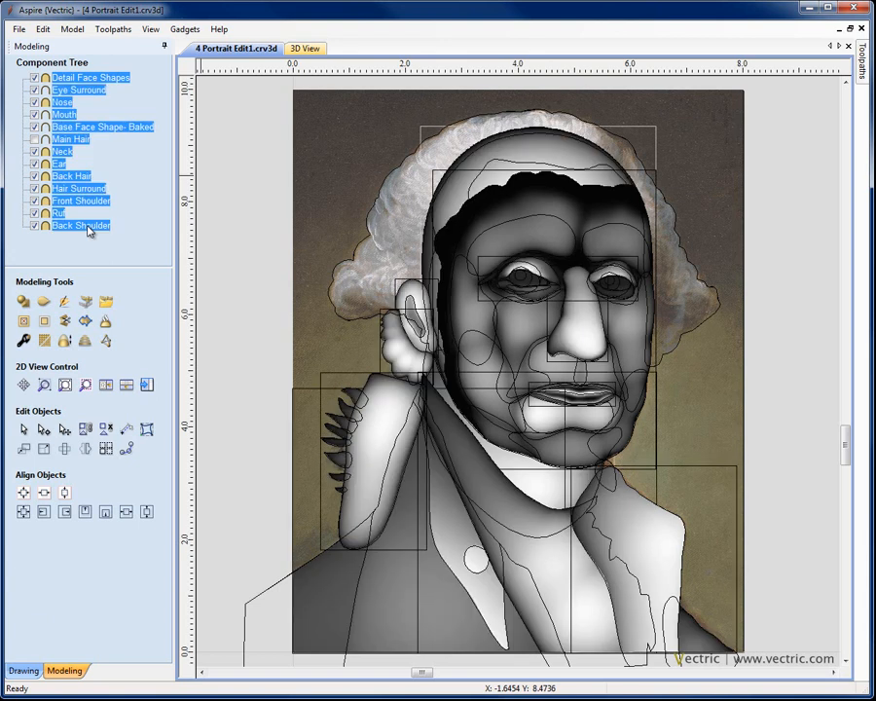
mouse_move(93, 117)
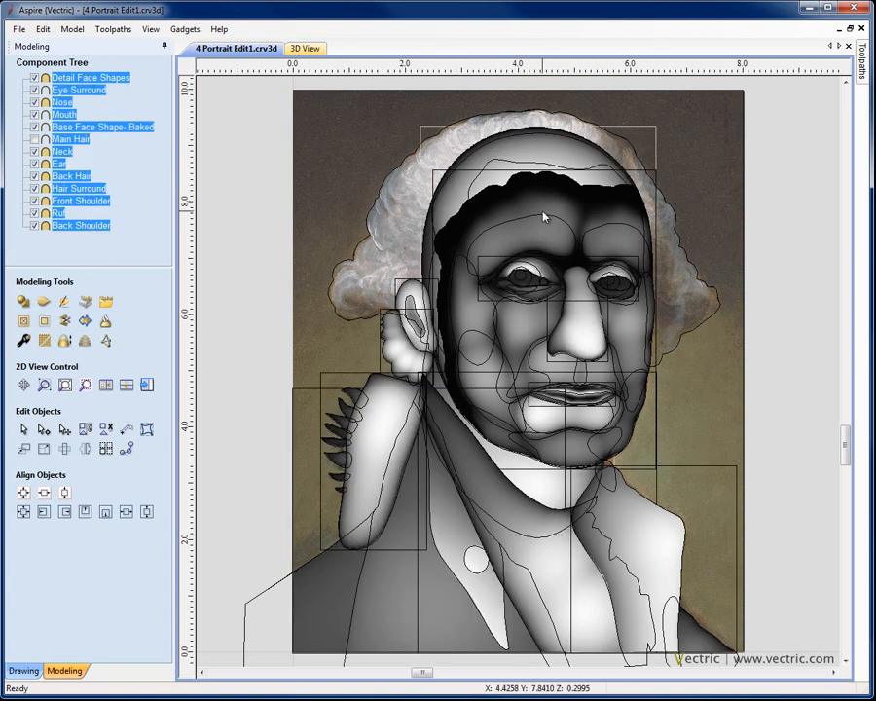
right_click(544, 219)
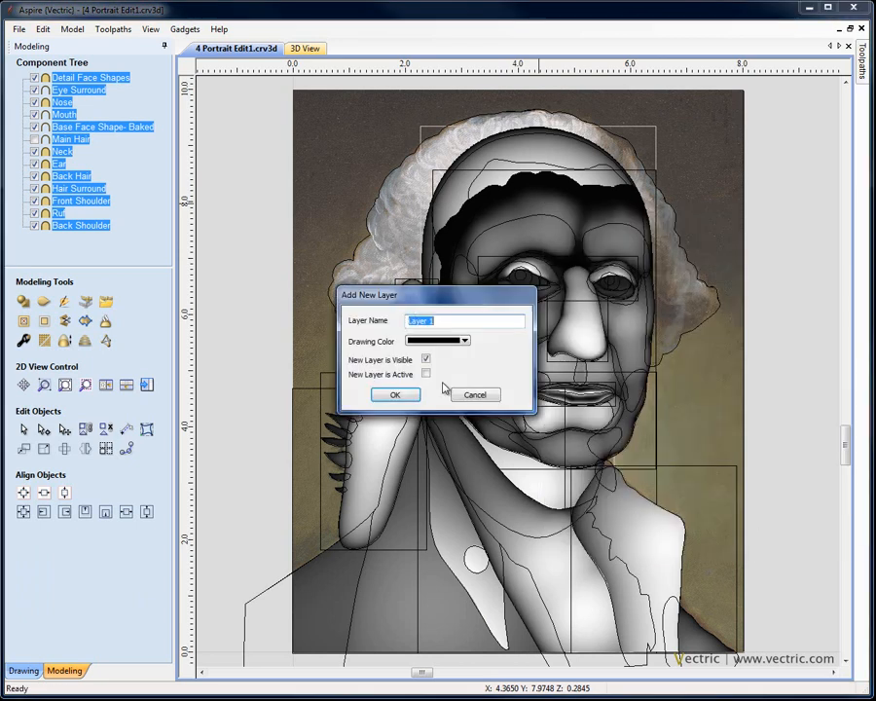
text(Components)
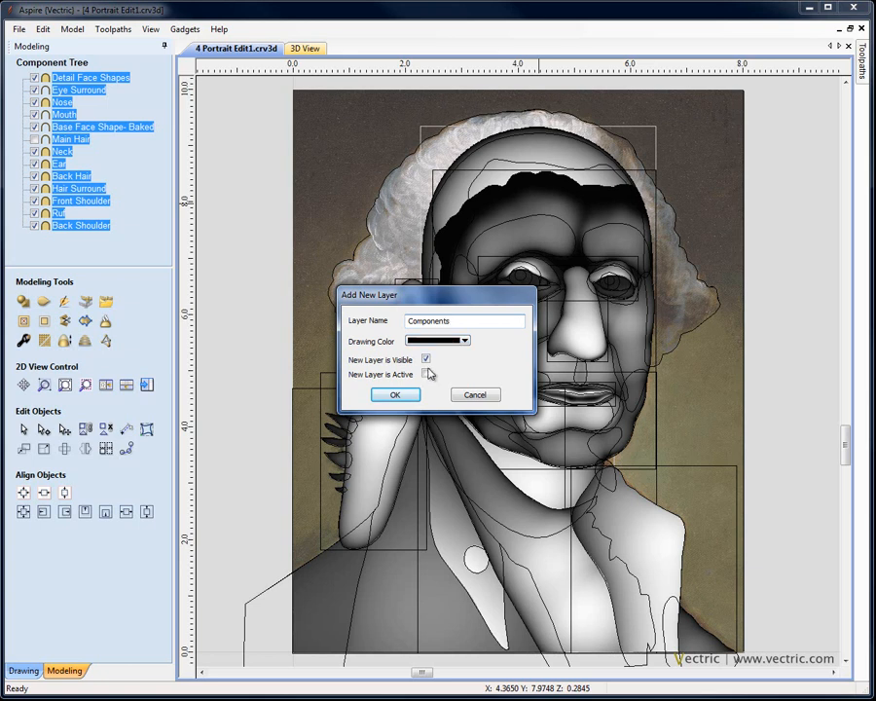
click(397, 394)
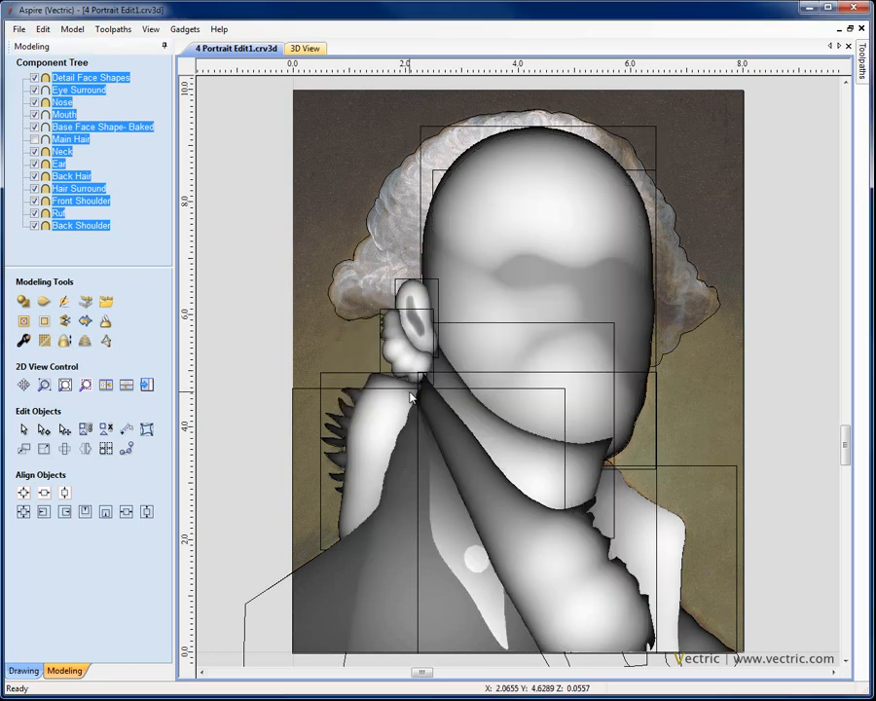
In Layer Control, hide the other layers and send the components to the back.
click(22, 670)
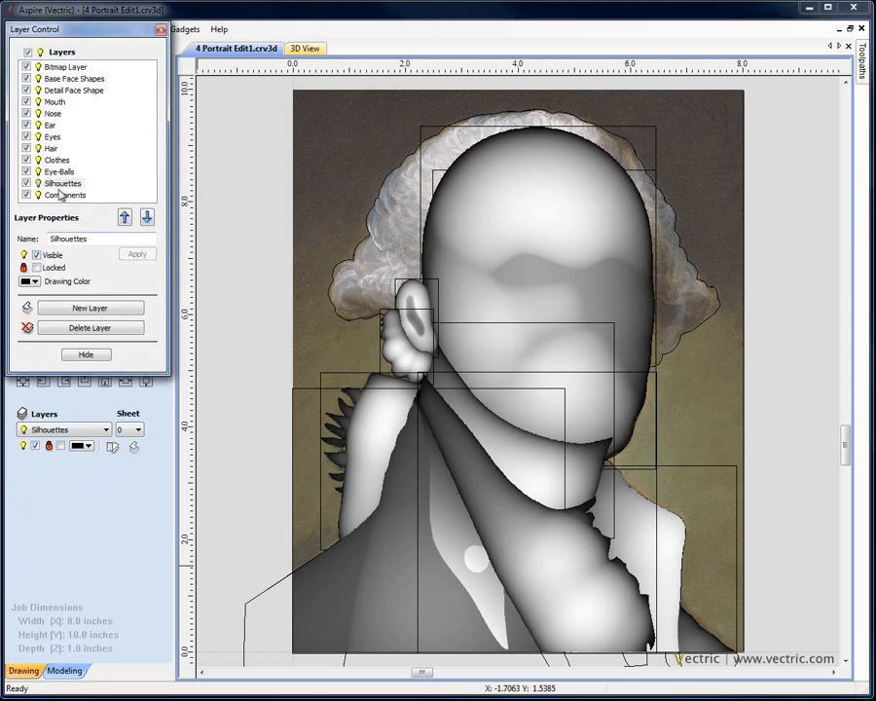
click(66, 195)
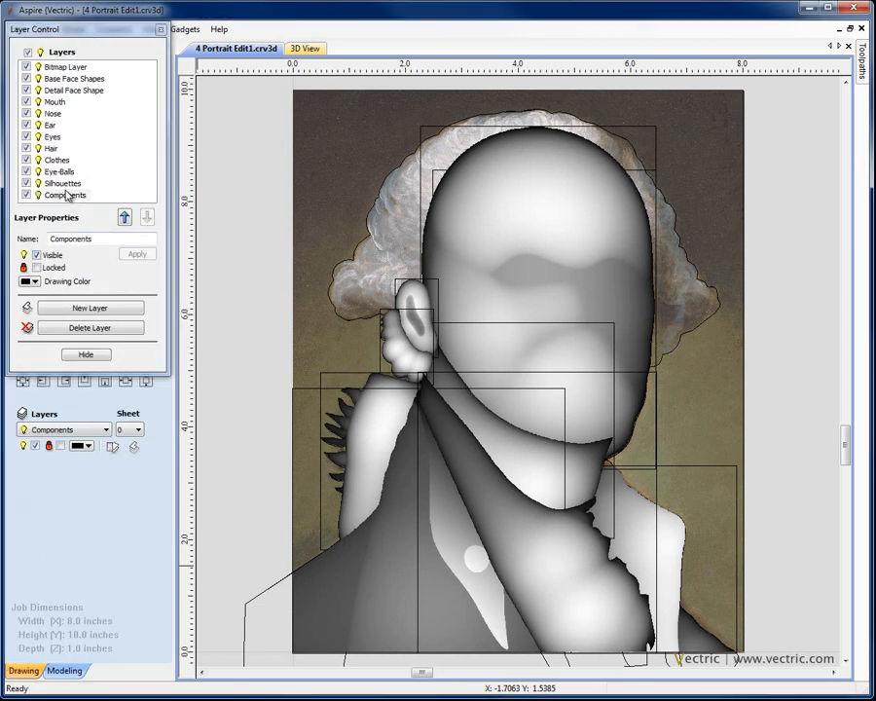
click(125, 218)
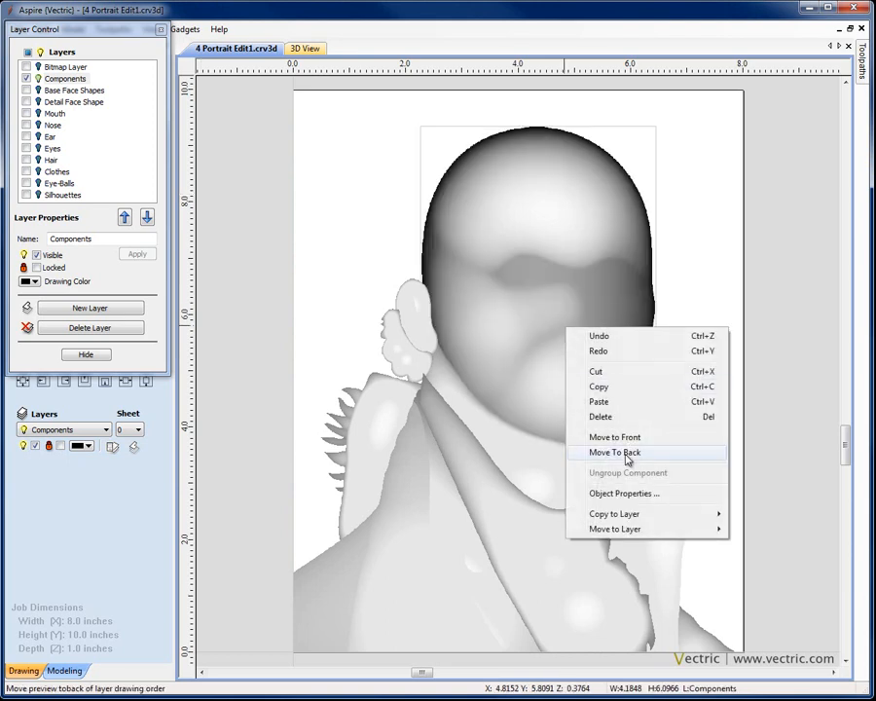
click(616, 452)
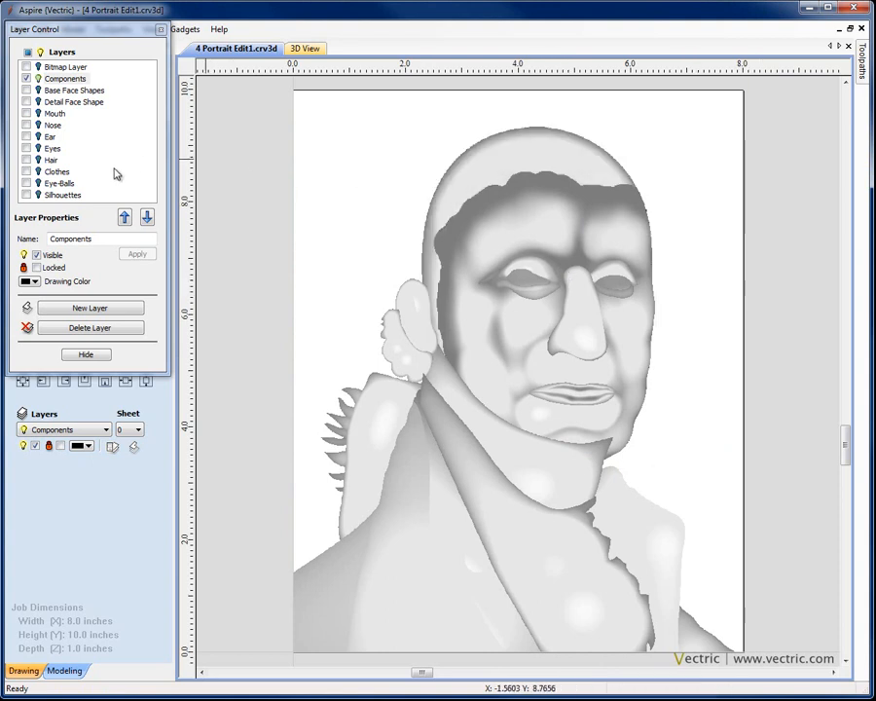
mouse_move(253, 265)
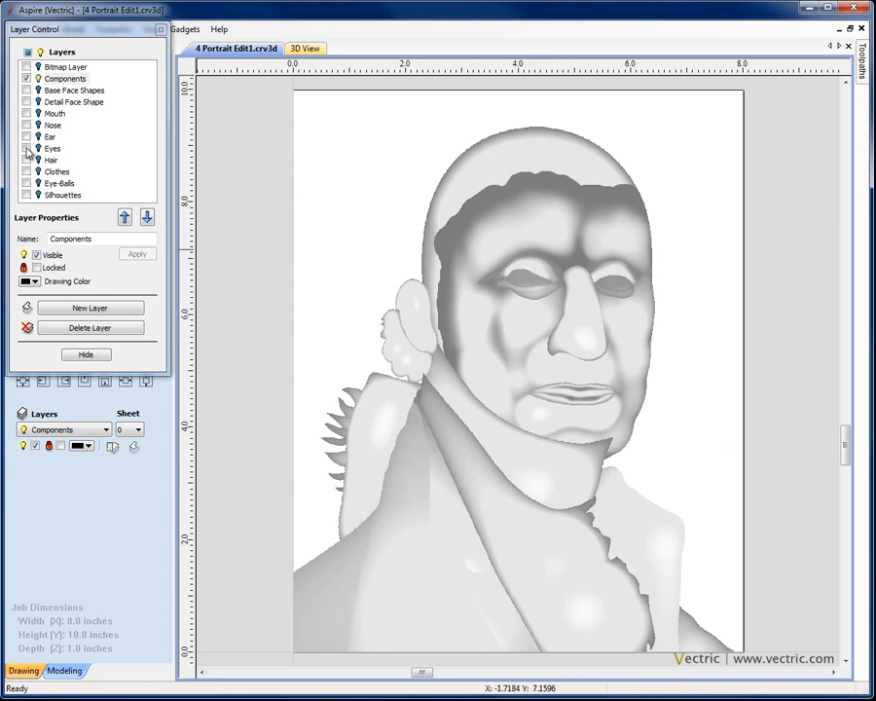
click(27, 144)
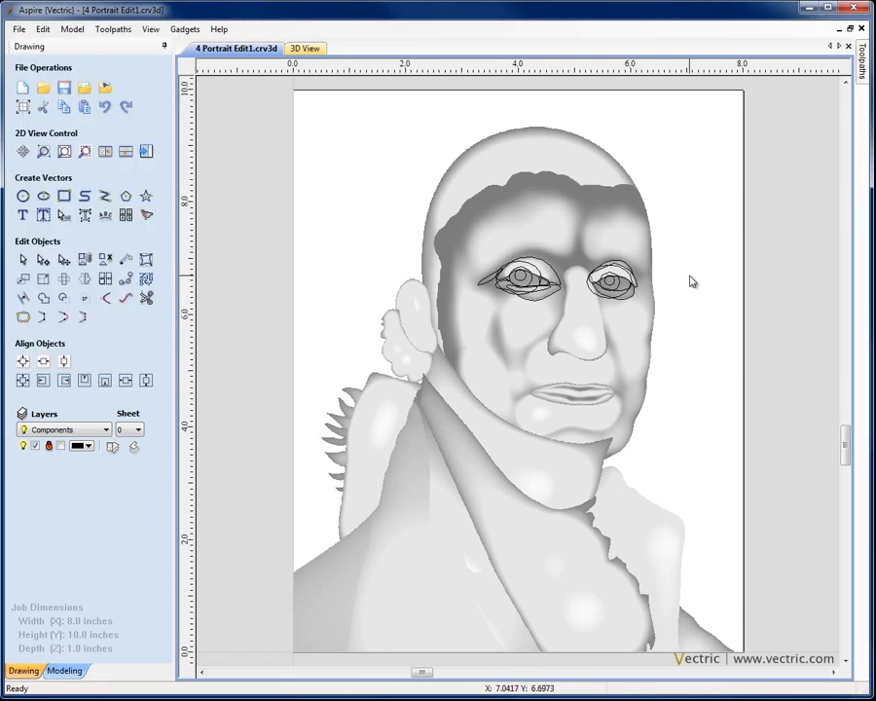
Tile the 2D drawing and 3D relief view side by side horizontally.
click(146, 29)
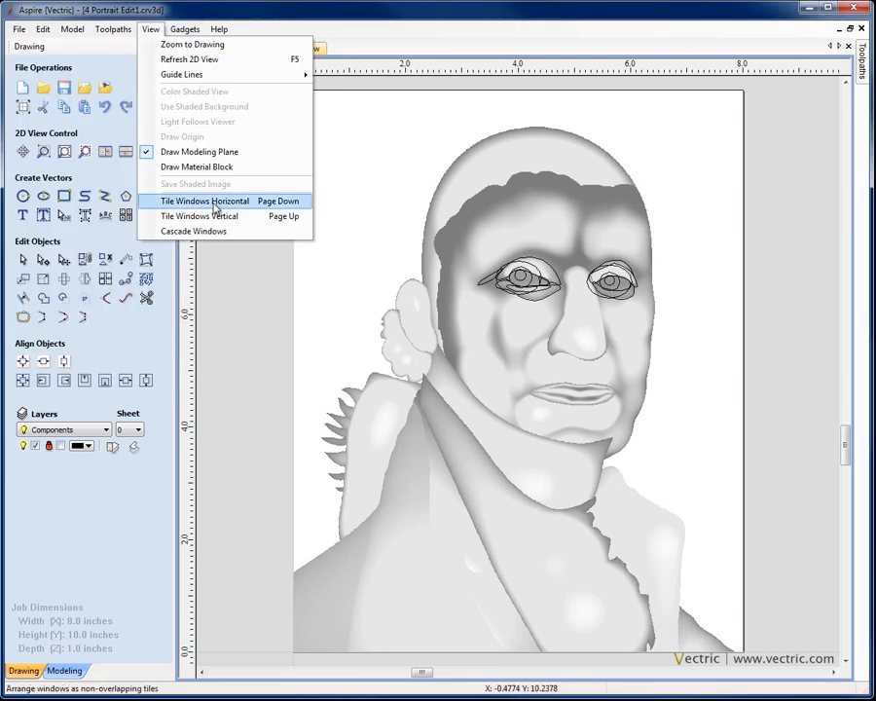
click(199, 214)
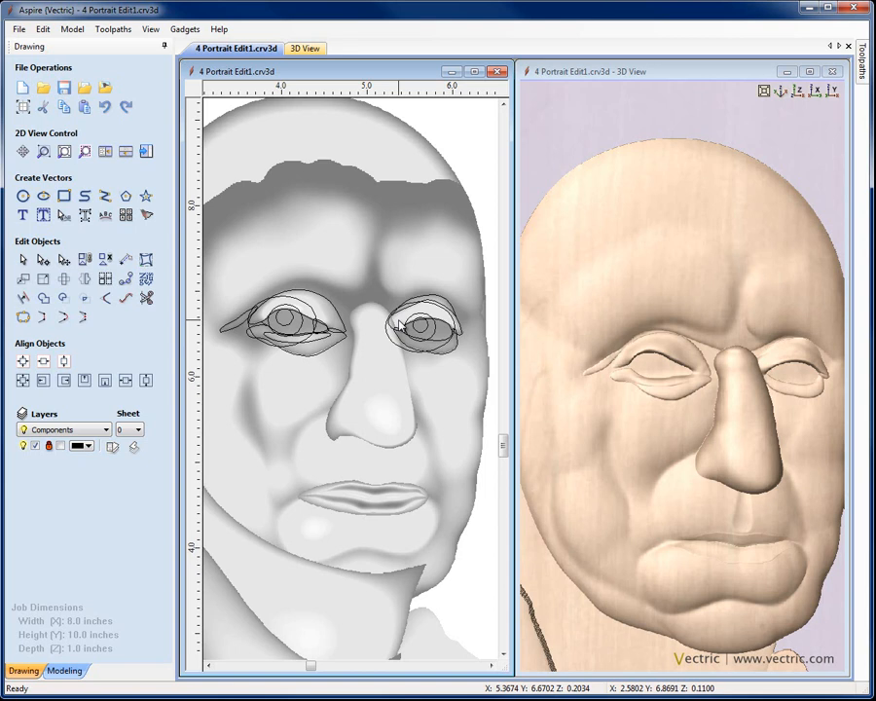
mouse_move(409, 277)
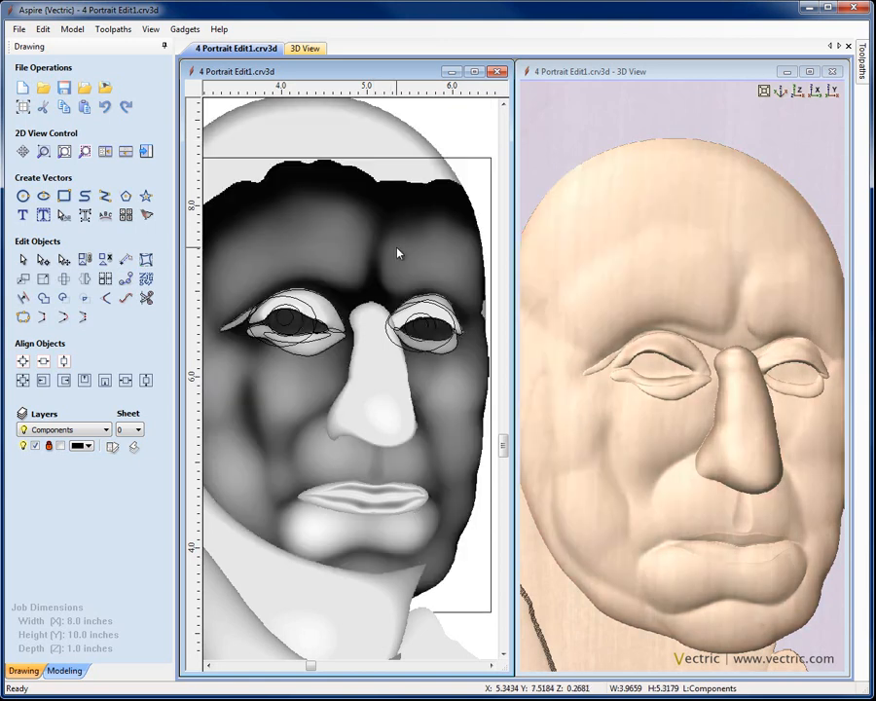
Select the Base Face Shape- Baked component and clear its area inside the eye vectors.
click(62, 672)
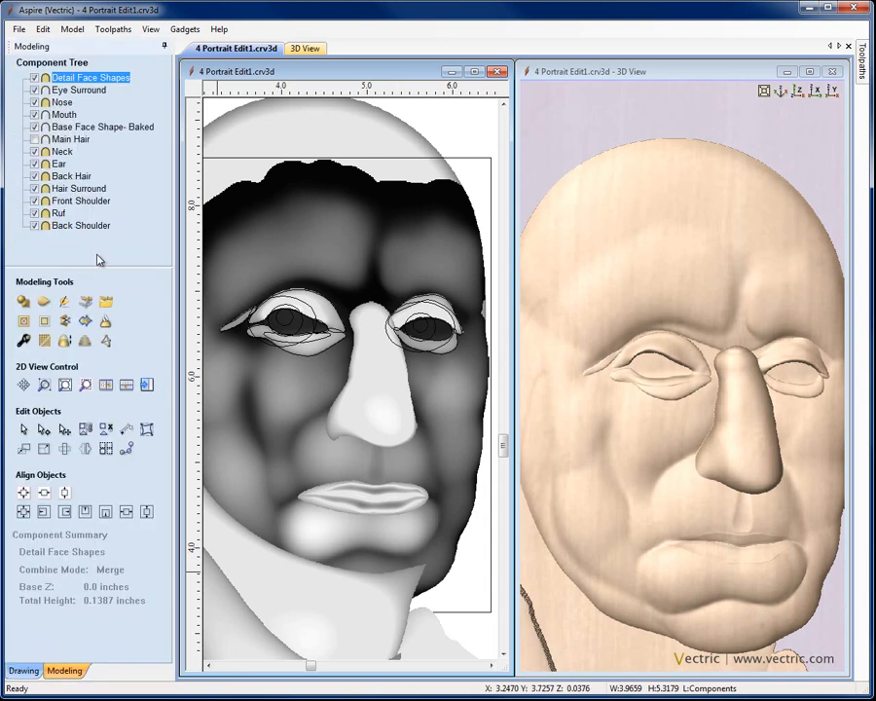
mouse_move(321, 337)
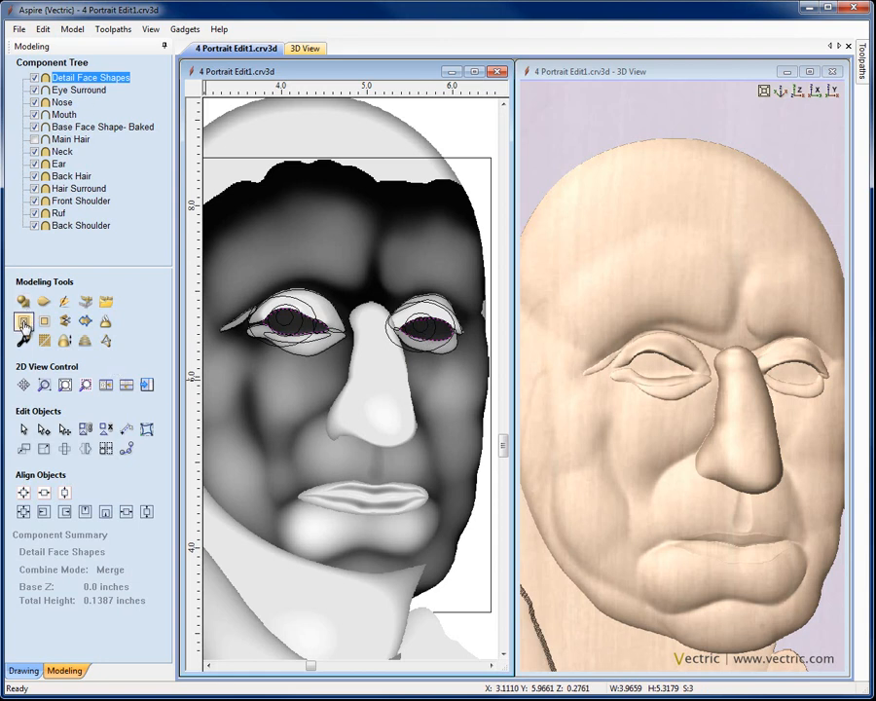
mouse_move(22, 321)
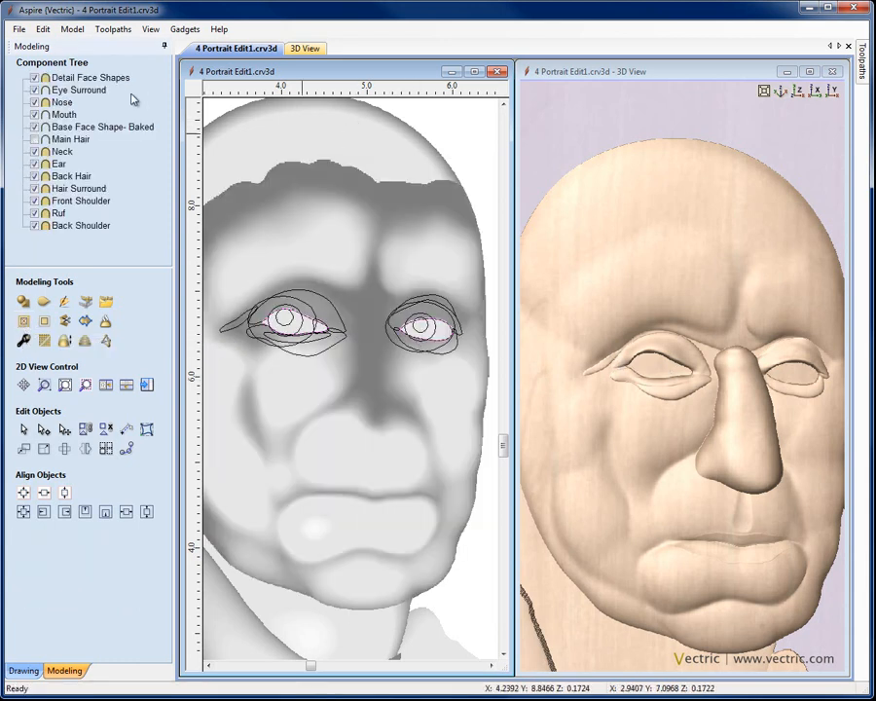
click(101, 126)
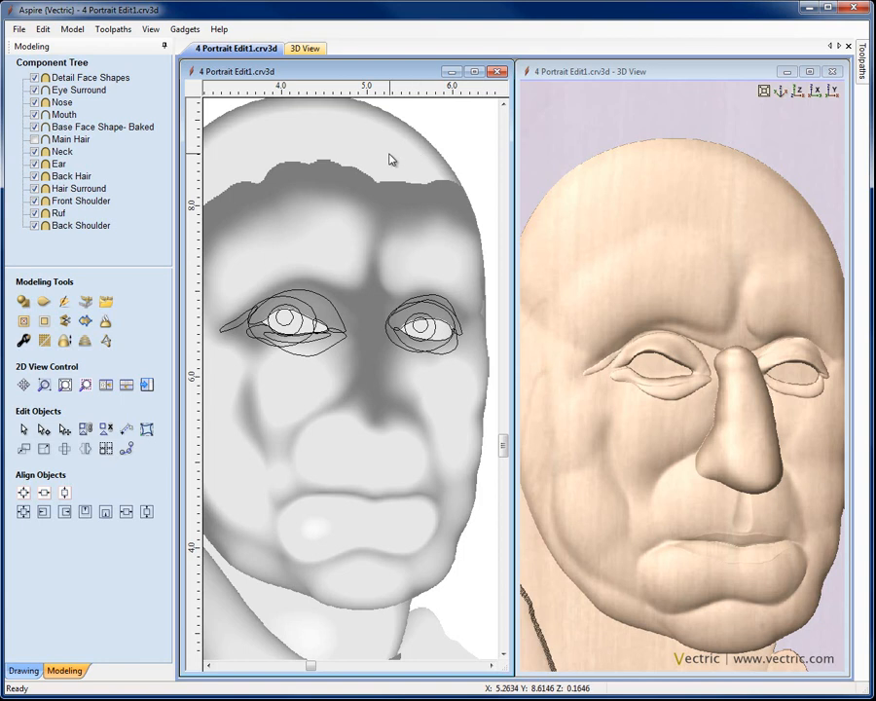
click(94, 127)
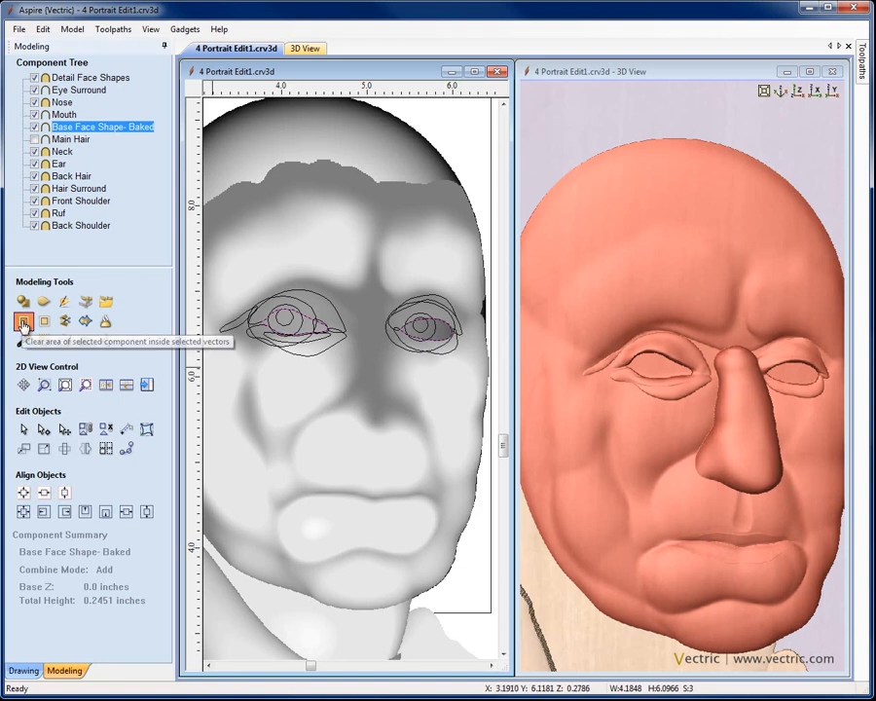
click(20, 321)
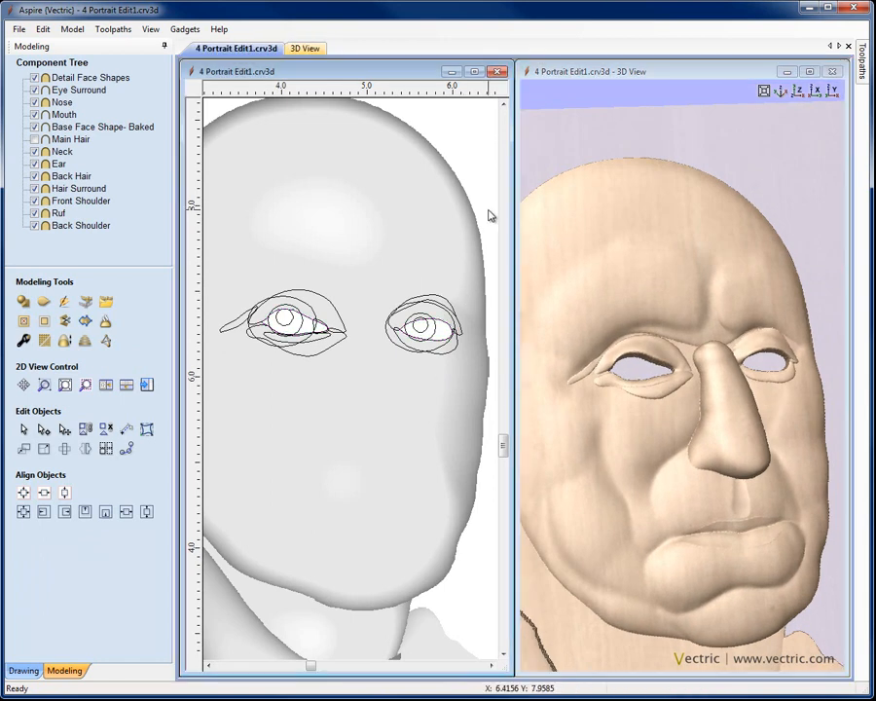
mouse_move(74, 212)
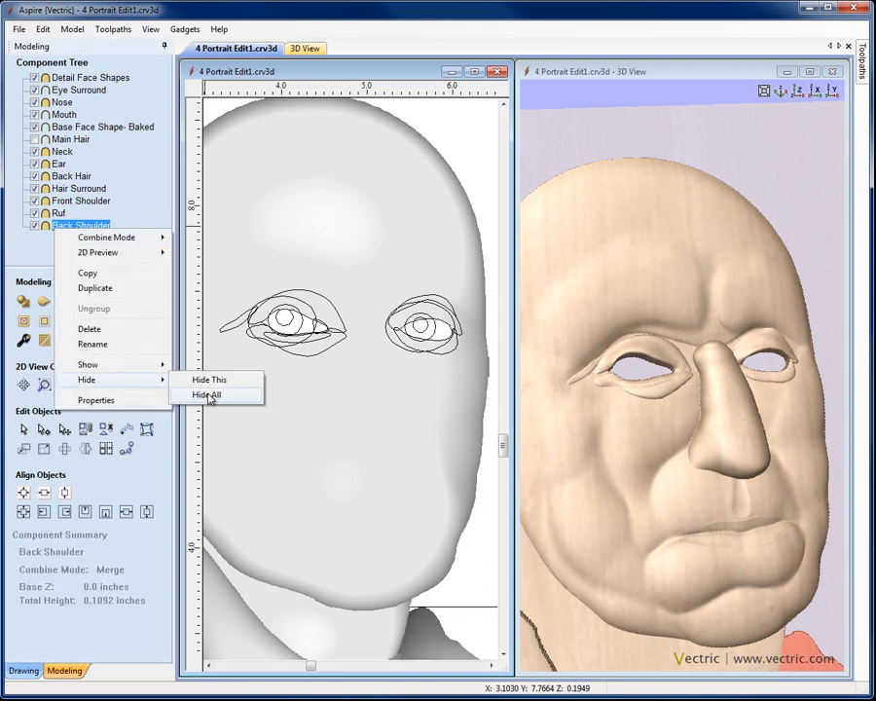
Hide every component, then select the left eye outline vectors.
click(206, 394)
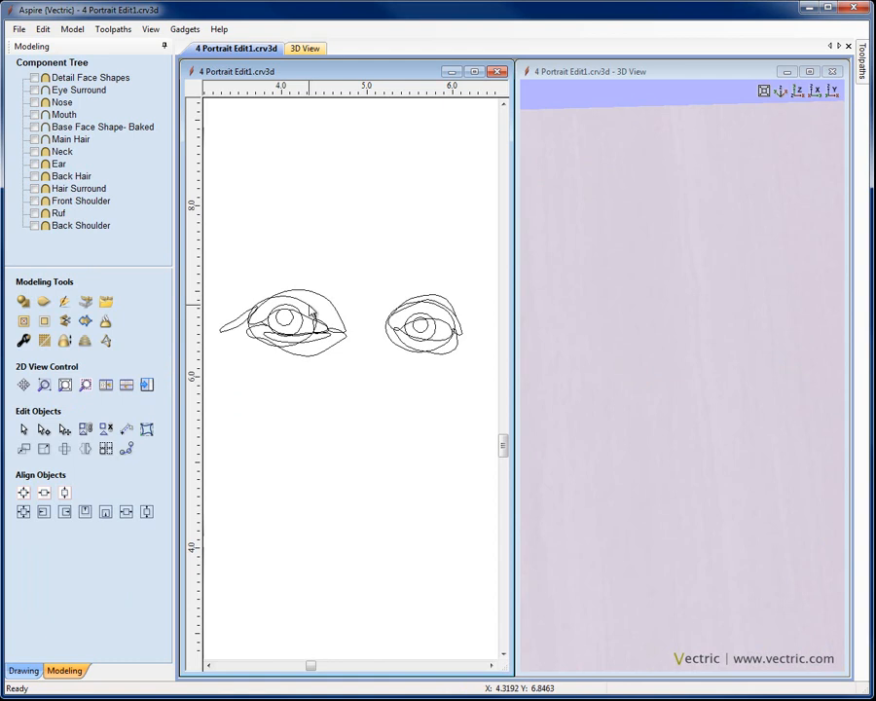
click(282, 322)
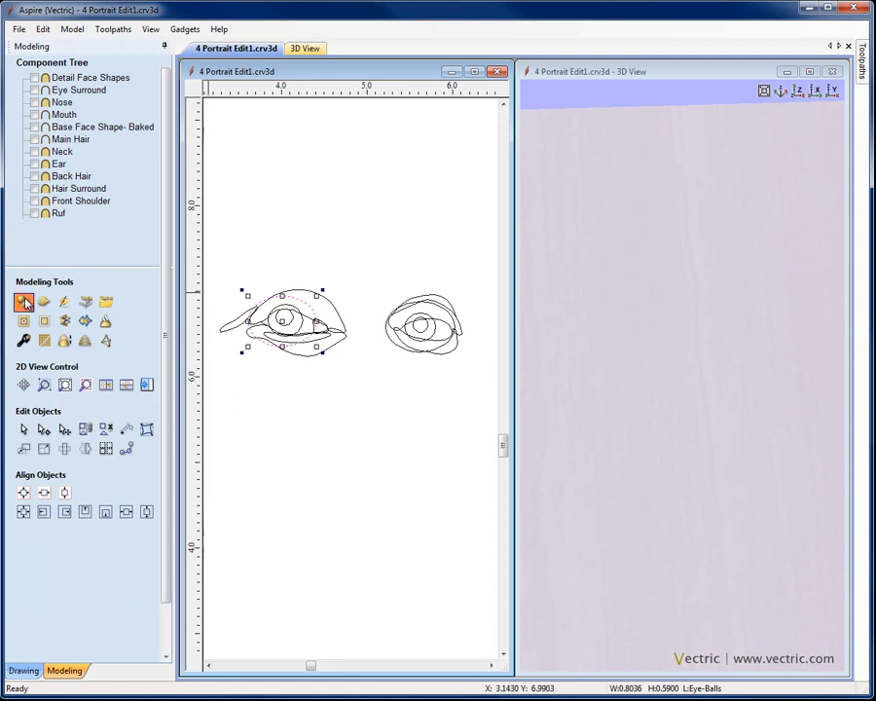
Create a Left Eye dome component at 45° in Add mode from the eye outline.
click(23, 302)
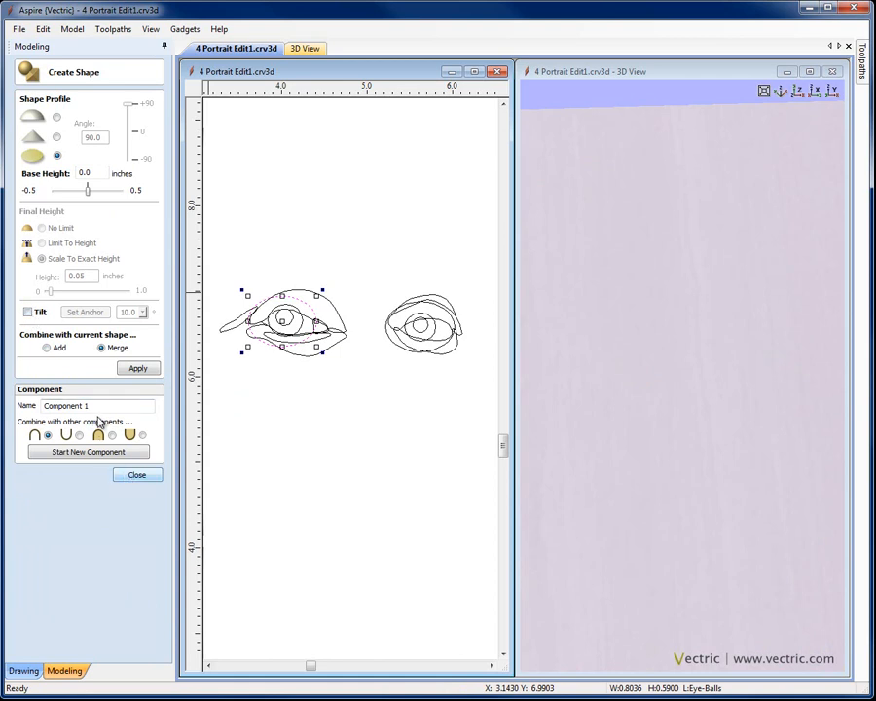
text(LE)
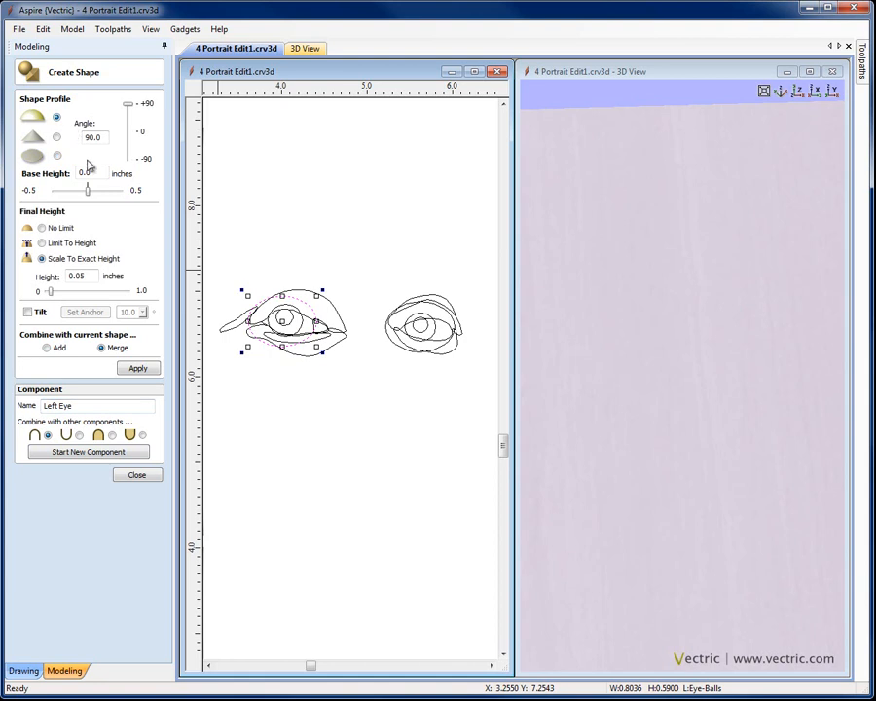
text(45)
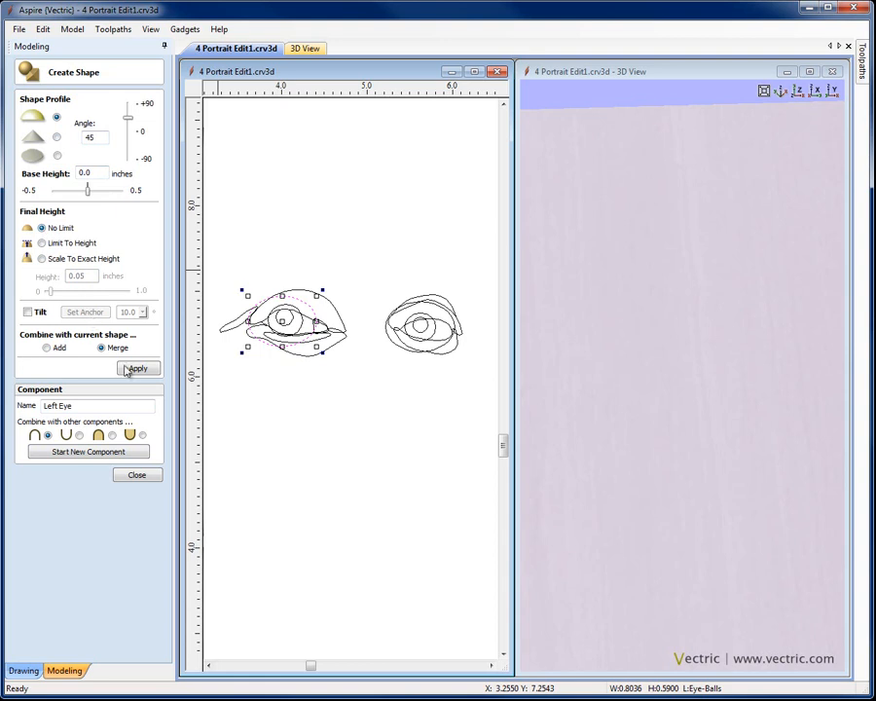
click(137, 368)
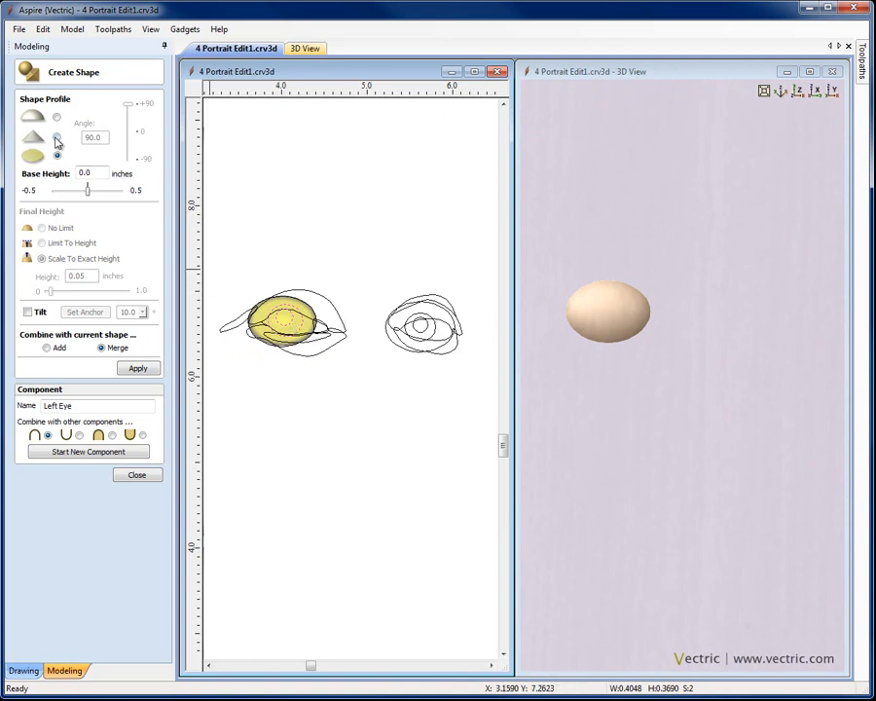
mouse_move(57, 140)
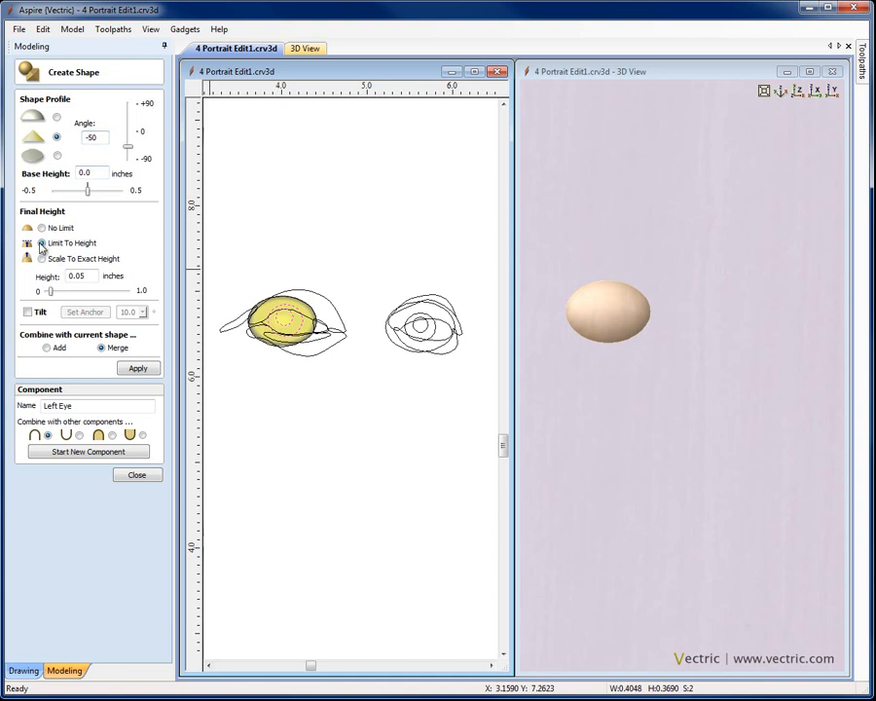
mouse_move(72, 261)
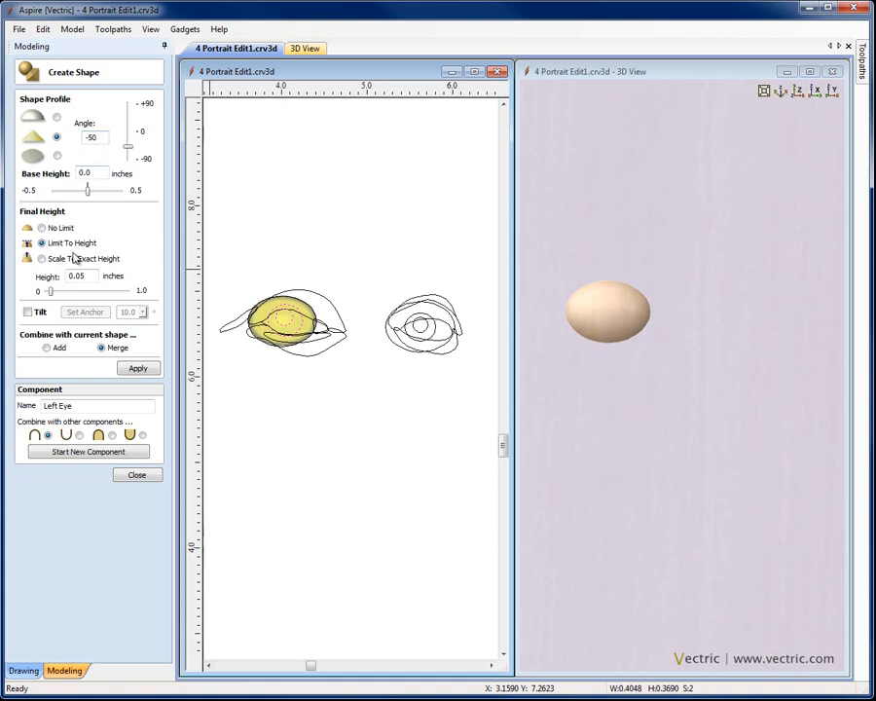
Limit the Left Eye dome to a height of 0.02 inches.
click(86, 276)
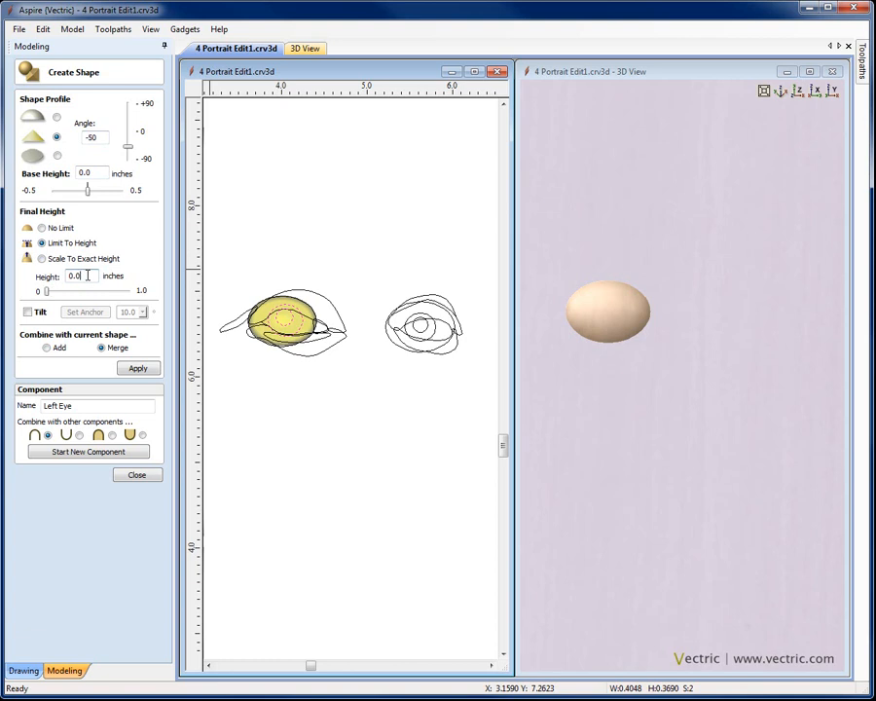
text(0.02)
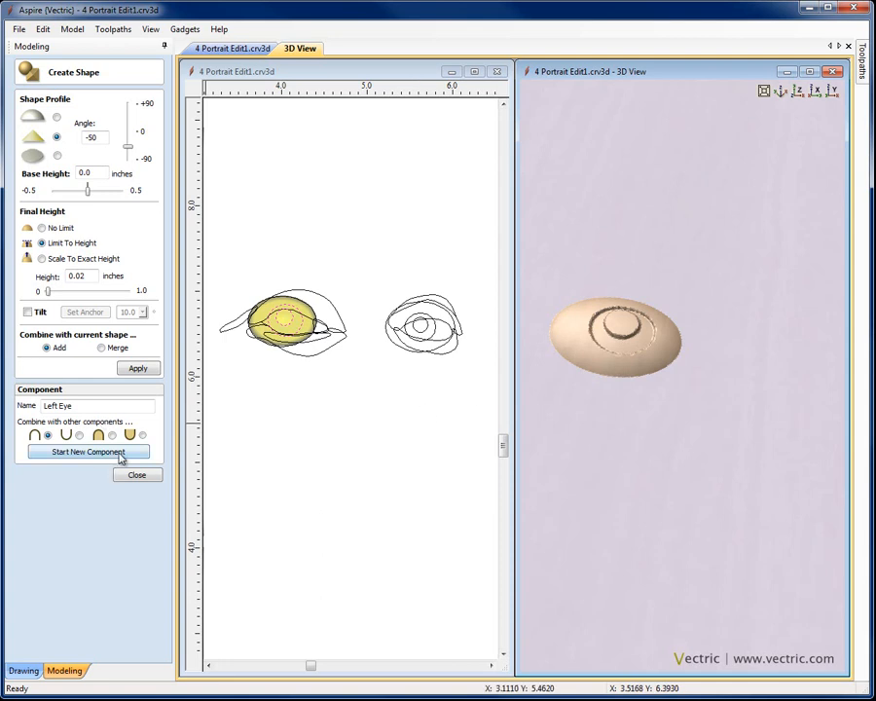
Start a new Right Eye component with the same 0.02-inch dome in Add mode and apply it.
click(89, 452)
text(Right)
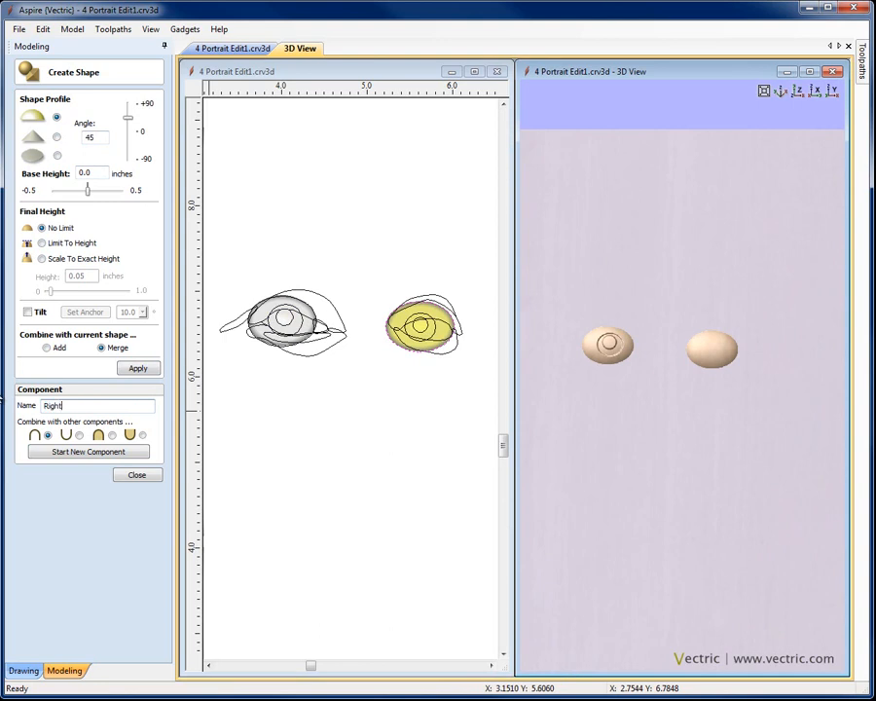
text(Eye)
click(95, 136)
text(50)
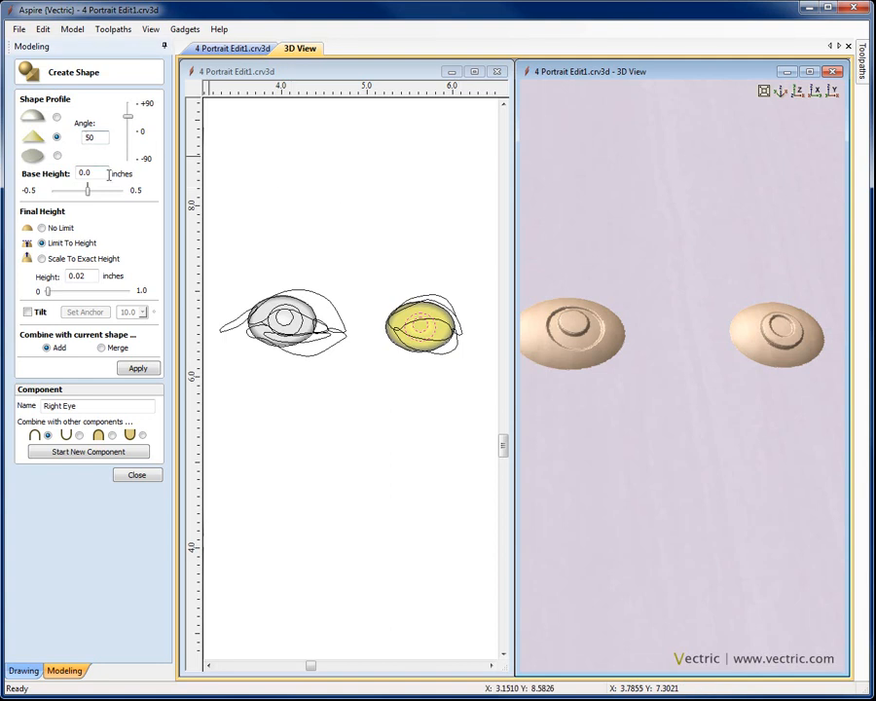
click(137, 368)
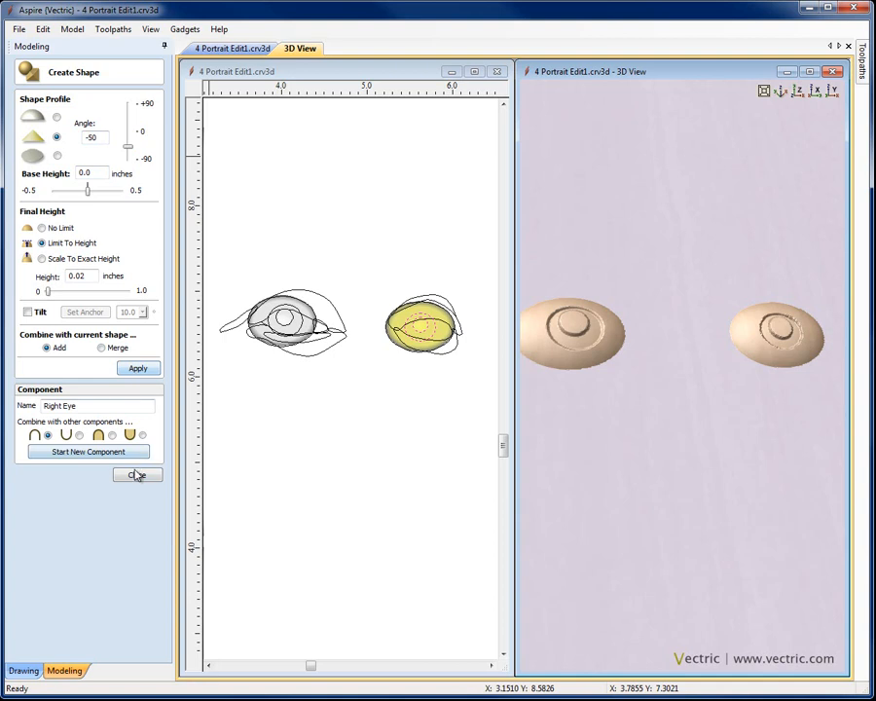
click(136, 476)
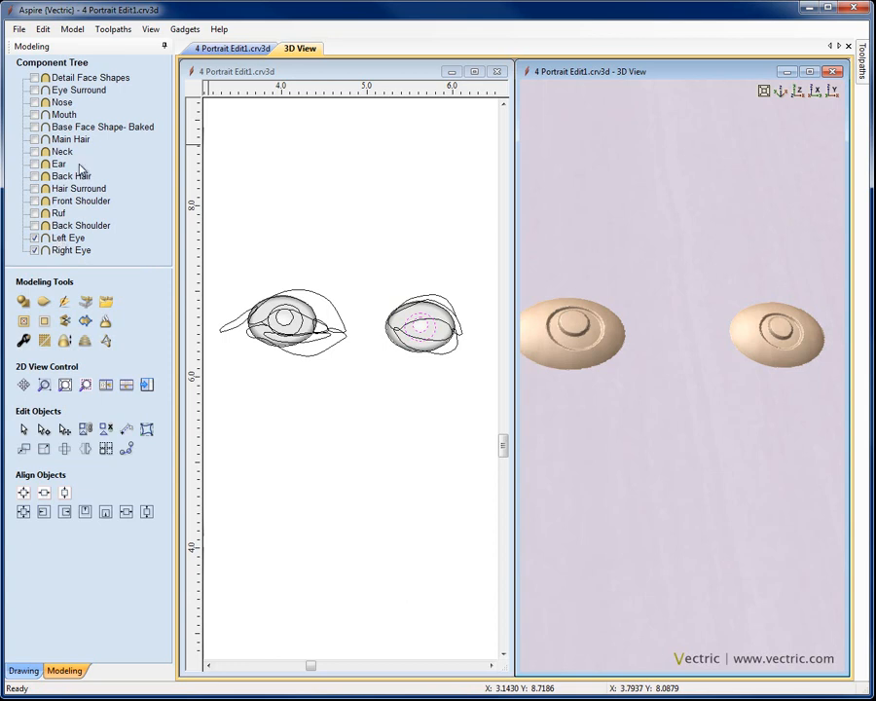
Show all components from the Component Tree and select the Left Eye.
right_click(71, 138)
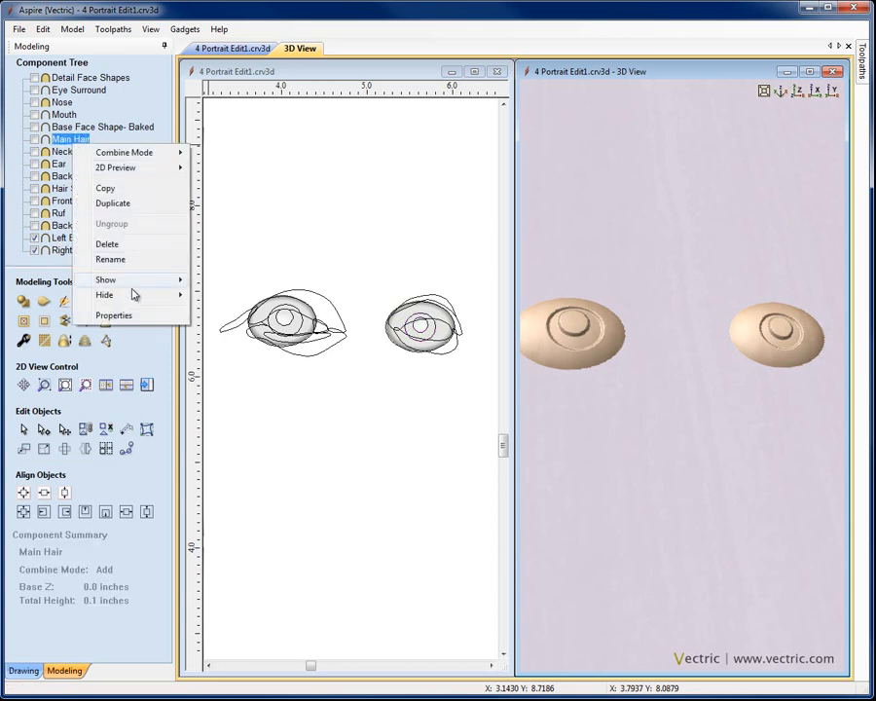
mouse_move(105, 281)
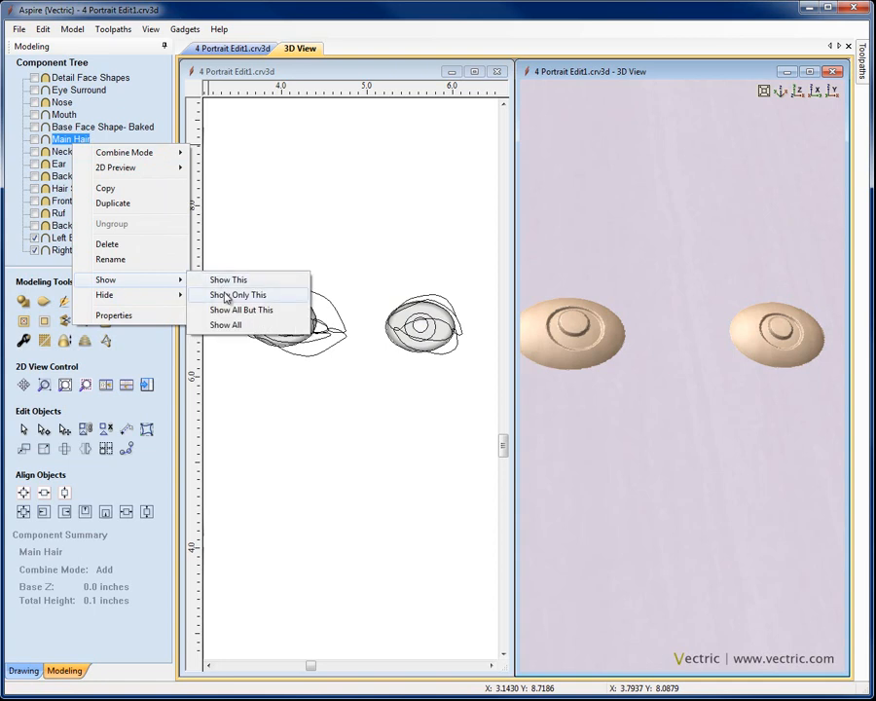
mouse_move(242, 309)
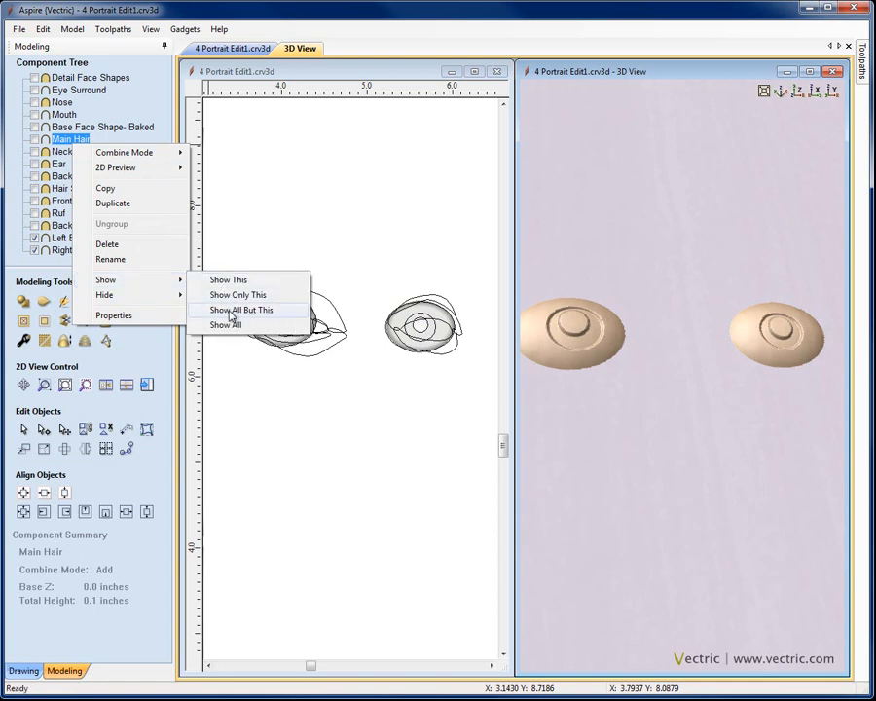
click(241, 309)
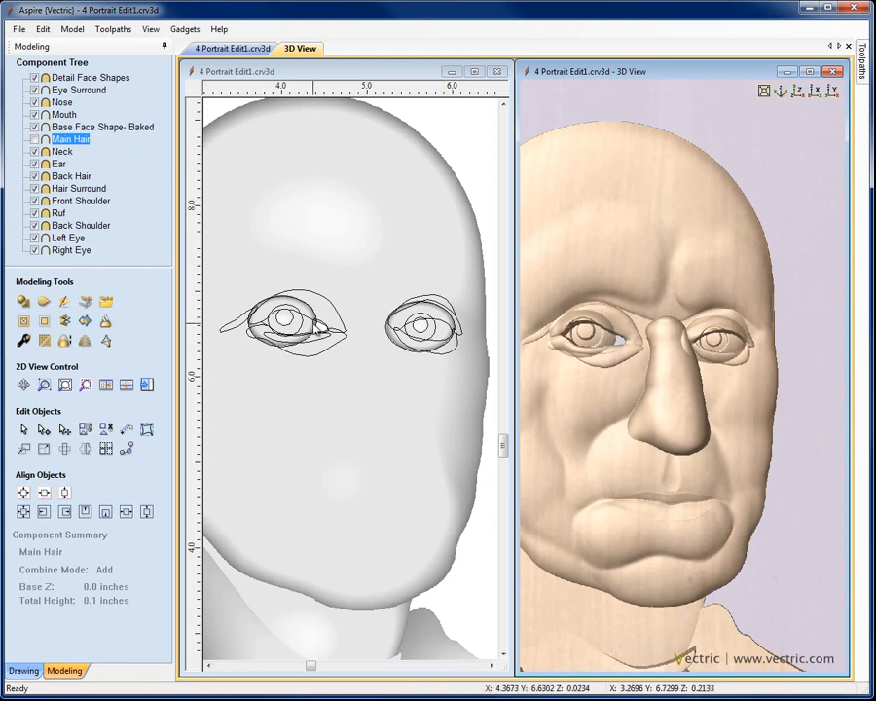
click(66, 238)
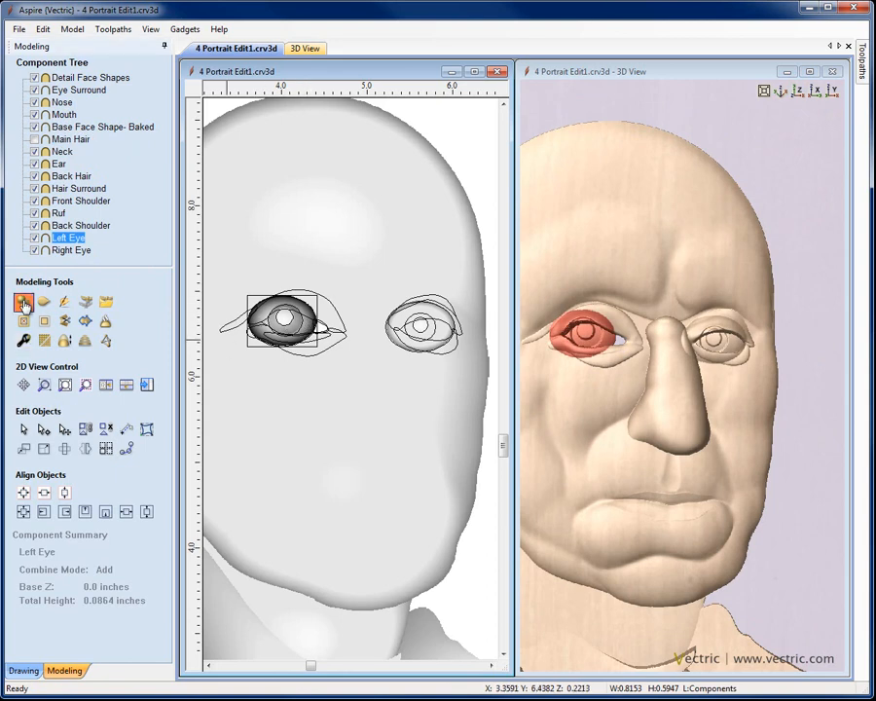
Reshape the Left Eye as a 90° dome scaled to exactly 0.03 inches and apply it.
click(24, 306)
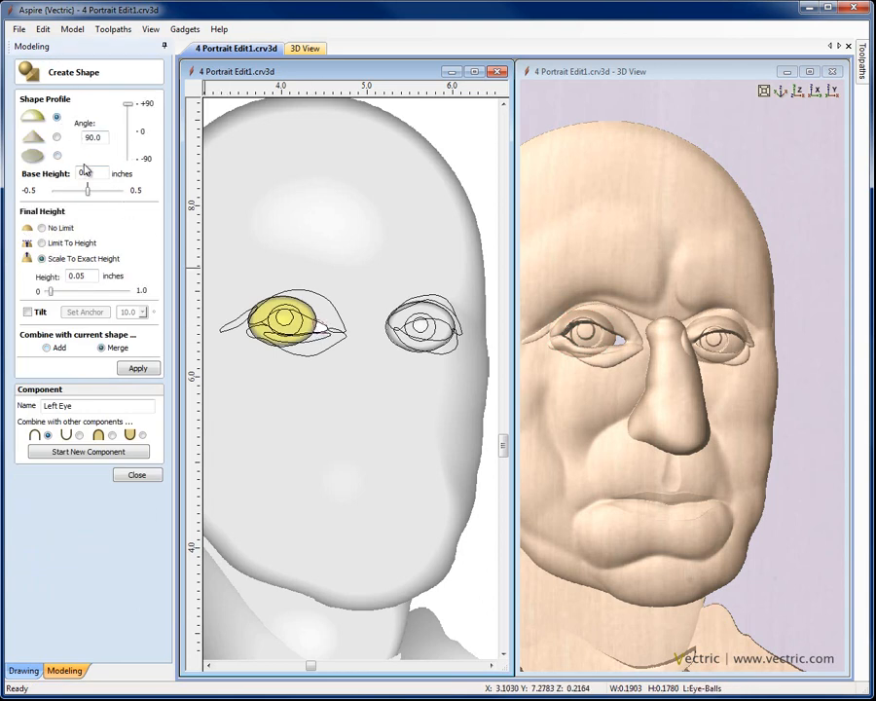
click(137, 369)
text(0.03)
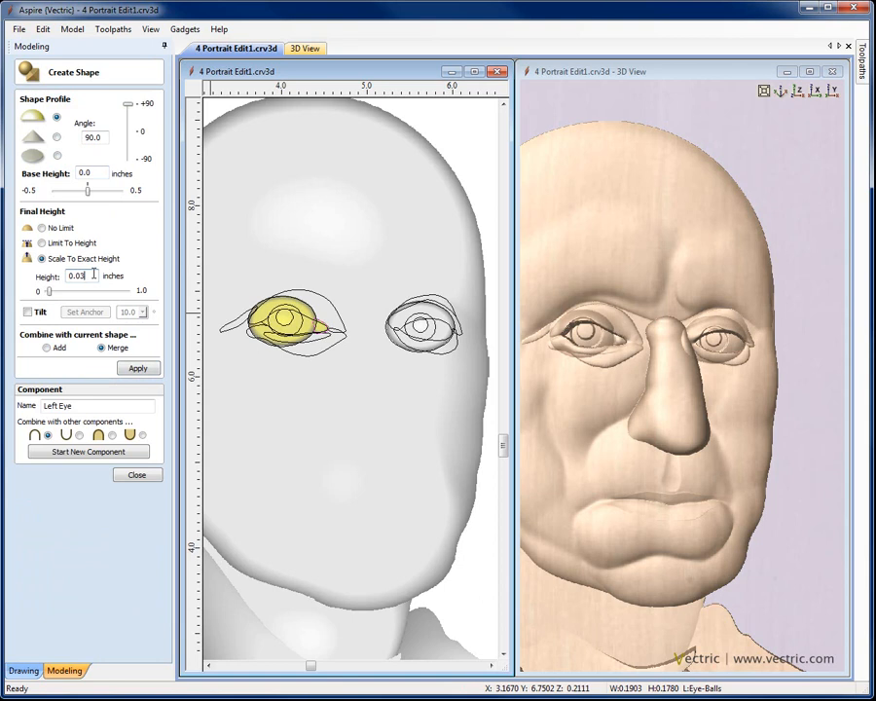
click(137, 368)
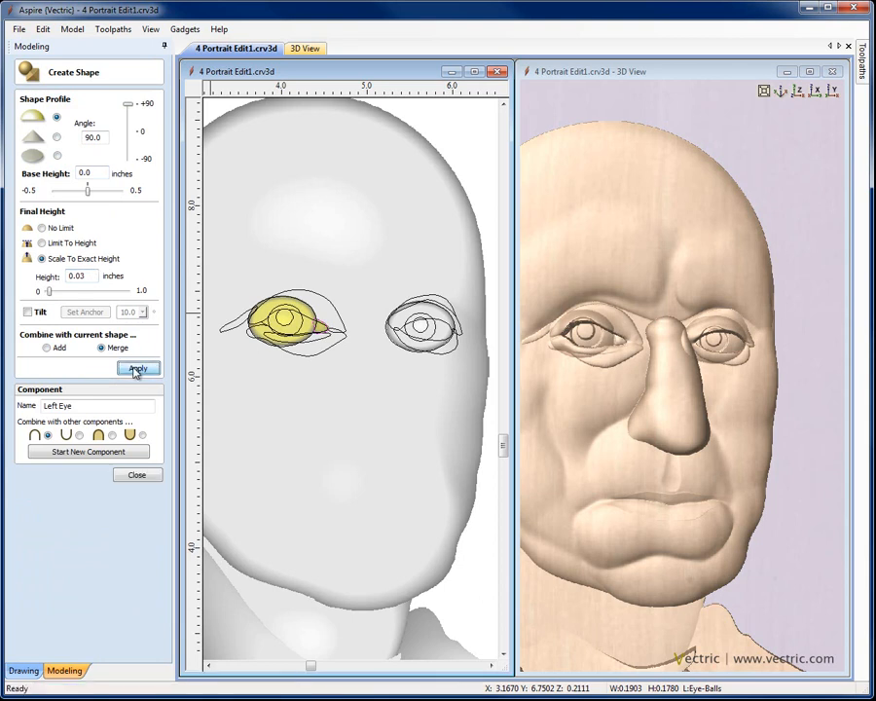
click(136, 368)
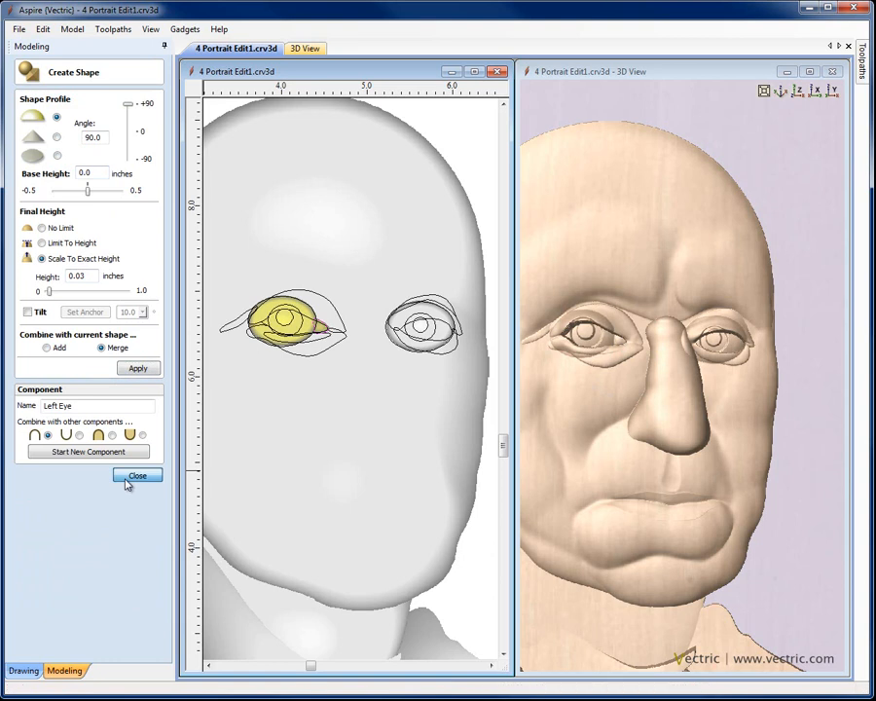
click(137, 475)
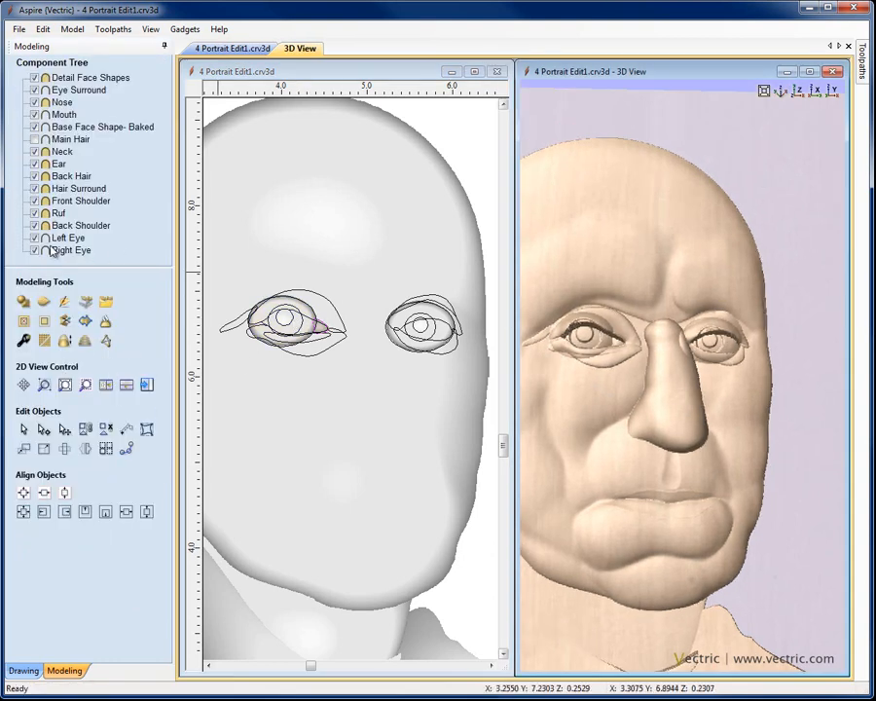
Open the Right Eye component's properties from the Component Tree.
right_click(68, 251)
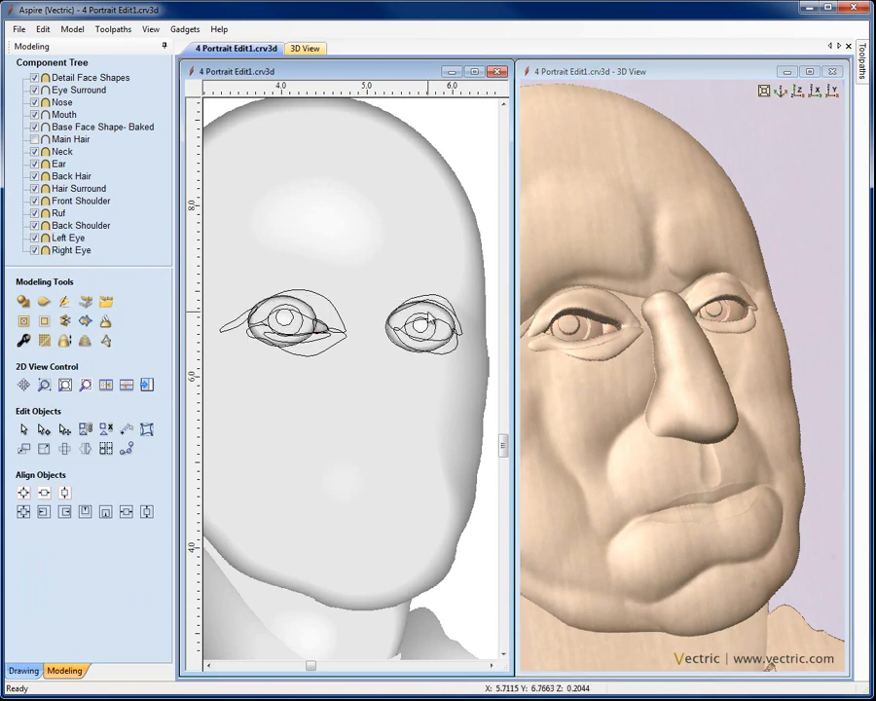
click(70, 249)
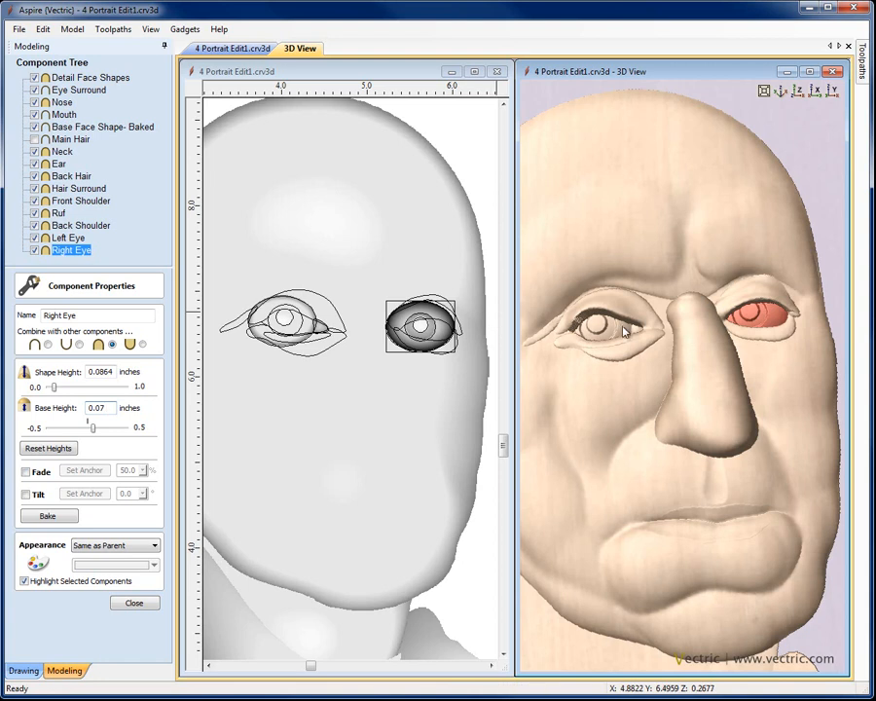
Set the Left Eye's base height to 0.1 inches and close Component Properties.
click(62, 237)
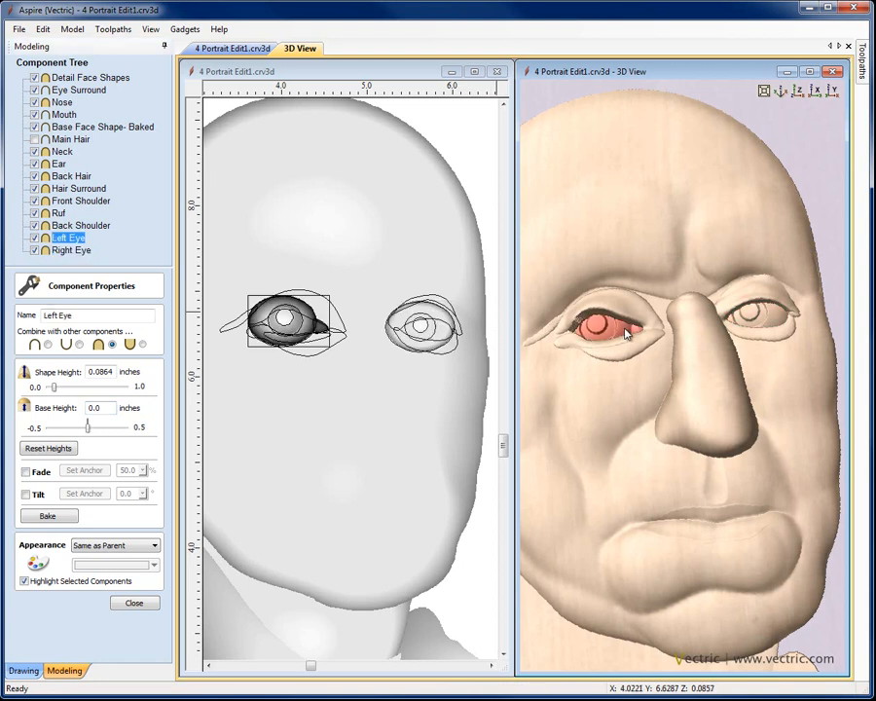
mouse_move(604, 319)
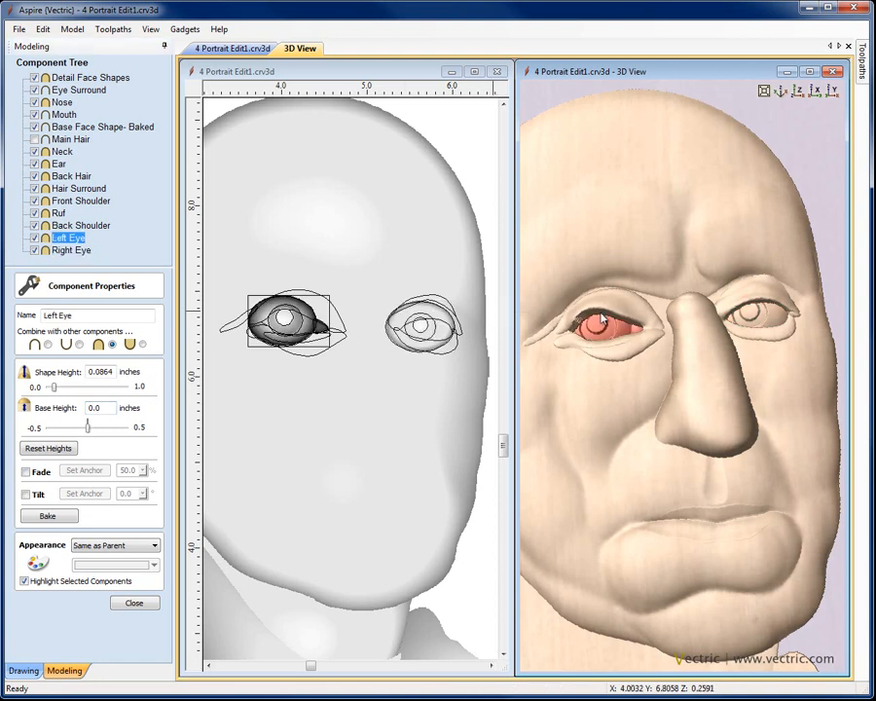
mouse_move(643, 339)
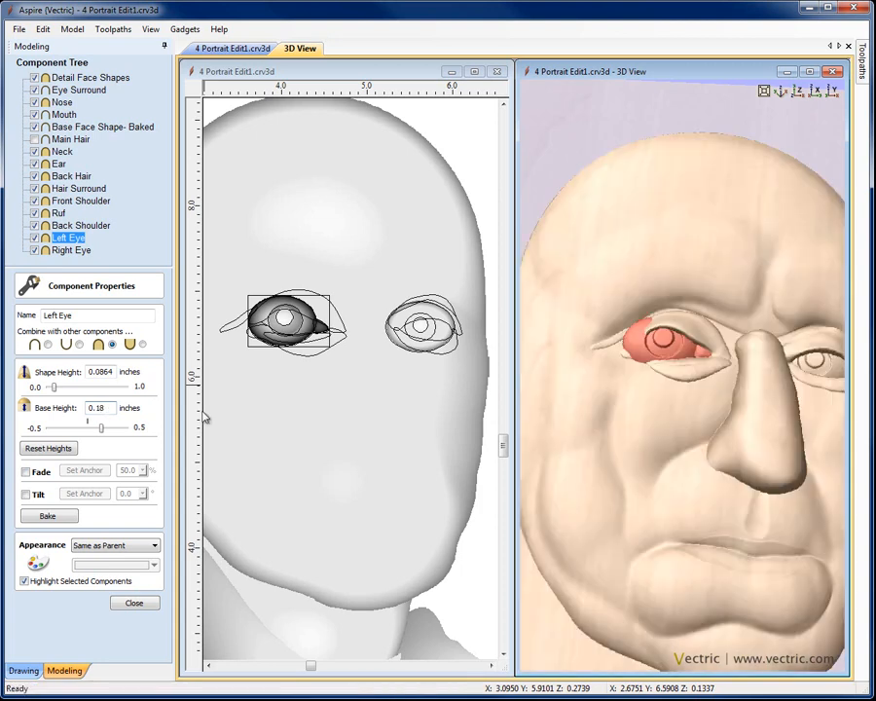
mouse_move(701, 385)
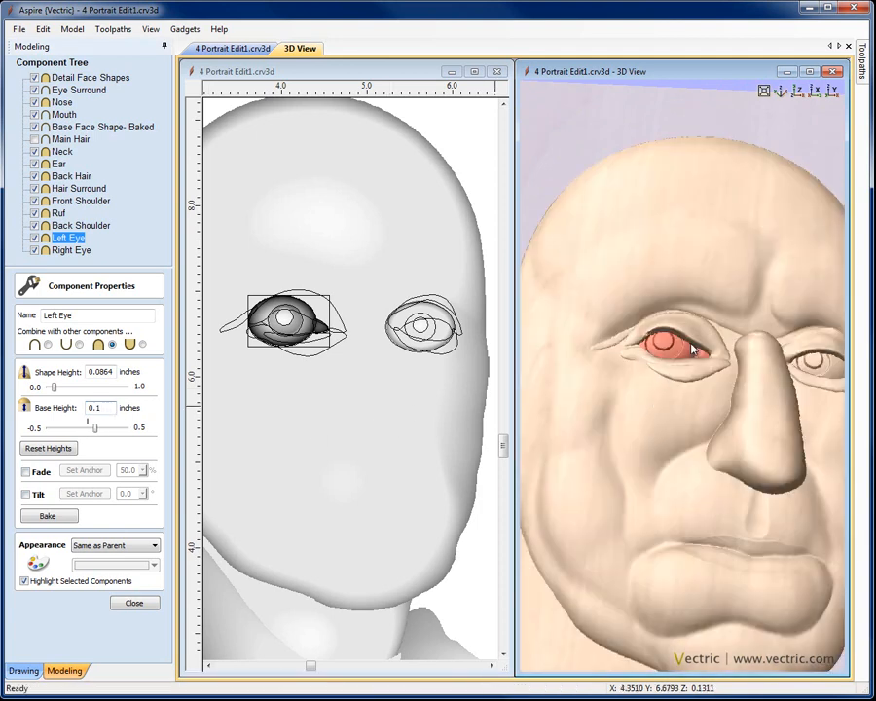
click(47, 448)
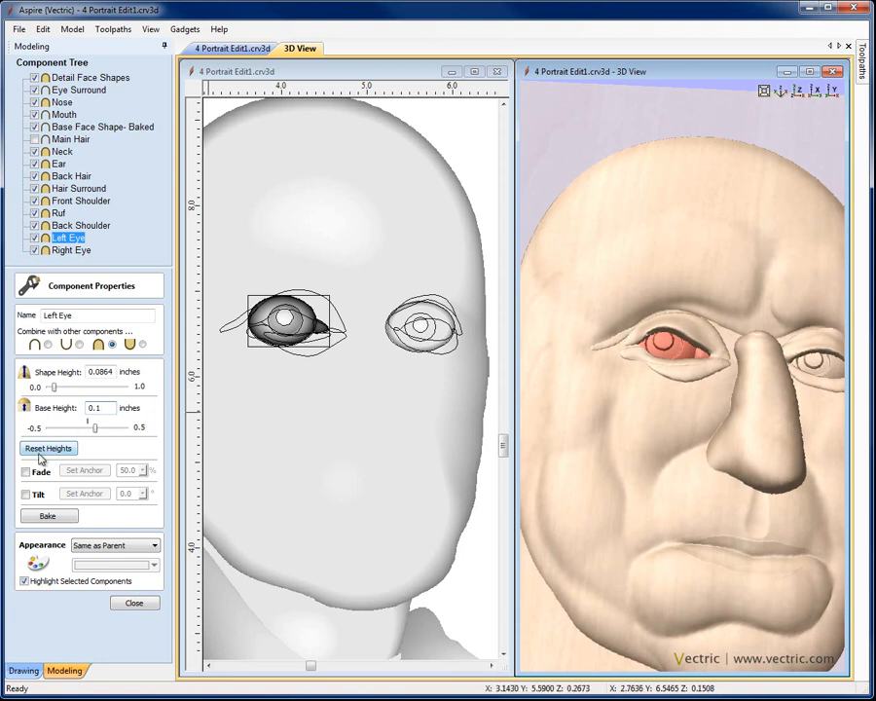
click(19, 493)
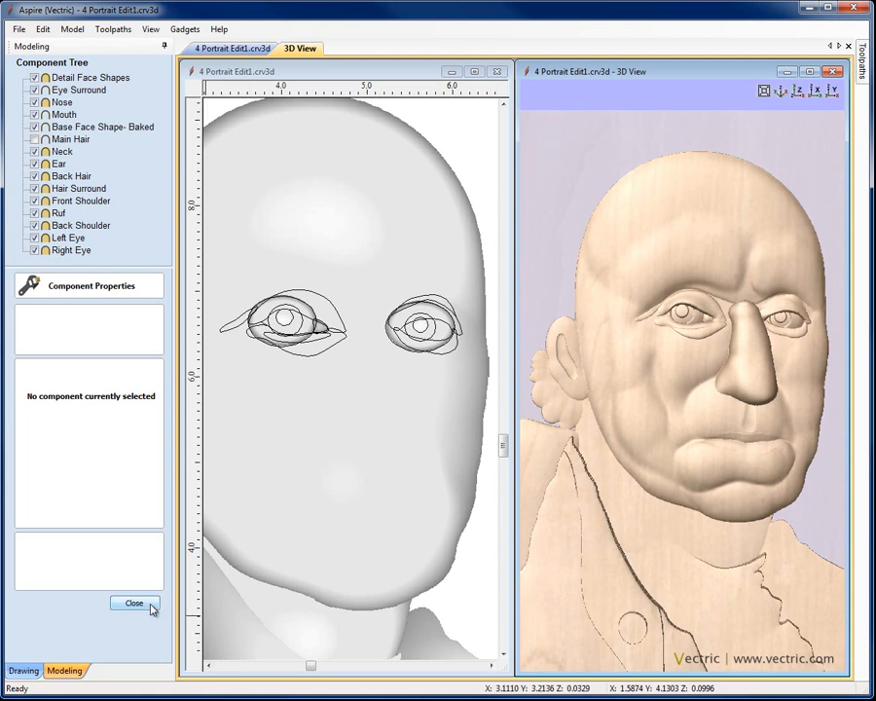
click(133, 604)
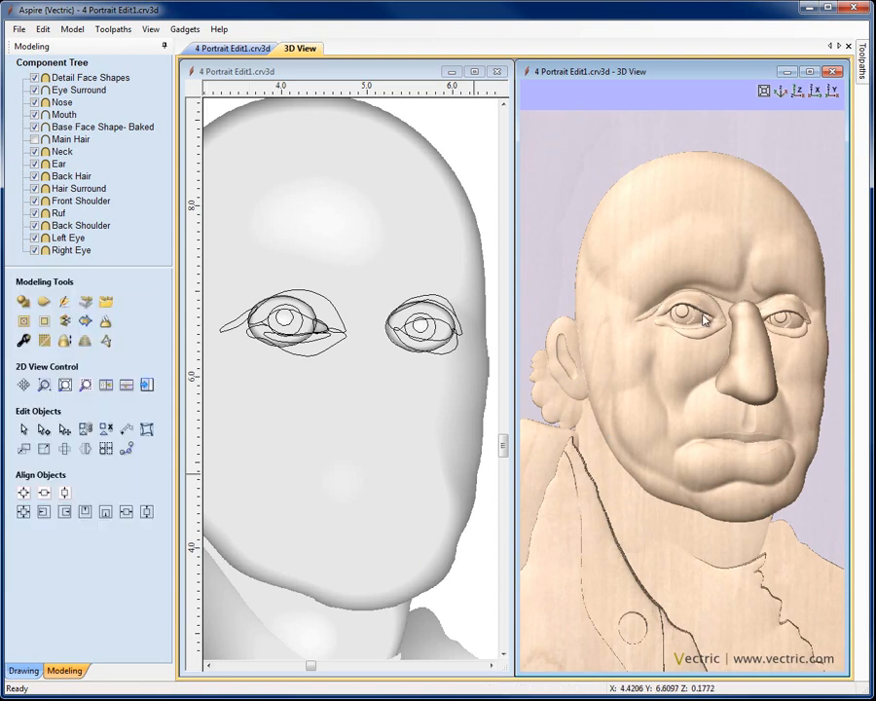
mouse_move(444, 361)
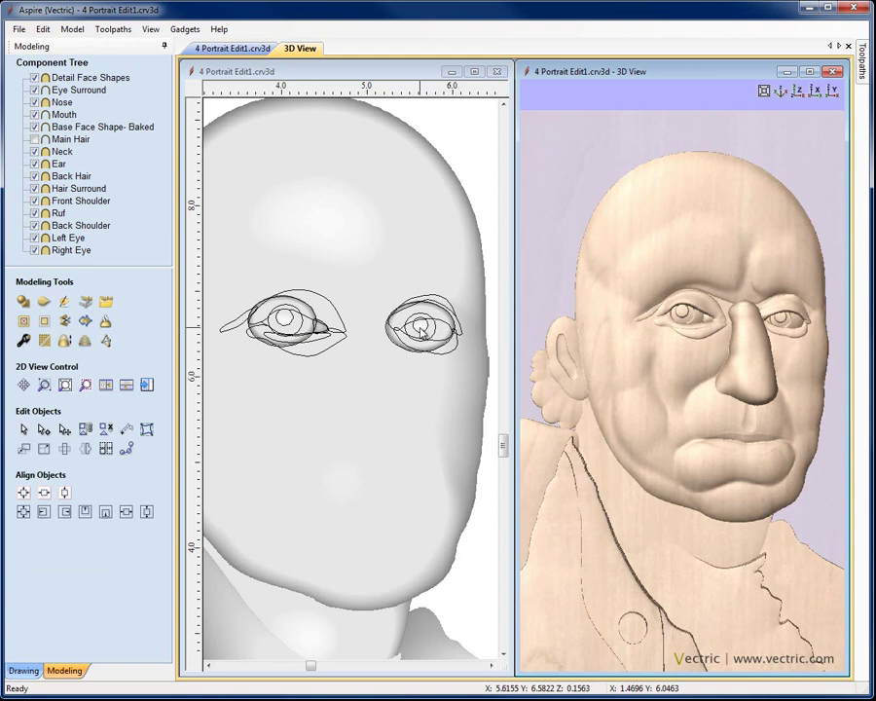
mouse_move(631, 8)
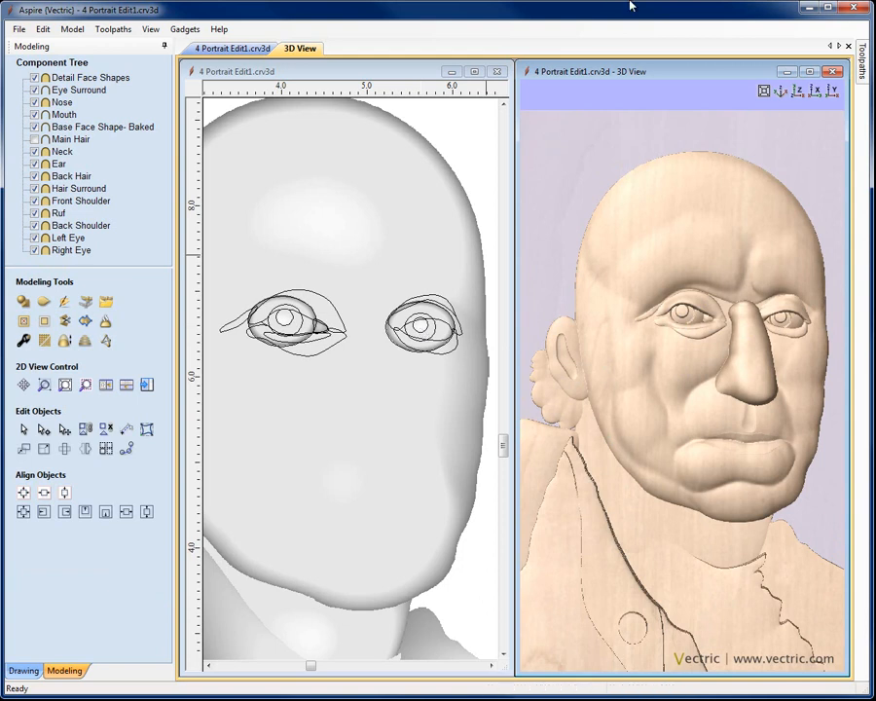
mouse_move(627, 17)
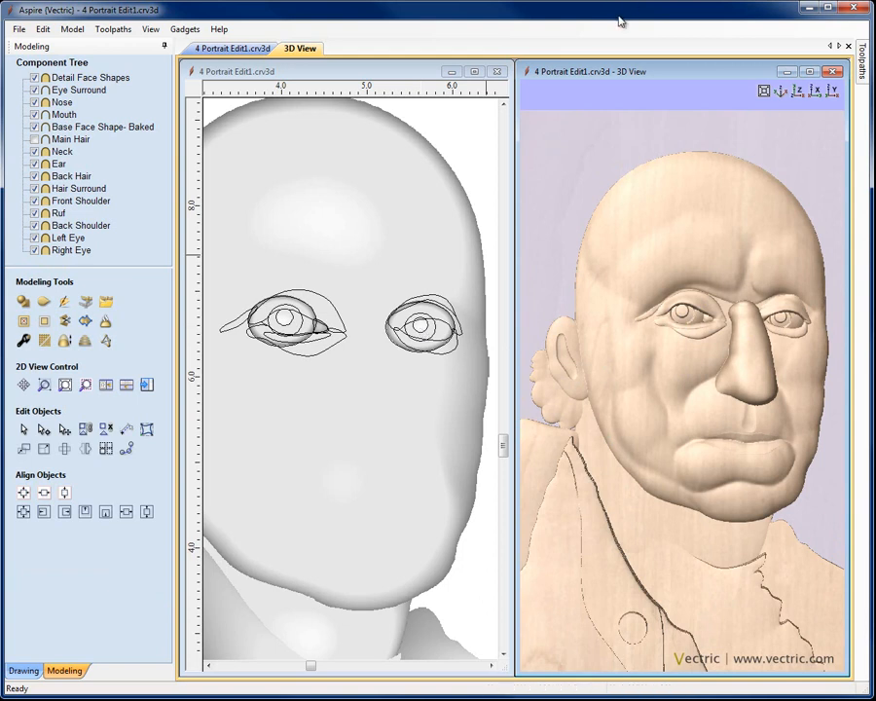
mouse_move(663, 136)
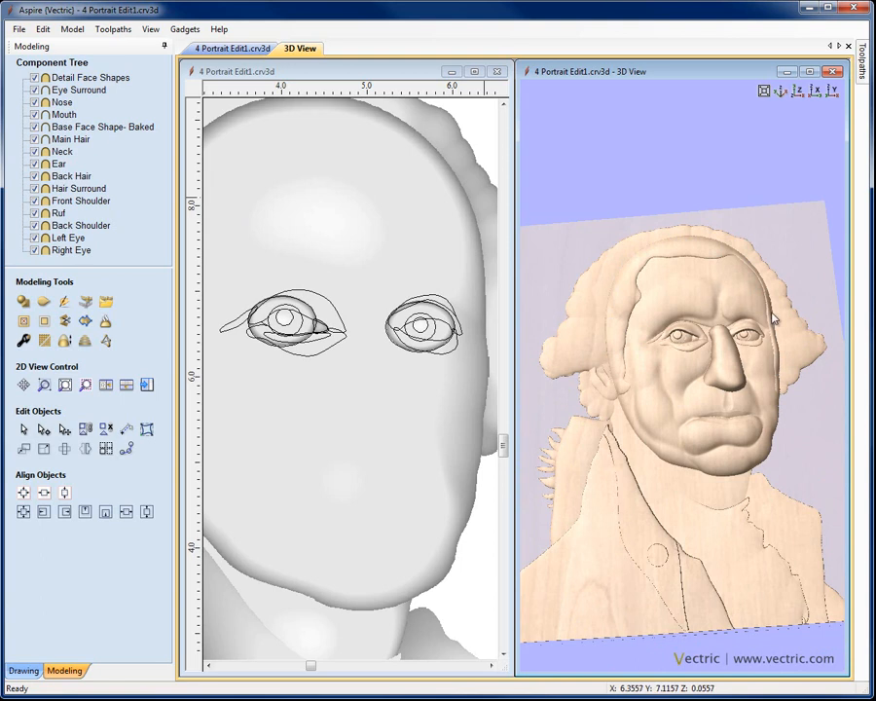
mouse_move(693, 428)
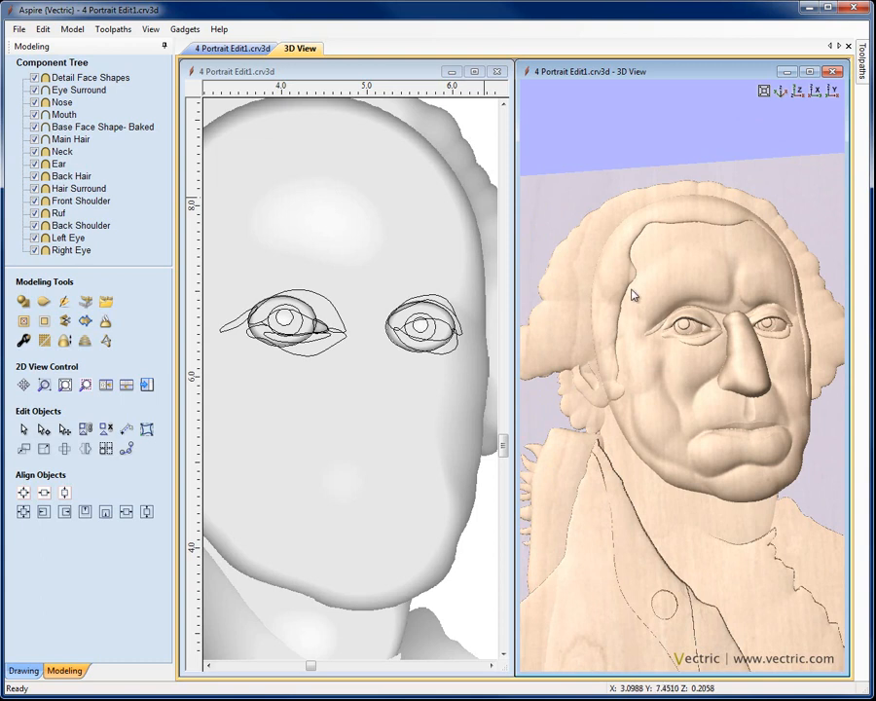
mouse_move(596, 253)
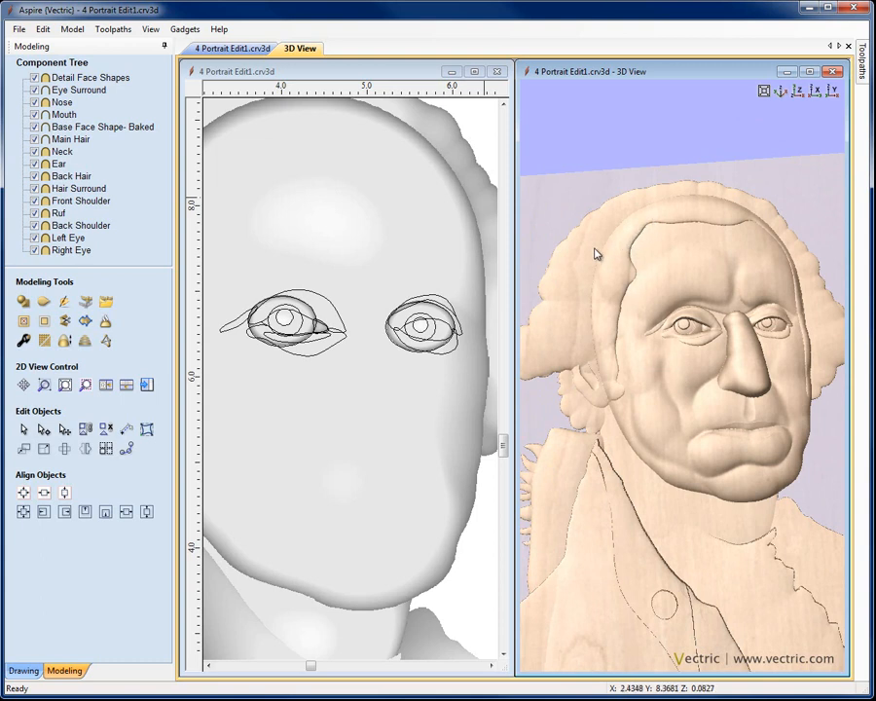
mouse_move(548, 300)
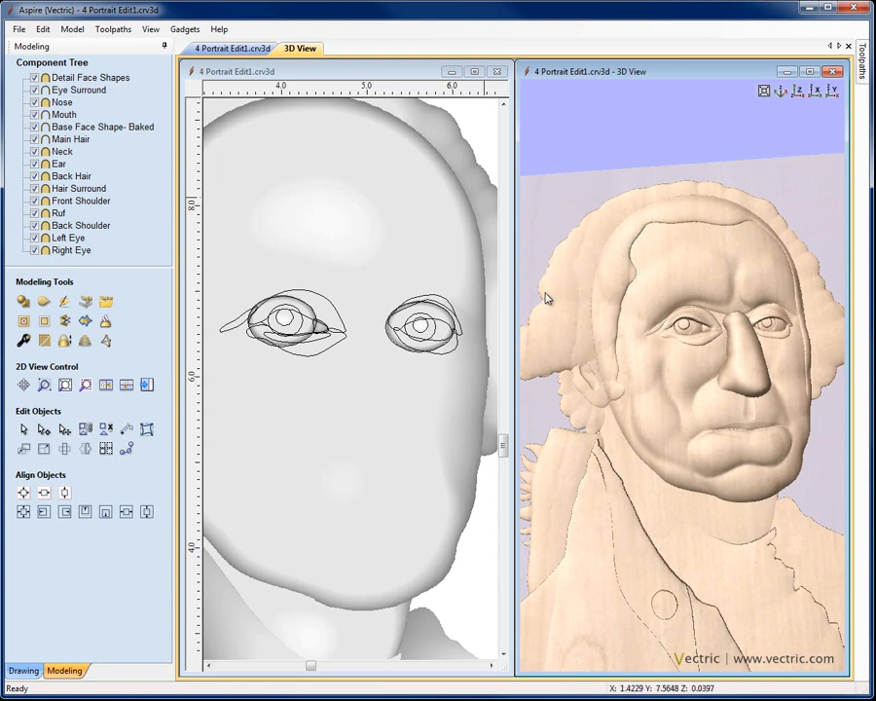
mouse_move(769, 237)
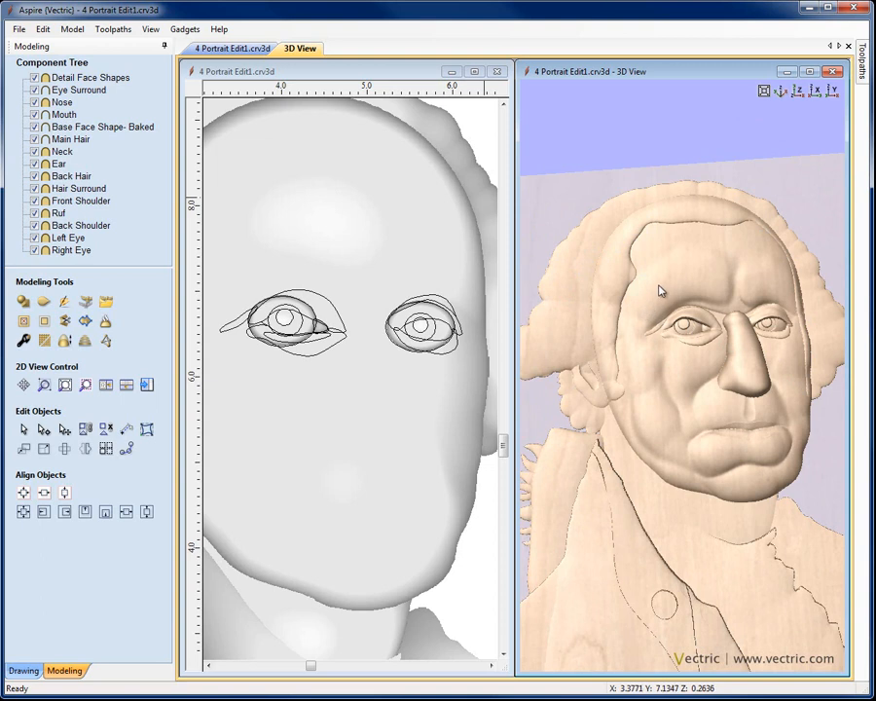
mouse_move(672, 283)
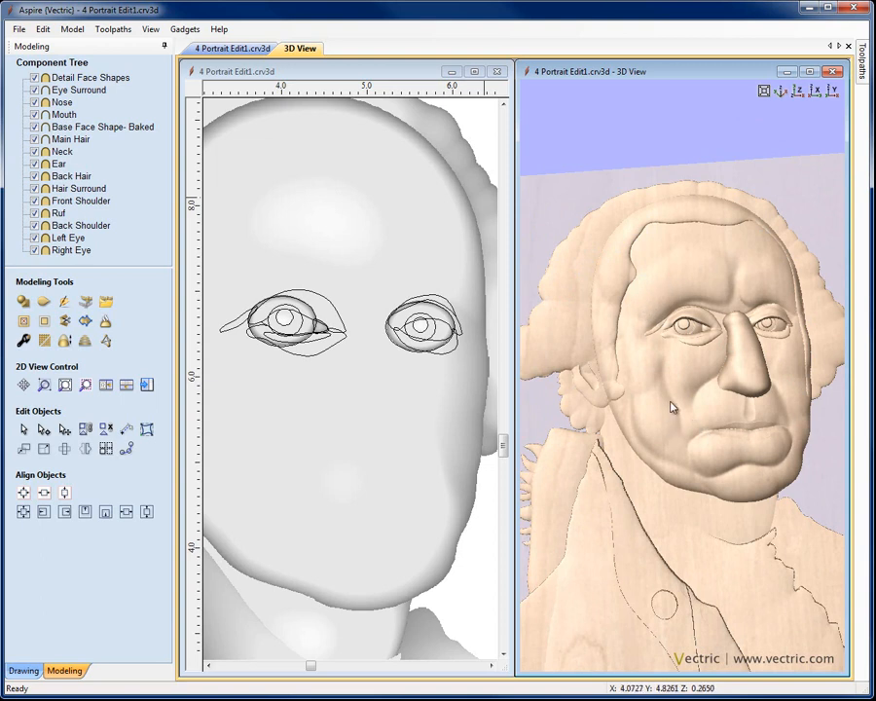
mouse_move(643, 348)
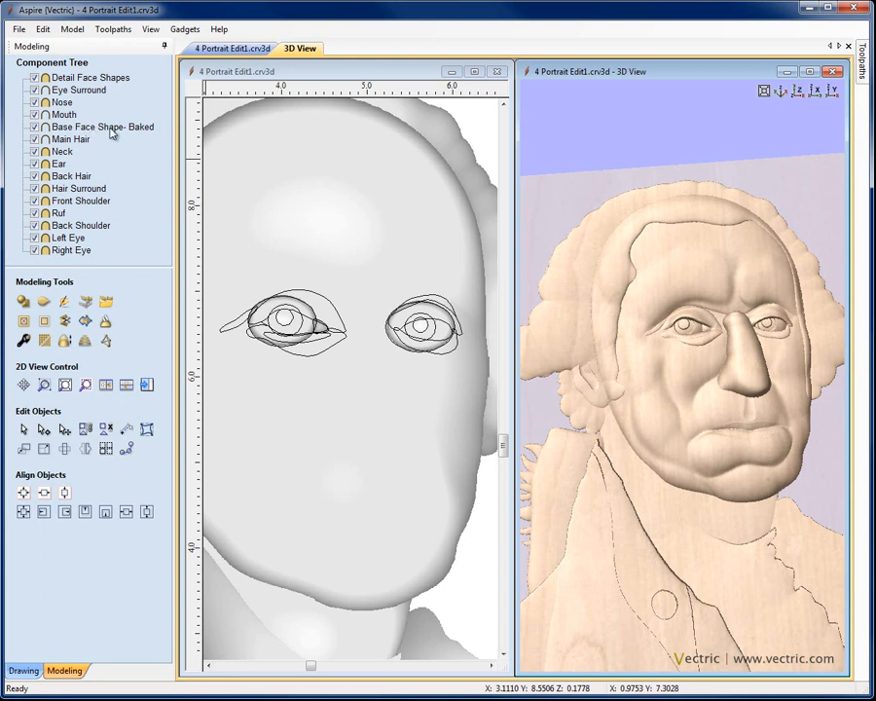
Use Hide This on Detail Face Shapes, then Hide All, leaving only the face shapes showing.
click(84, 76)
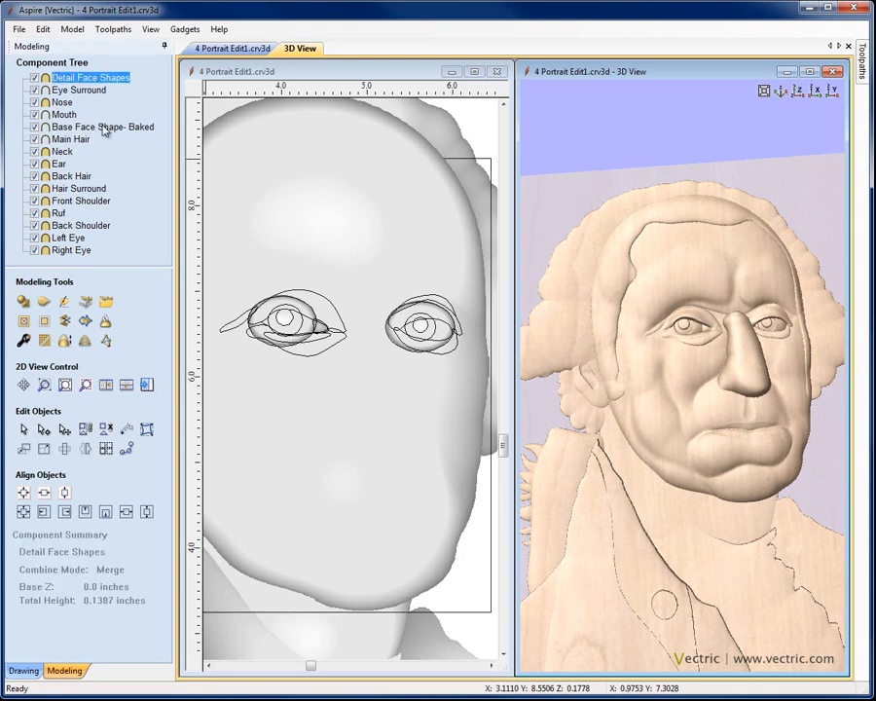
right_click(89, 76)
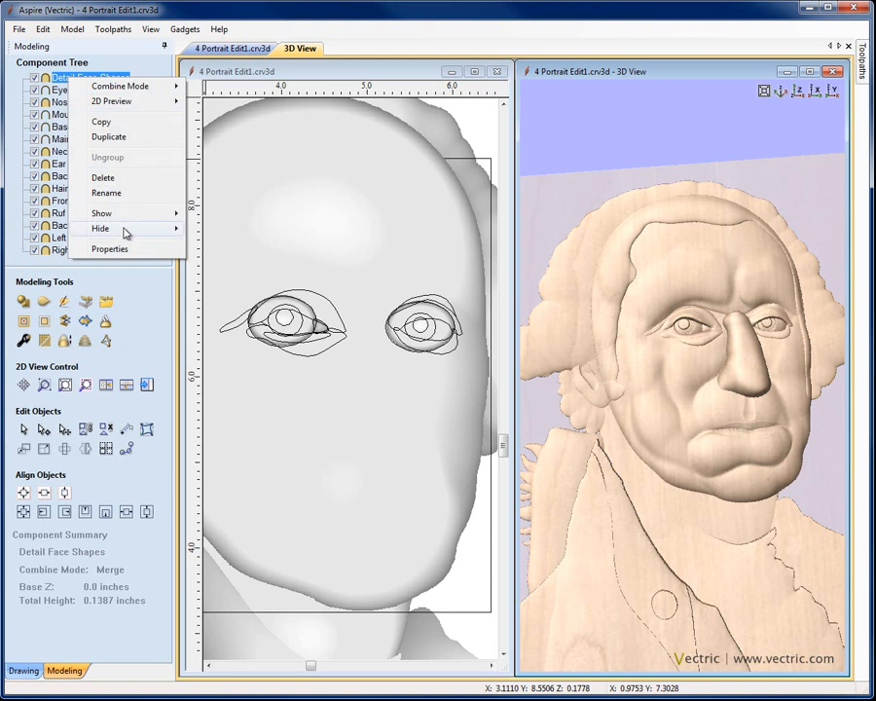
mouse_move(101, 228)
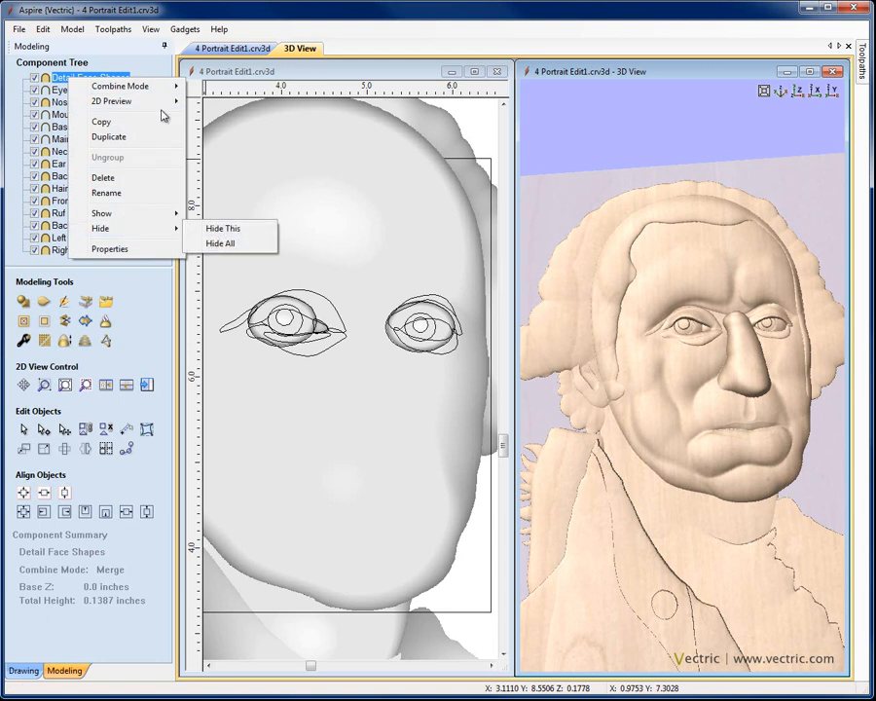
mouse_move(226, 236)
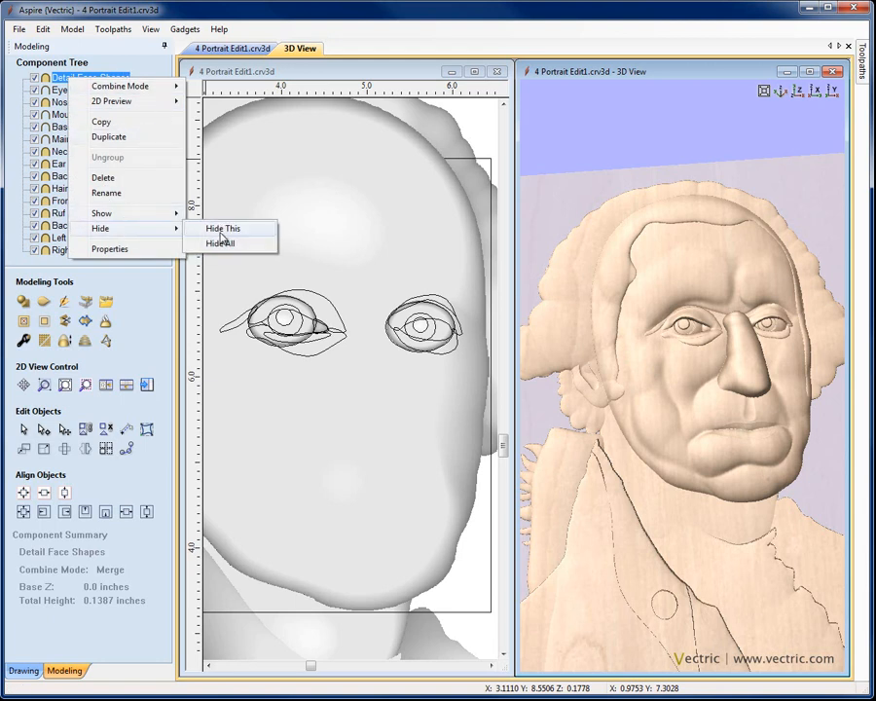
click(222, 228)
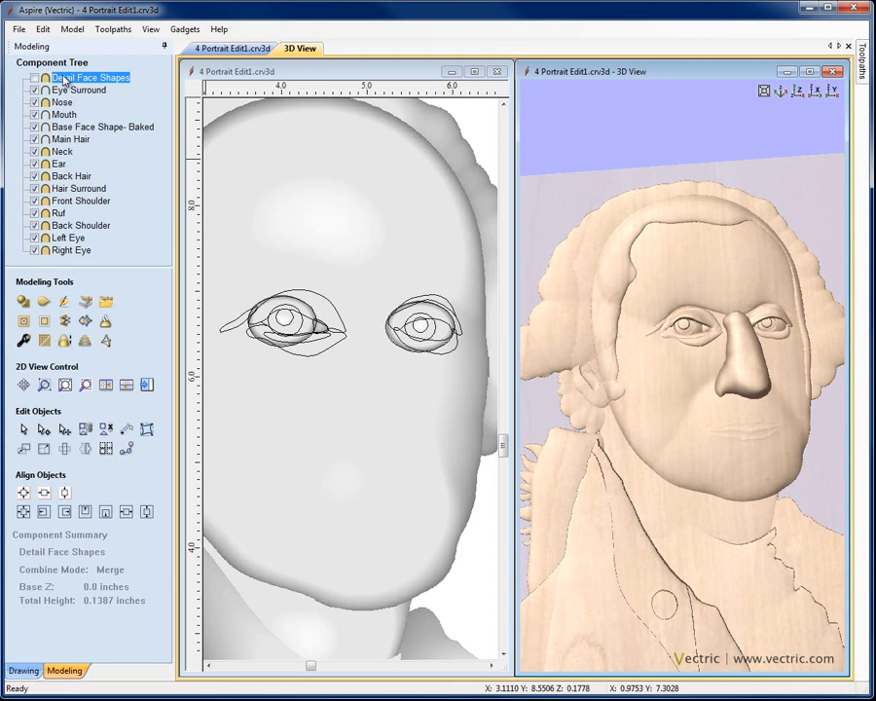
right_click(76, 76)
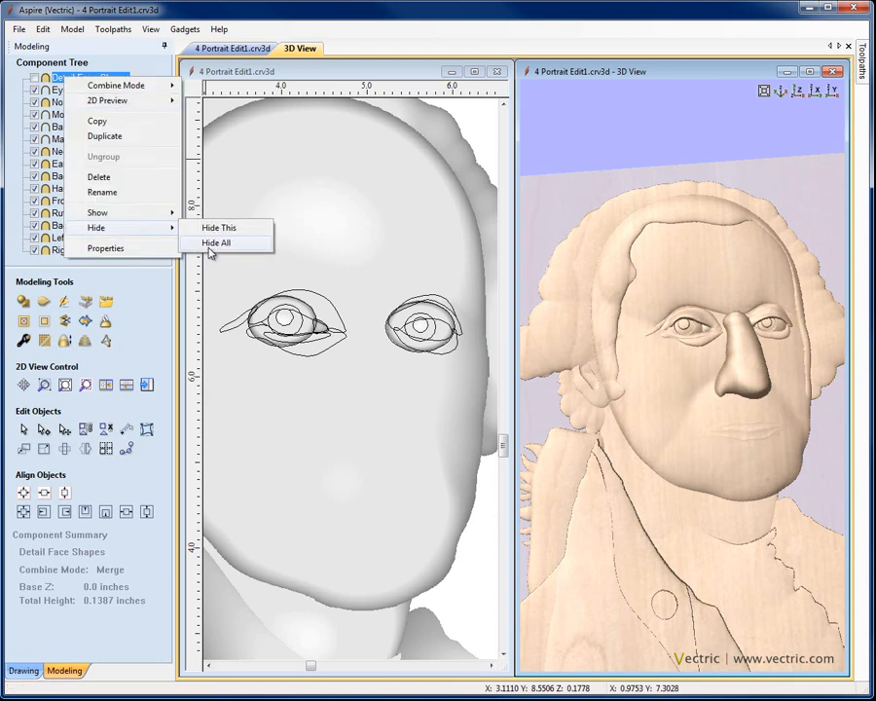
click(216, 242)
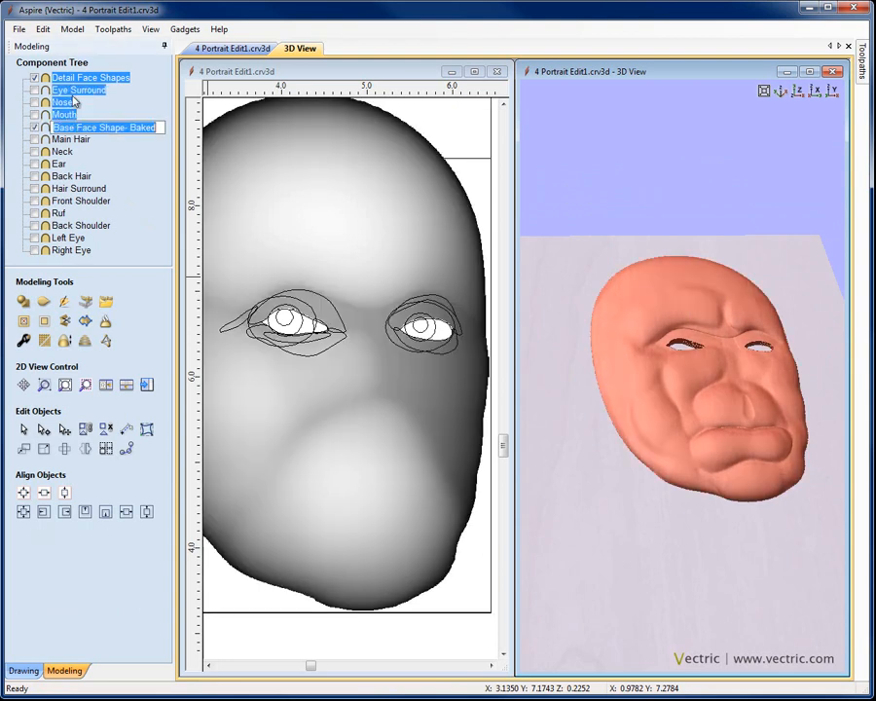
Duplicate Detail Face Shapes and Base Face Shape-Baked, then group the two copies together.
click(84, 78)
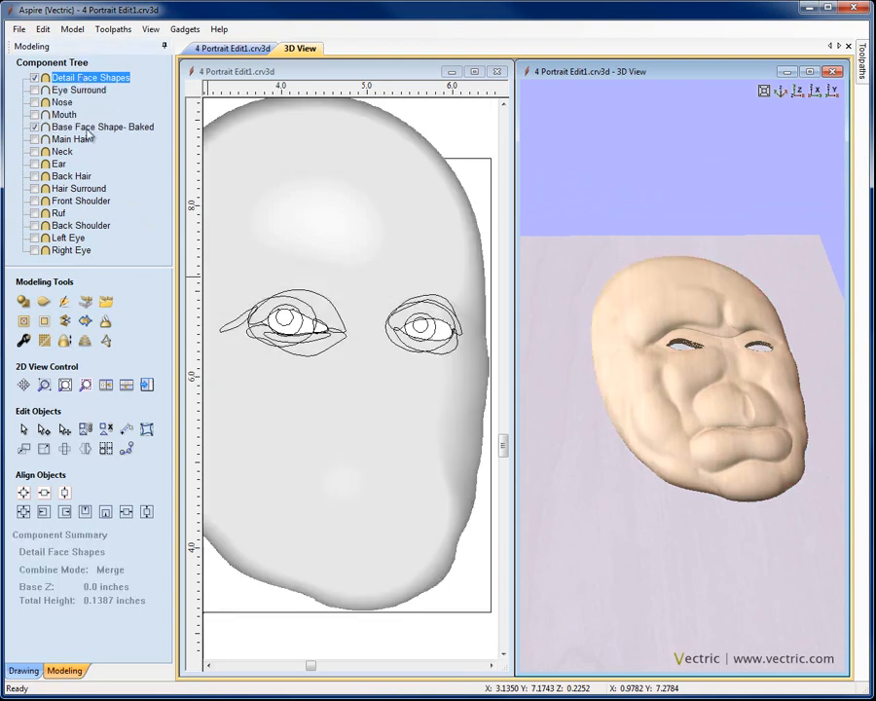
click(93, 127)
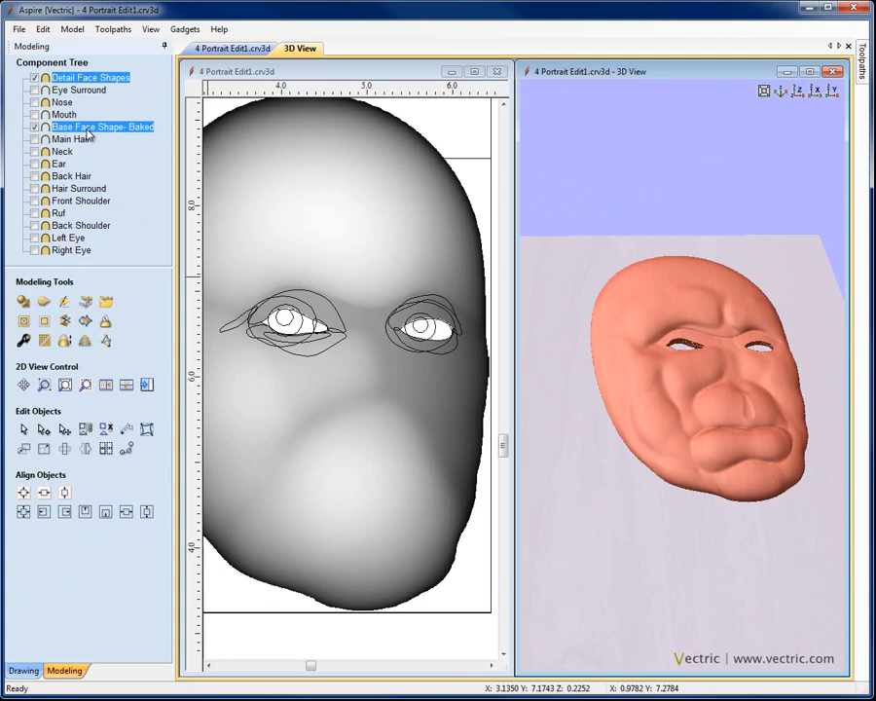
right_click(97, 124)
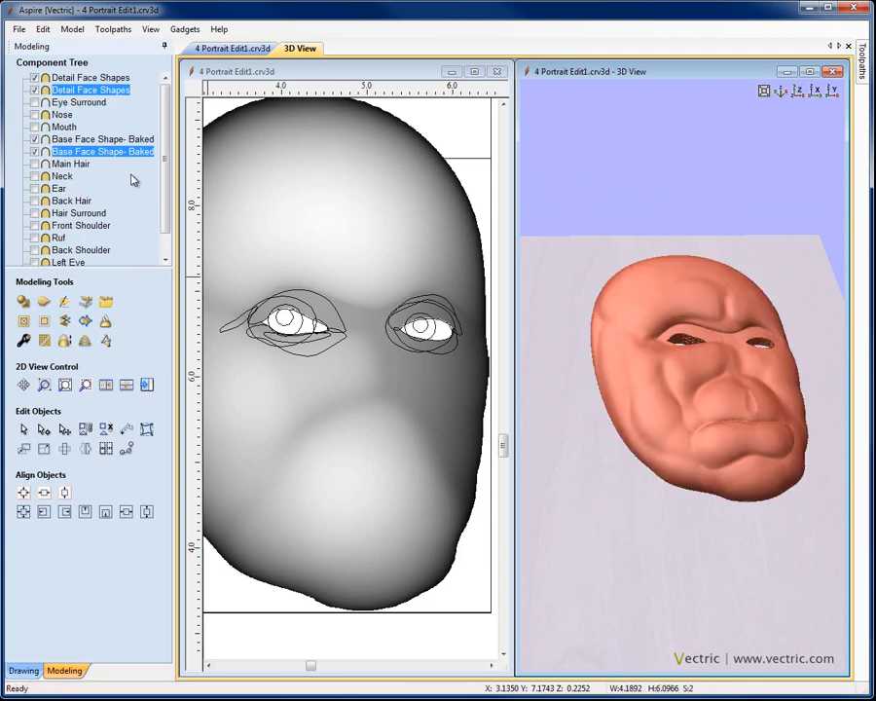
mouse_move(88, 140)
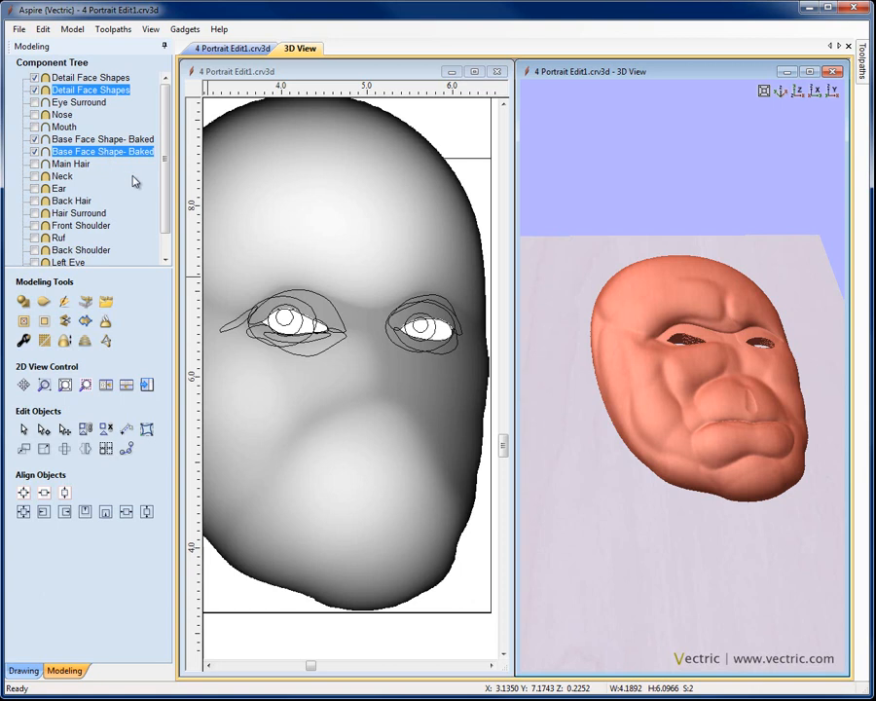
right_click(102, 152)
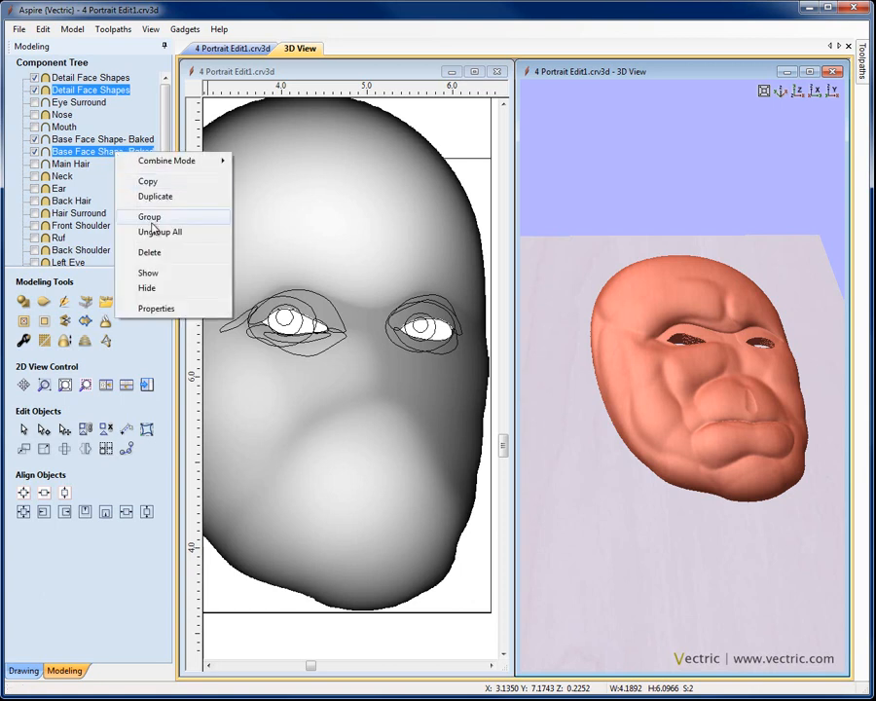
click(148, 216)
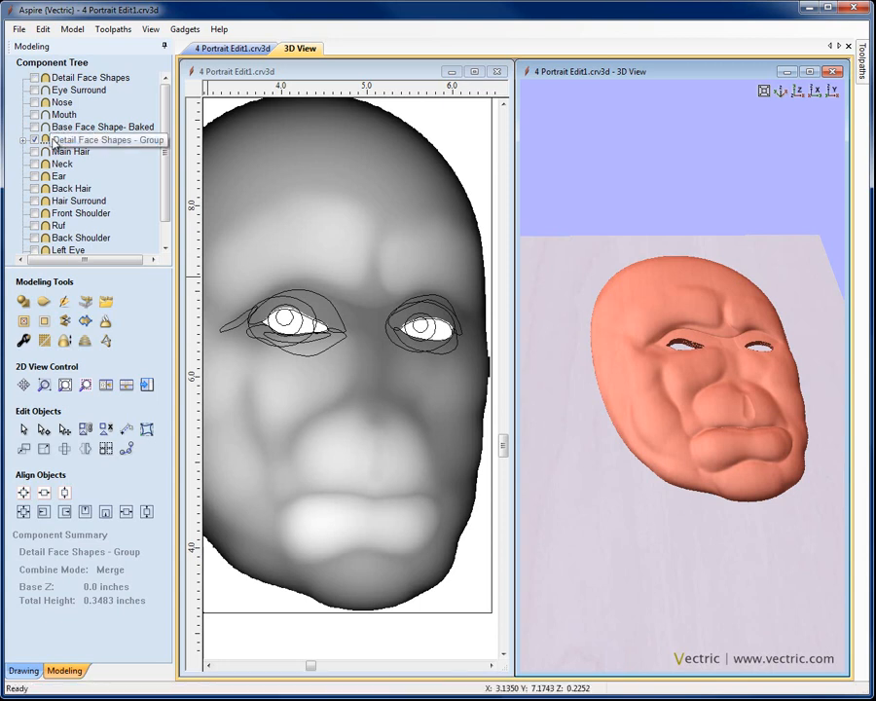
Enter Sculpting on the Detail Face Shapes - Group component, accepting the bake warning.
click(107, 144)
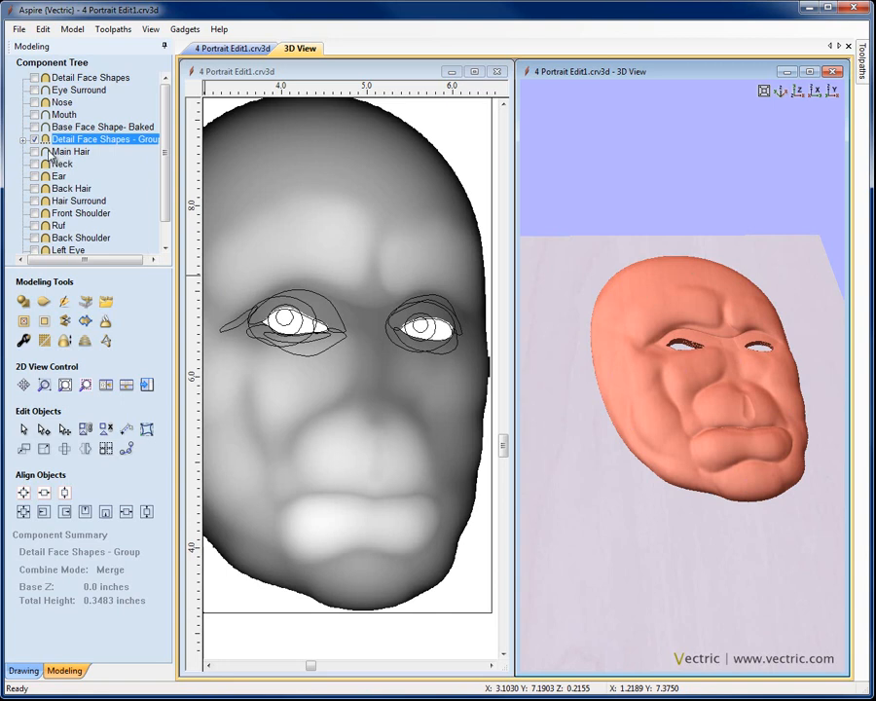
click(39, 167)
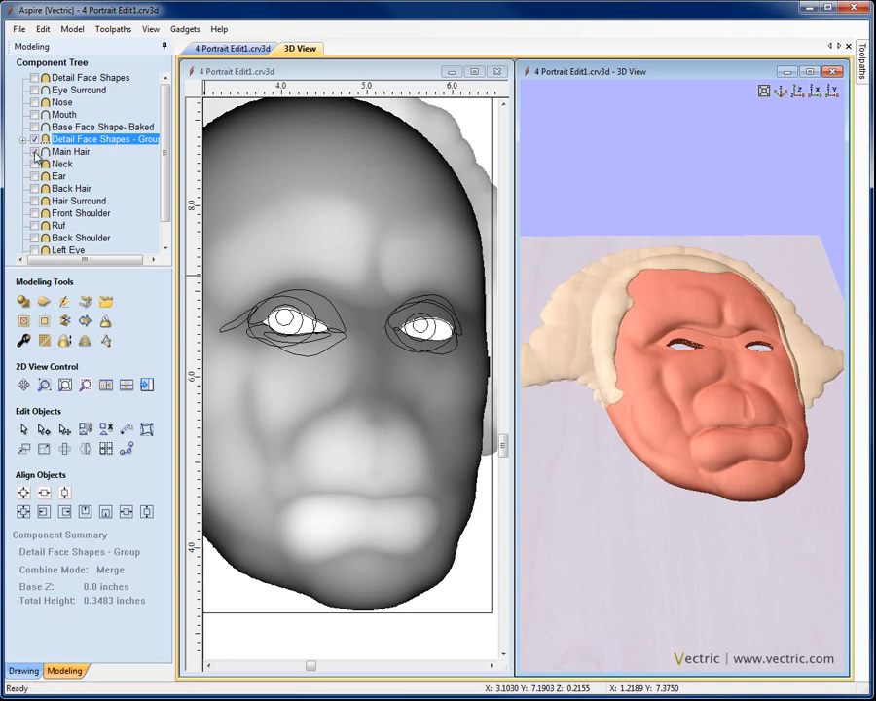
click(47, 166)
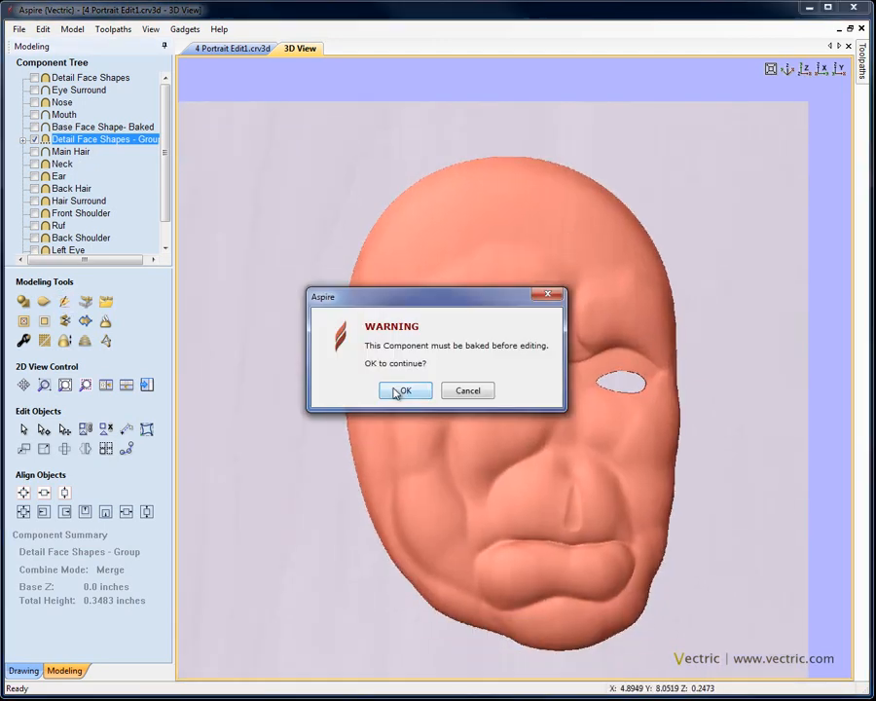
click(405, 389)
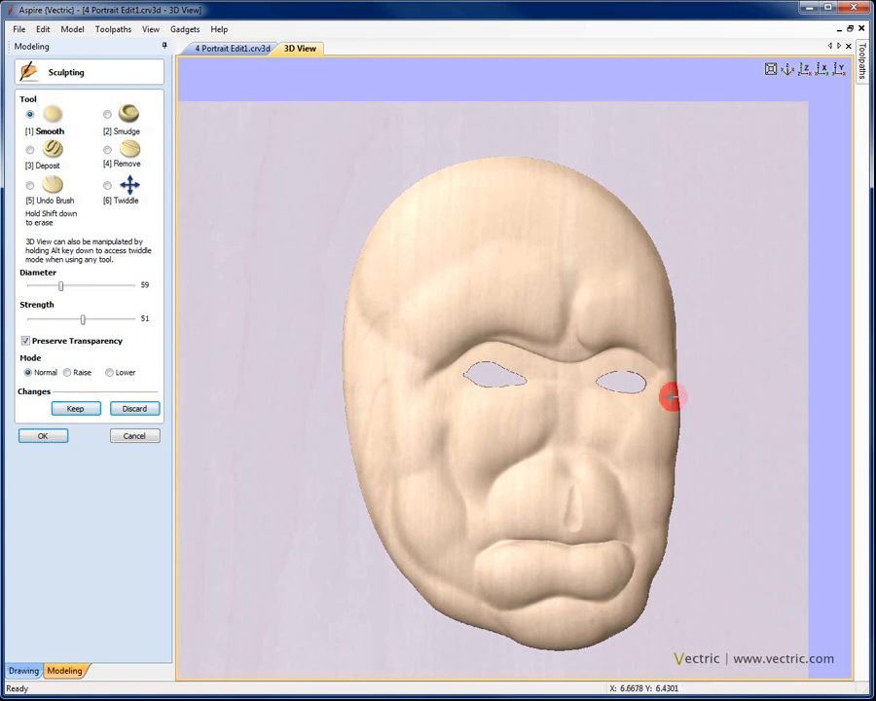
mouse_move(678, 249)
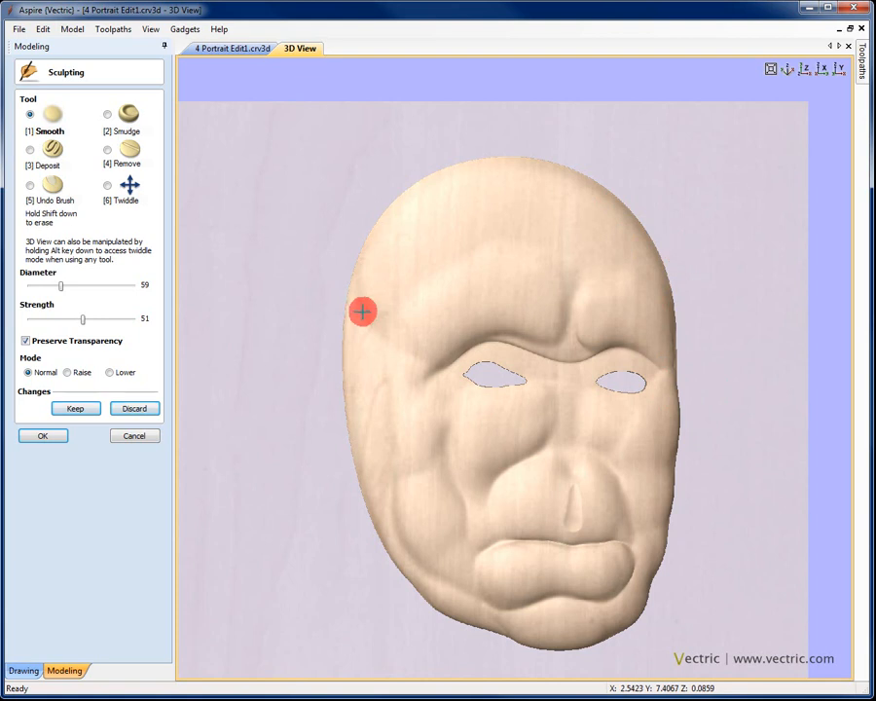
Untick Preserve Transparency, smooth the forehead outward, then smudge the head outline wider.
click(93, 129)
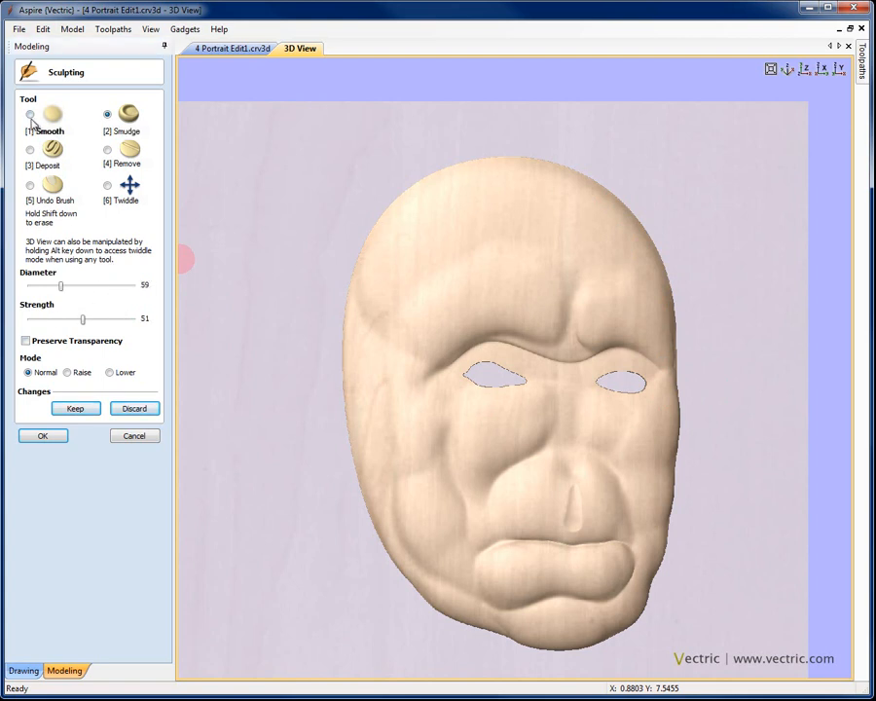
drag(82, 320, 127, 319)
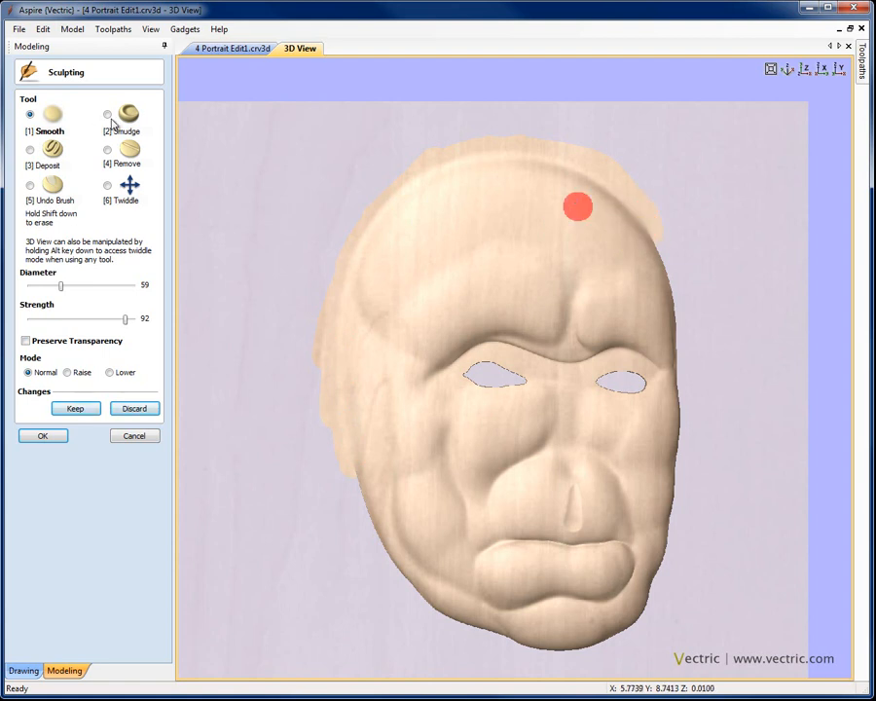
click(105, 117)
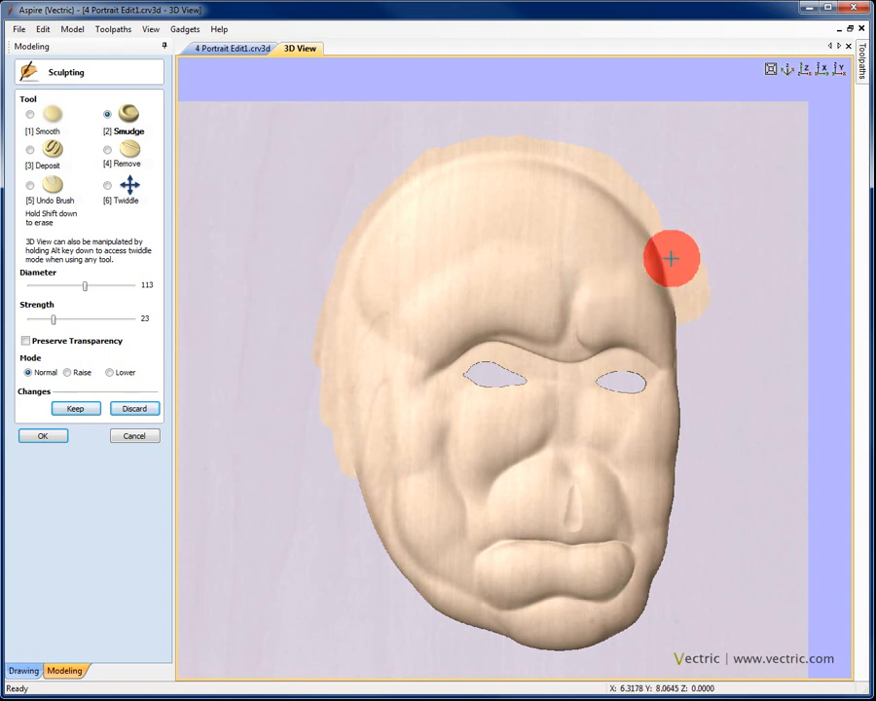
drag(670, 257, 670, 339)
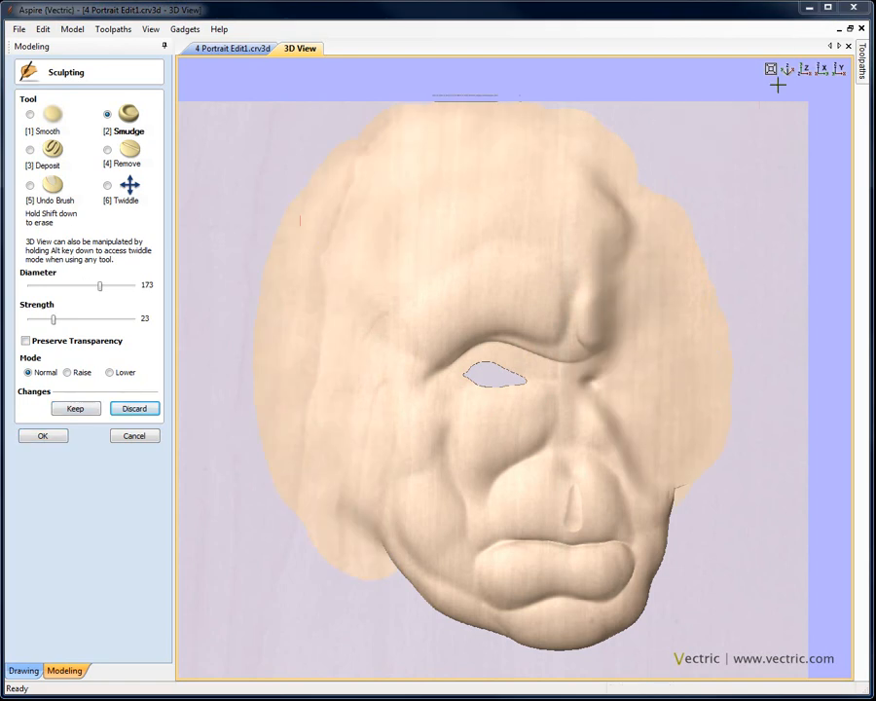
mouse_move(744, 261)
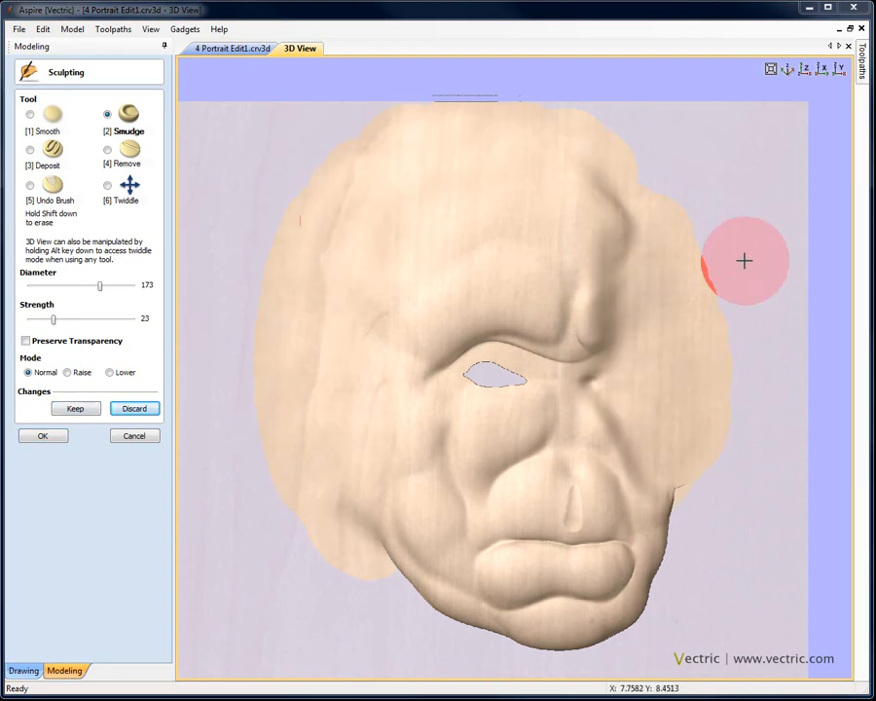
mouse_move(741, 263)
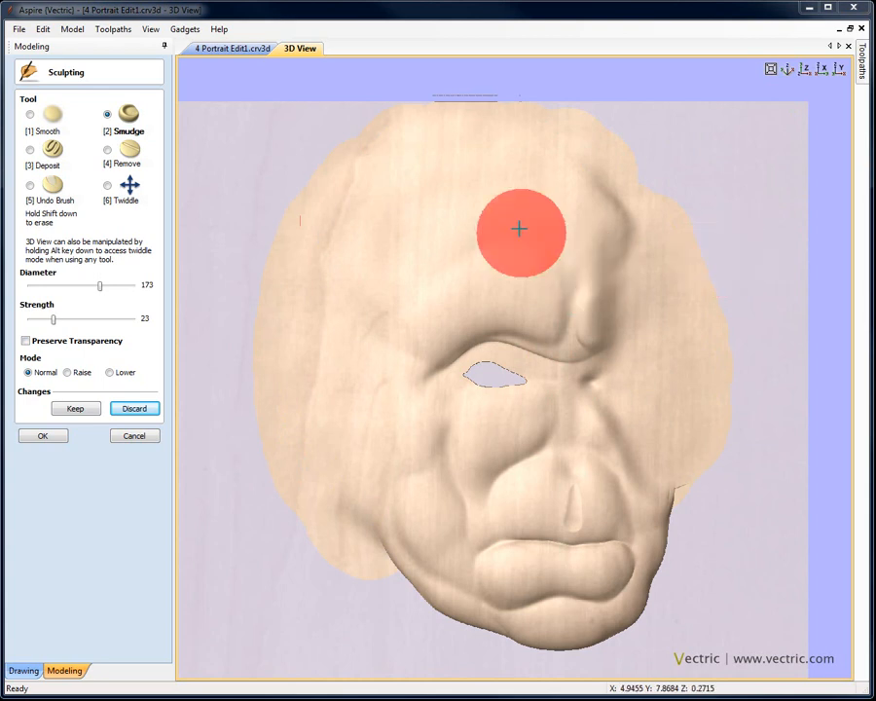
mouse_move(339, 473)
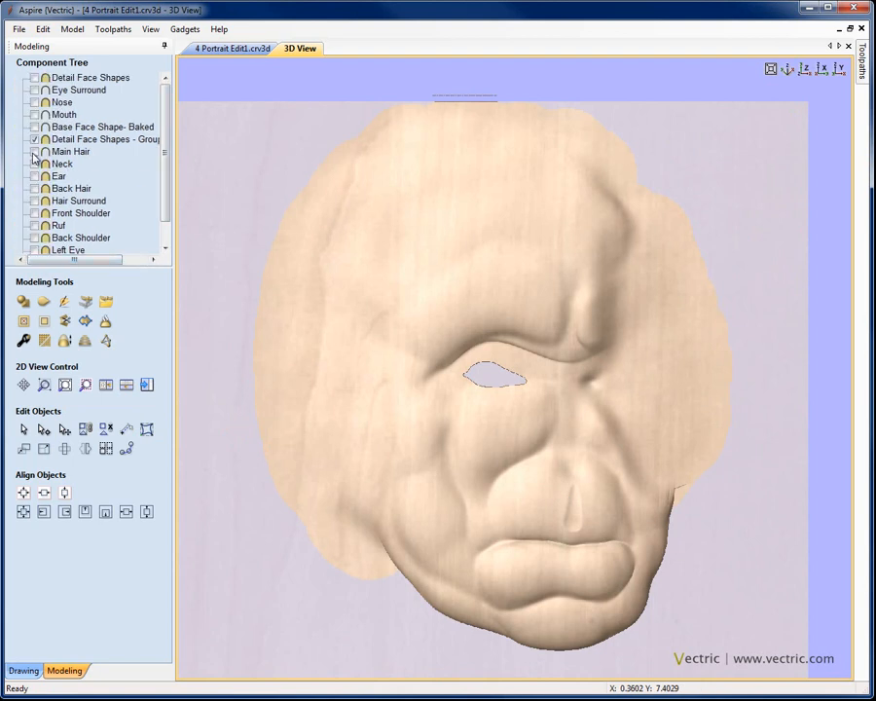
Show Main Hair and orbit the view to check it sitting on the head shape.
click(37, 152)
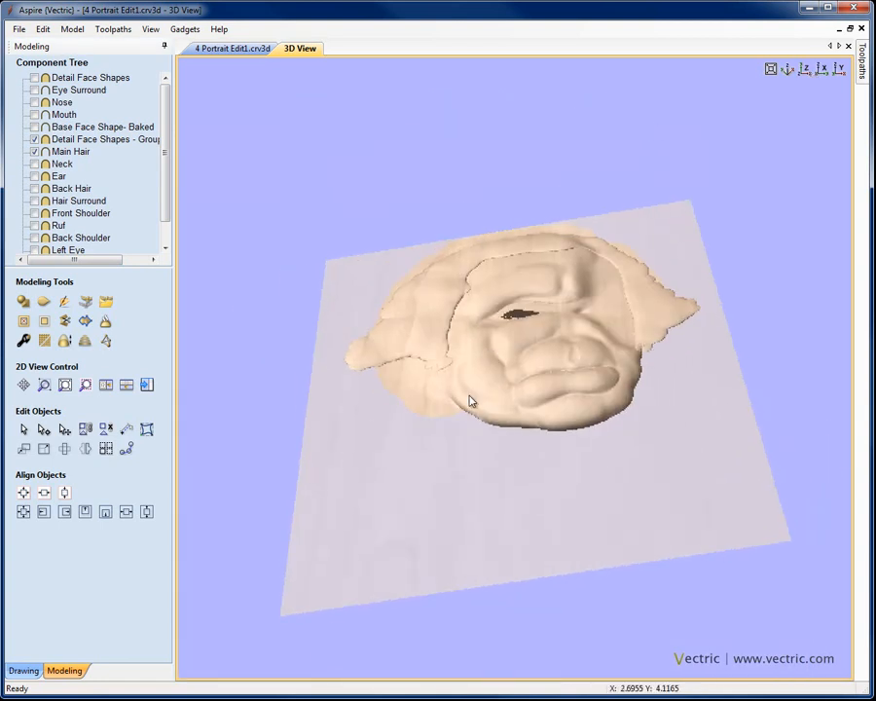
drag(471, 402, 588, 467)
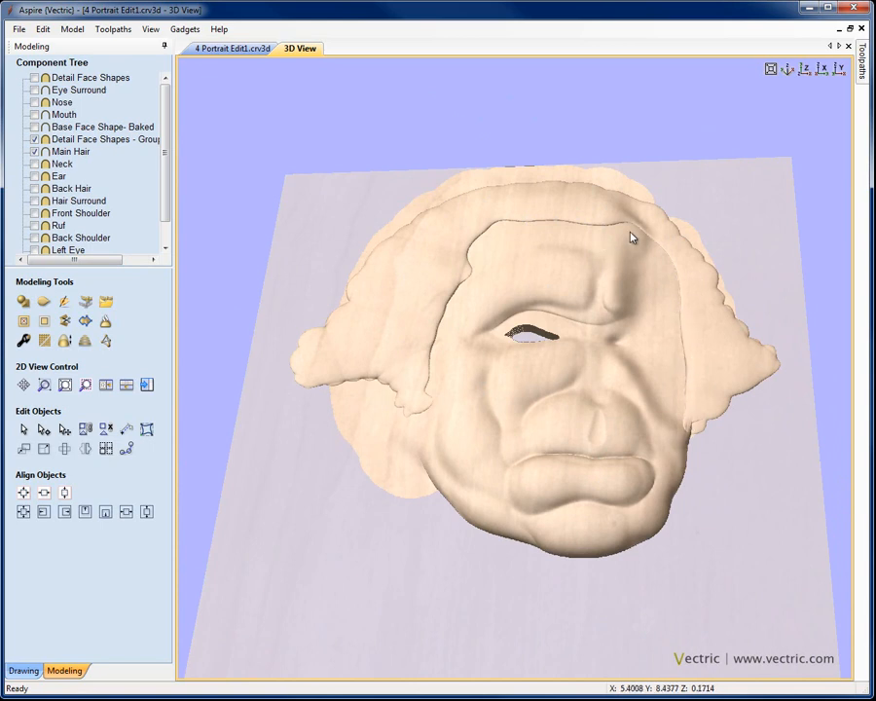
mouse_move(651, 246)
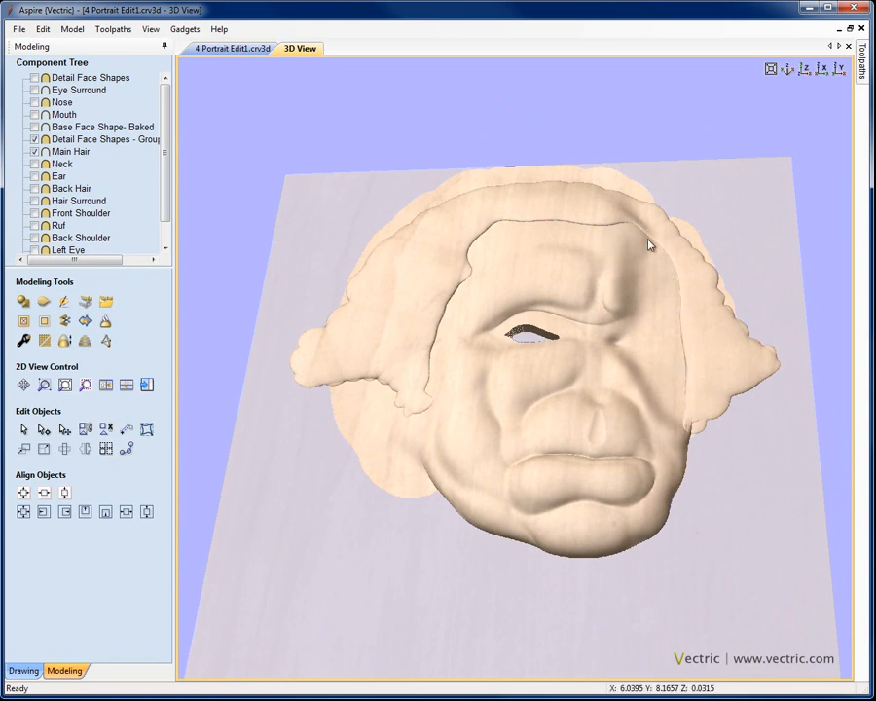
drag(650, 245, 596, 430)
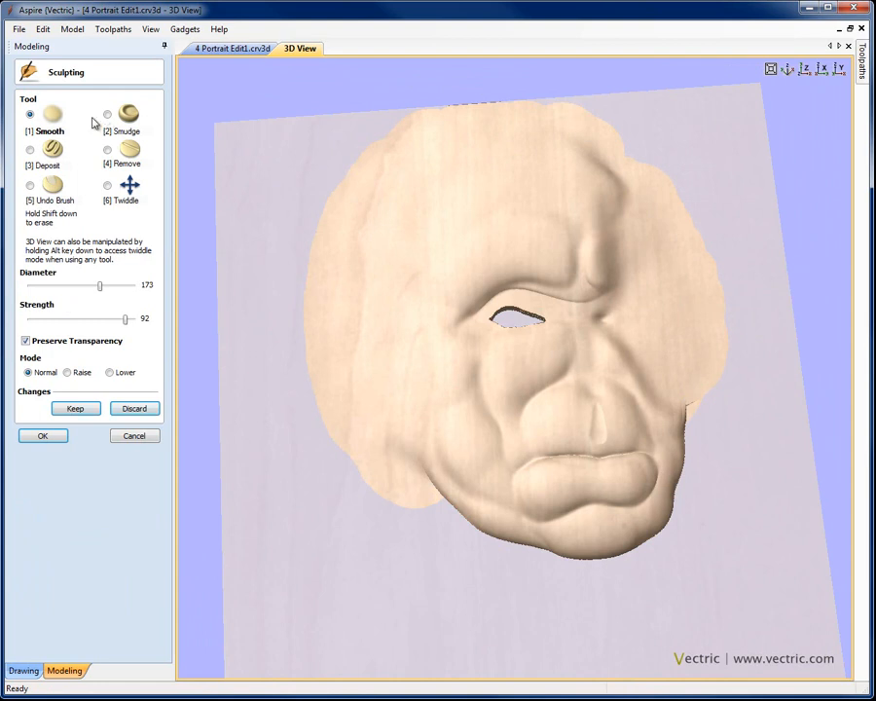
Smudge over the forehead with the Smudge brush and keep the sculpting changes.
click(99, 117)
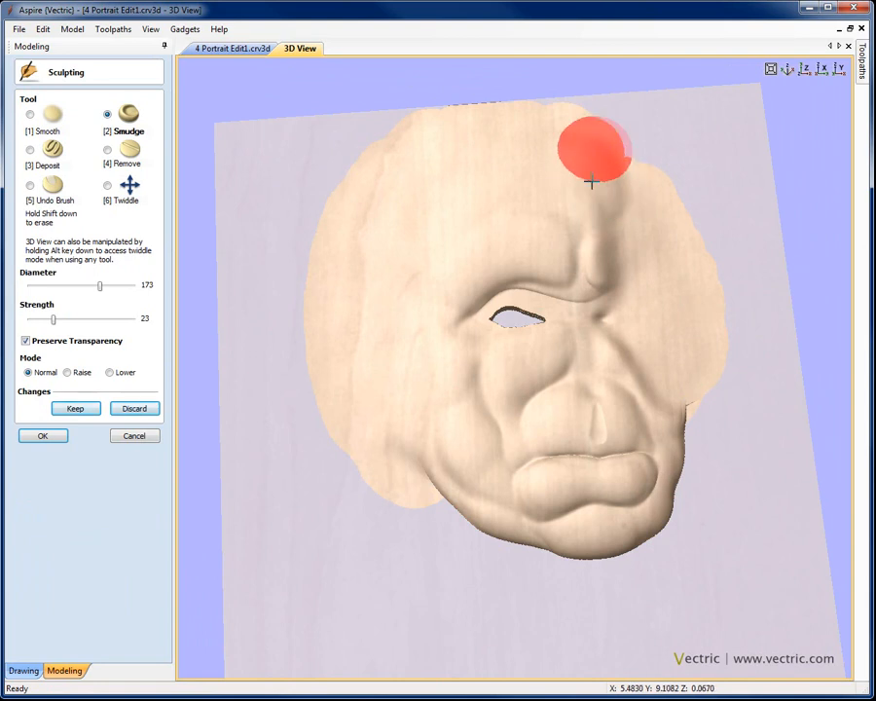
mouse_move(590, 156)
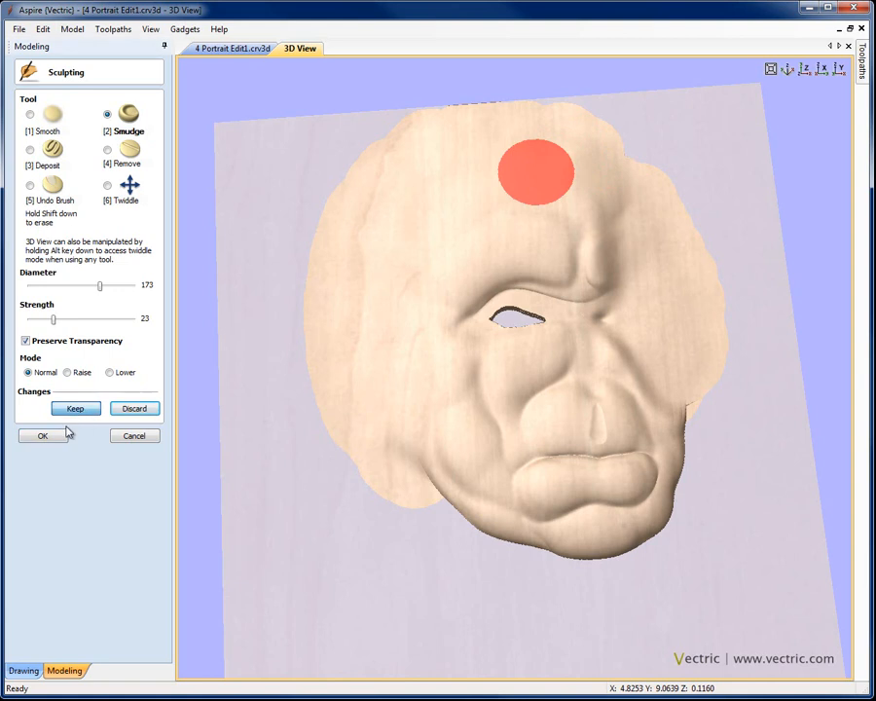
click(43, 436)
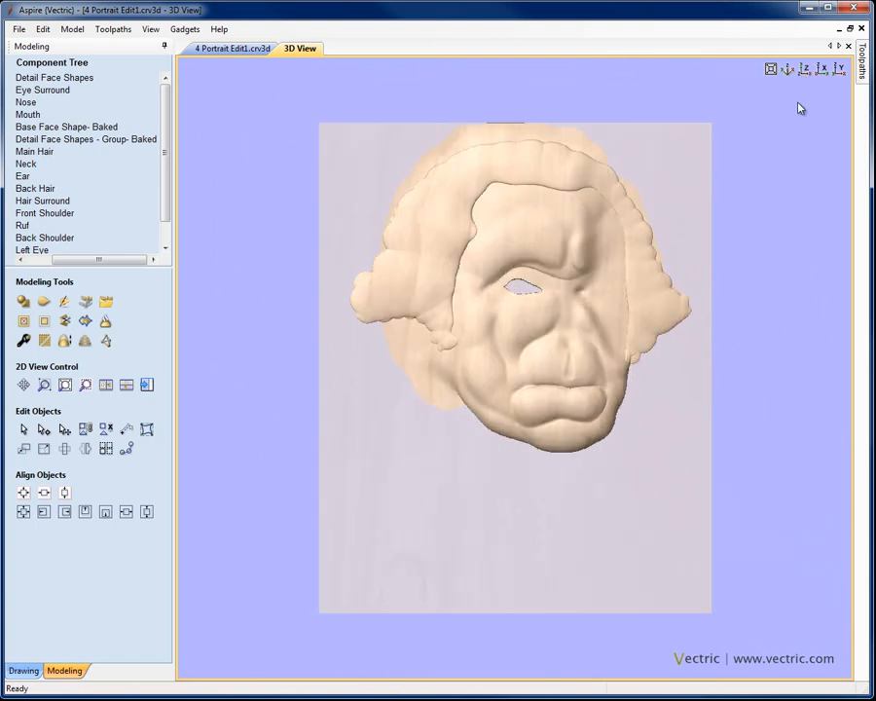
mouse_move(616, 327)
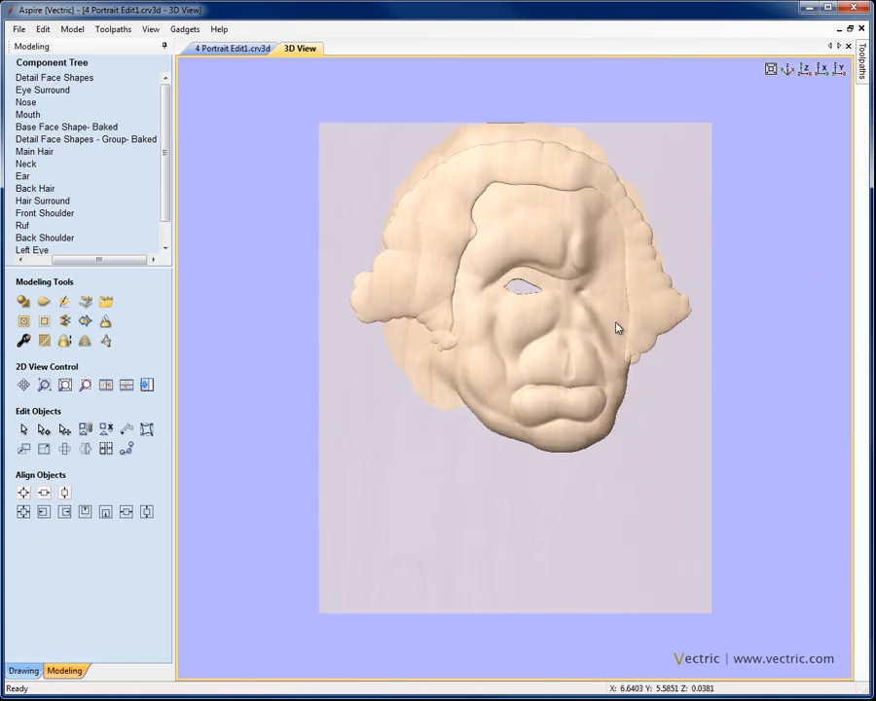
mouse_move(547, 293)
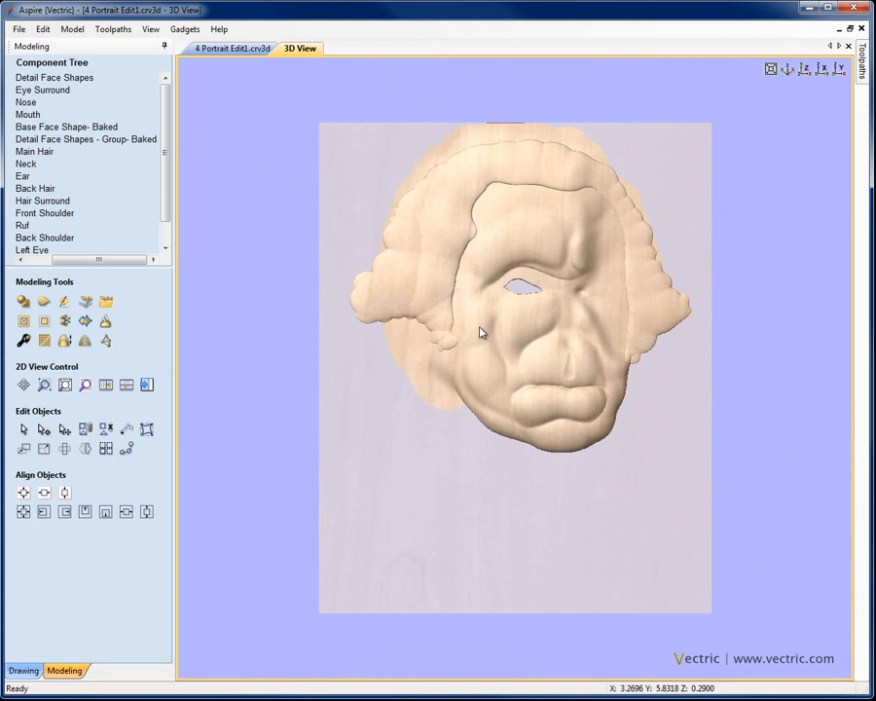
Select the Detail Face Shapes - Group Baked relief so only it remains visible.
click(86, 139)
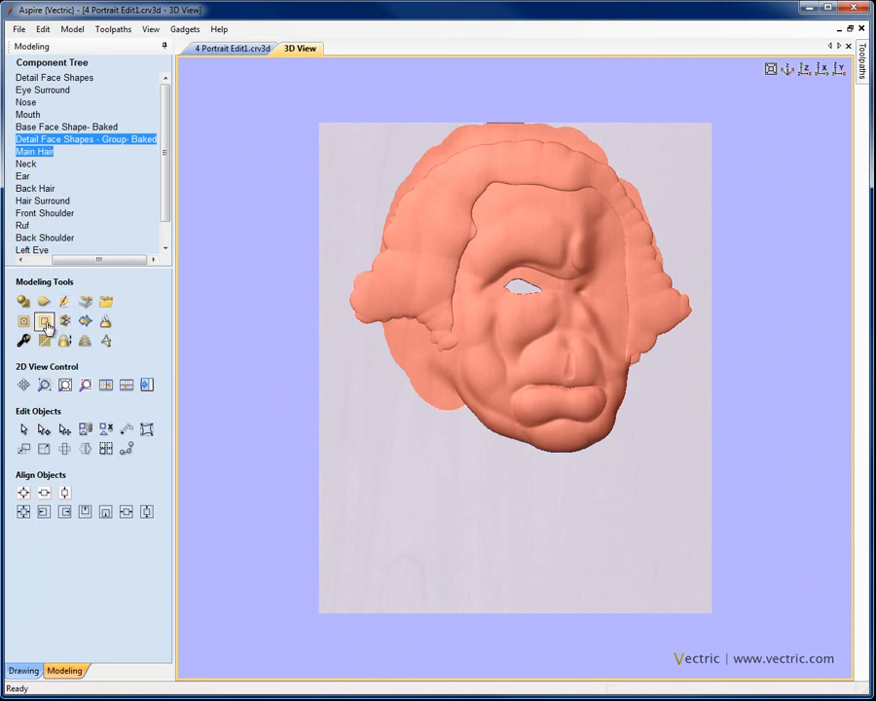
mouse_move(47, 321)
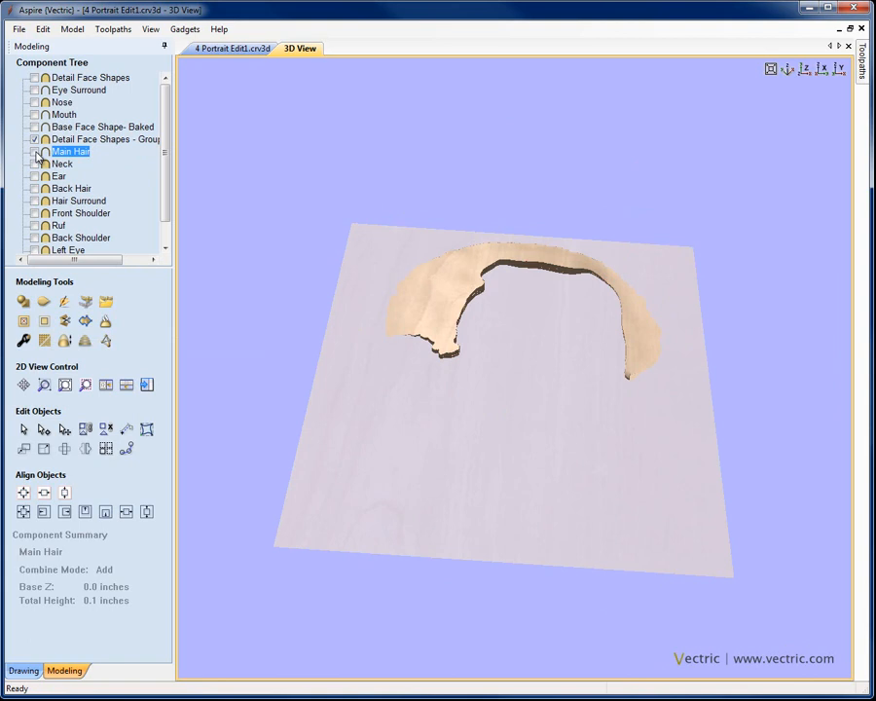
Rename Detail Face Shapes - Group Baked to Hair UL Shape.
right_click(97, 139)
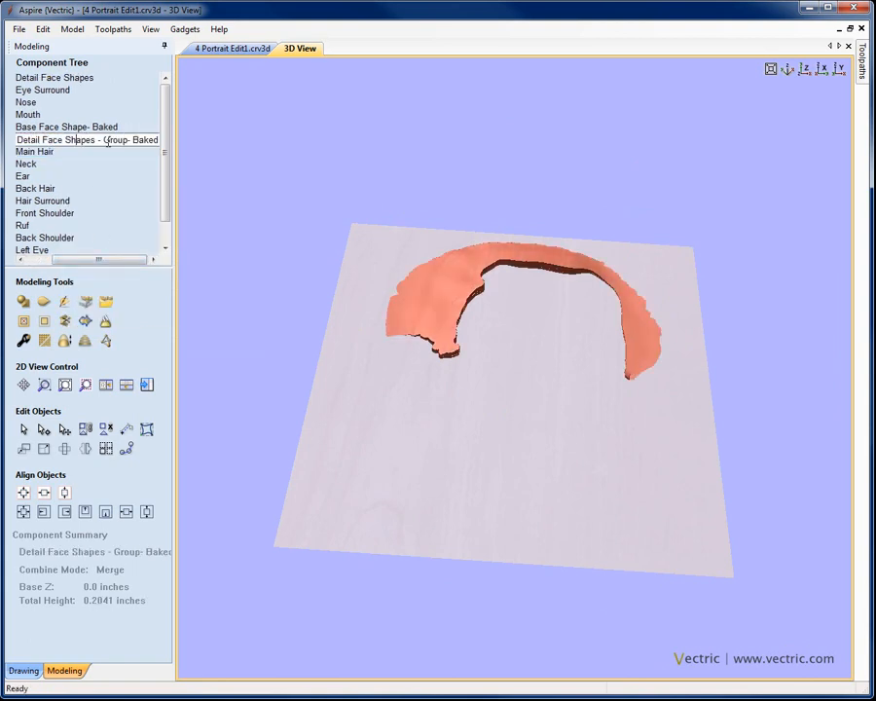
click(62, 140)
text(Hair UL Shape)
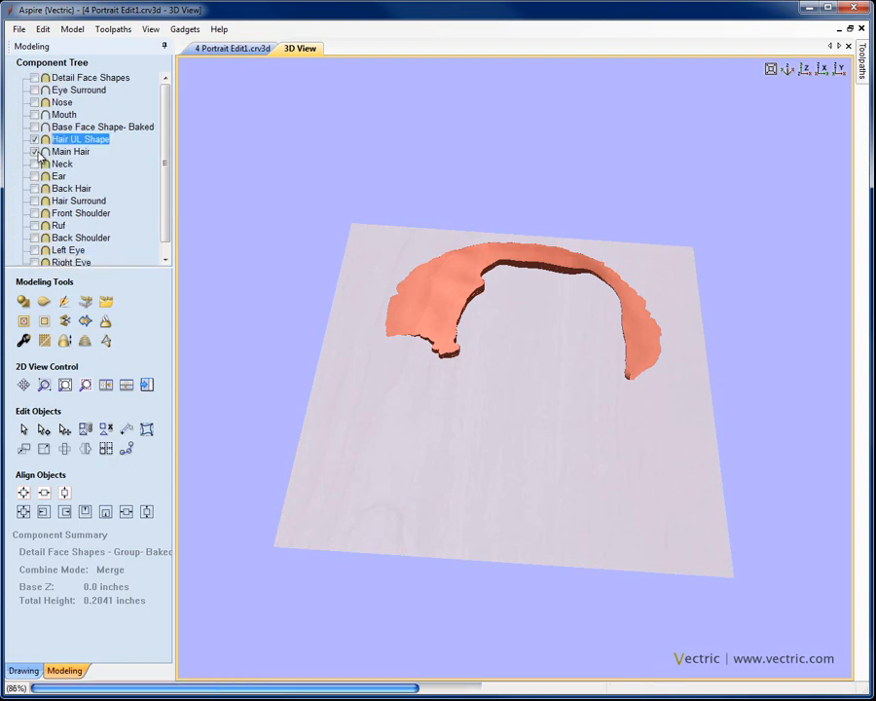
click(39, 158)
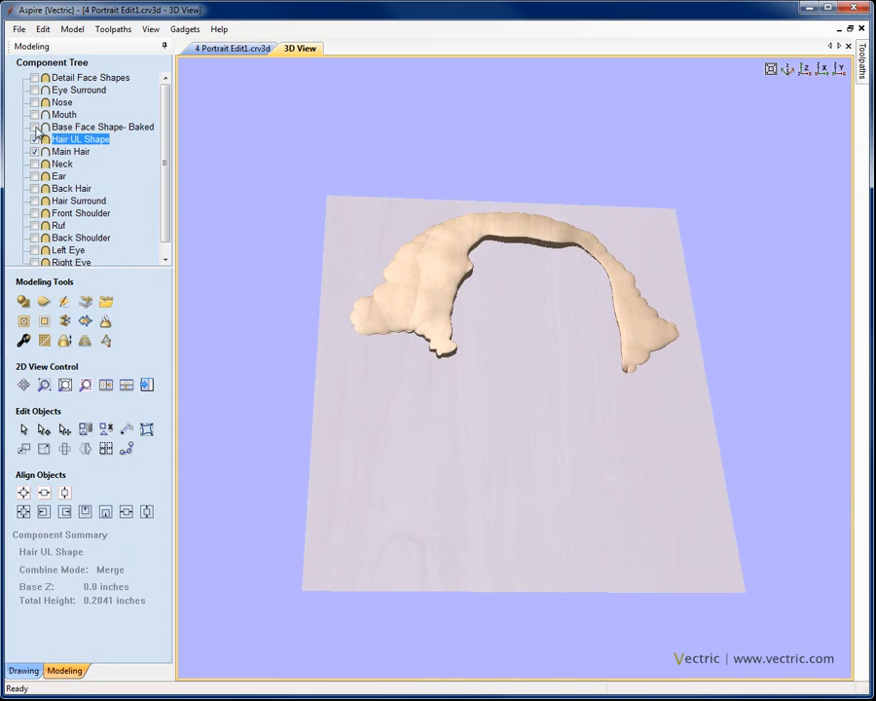
click(98, 133)
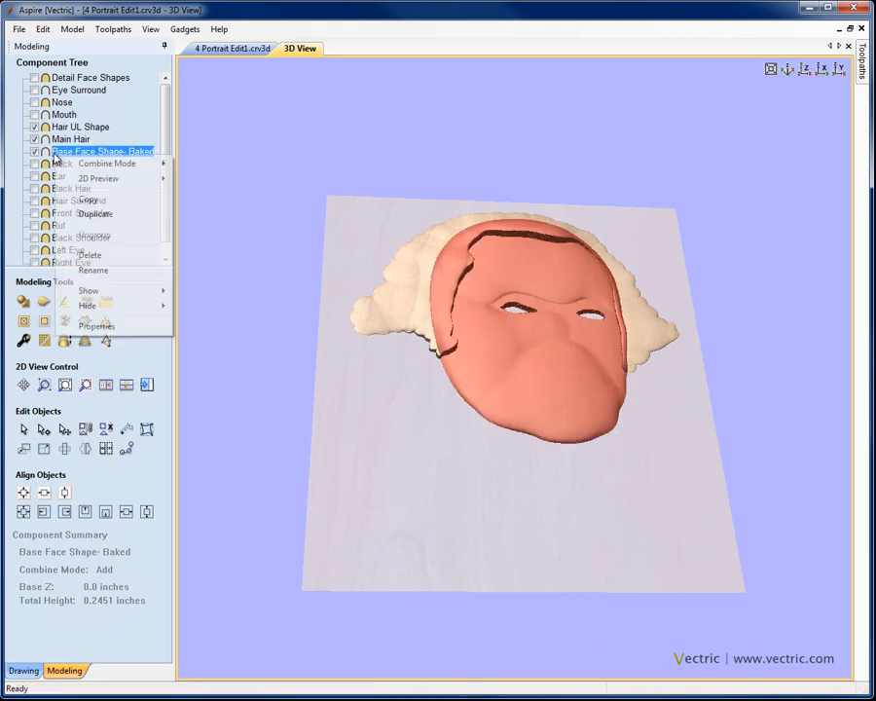
Set Base Face Shape- Baked to Combine Mode Merge and check the head under the hair.
click(199, 199)
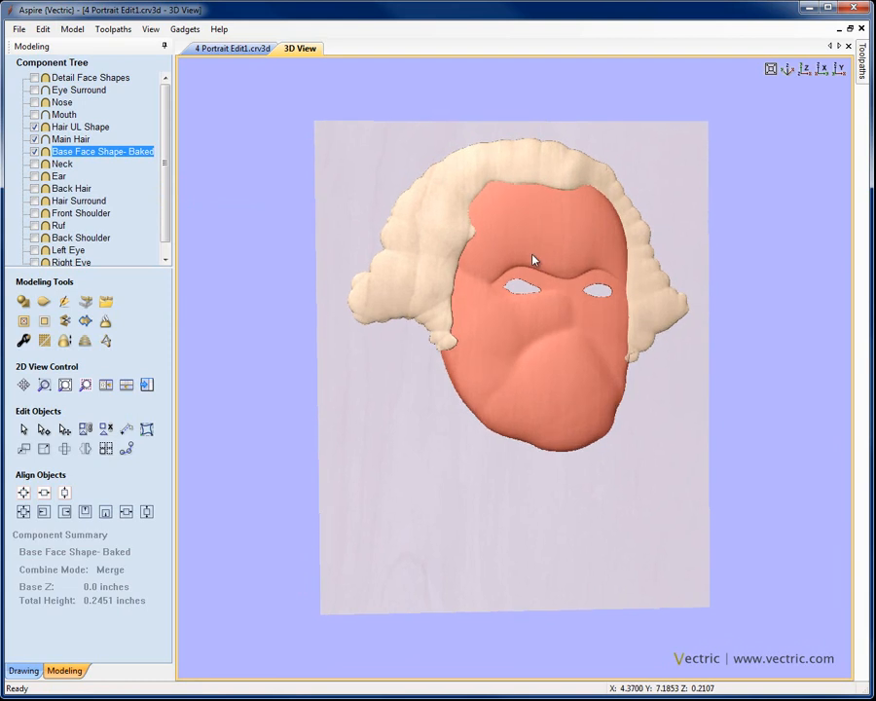
mouse_move(448, 354)
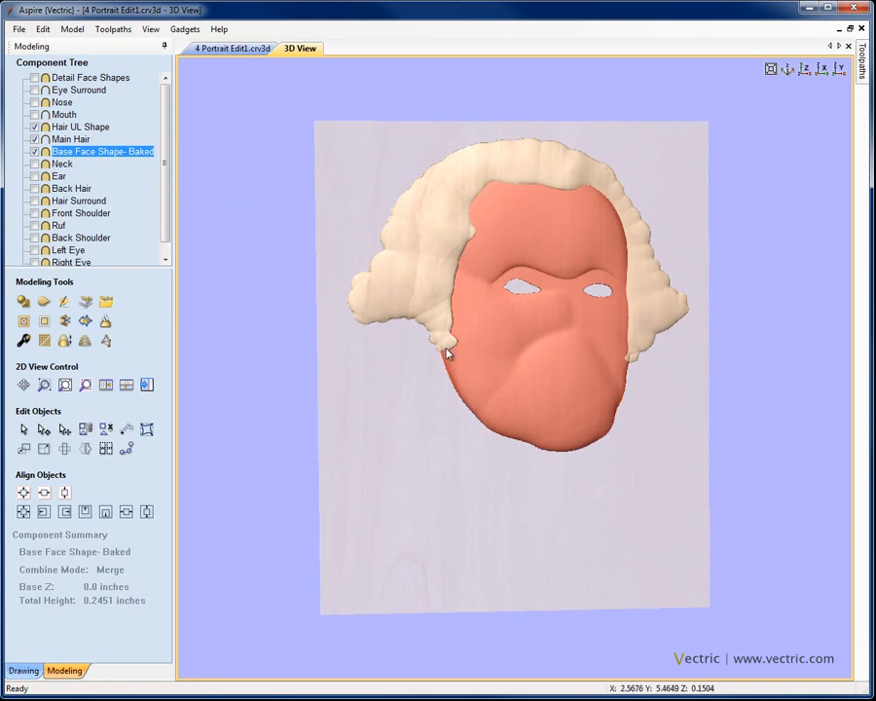
drag(448, 354, 640, 355)
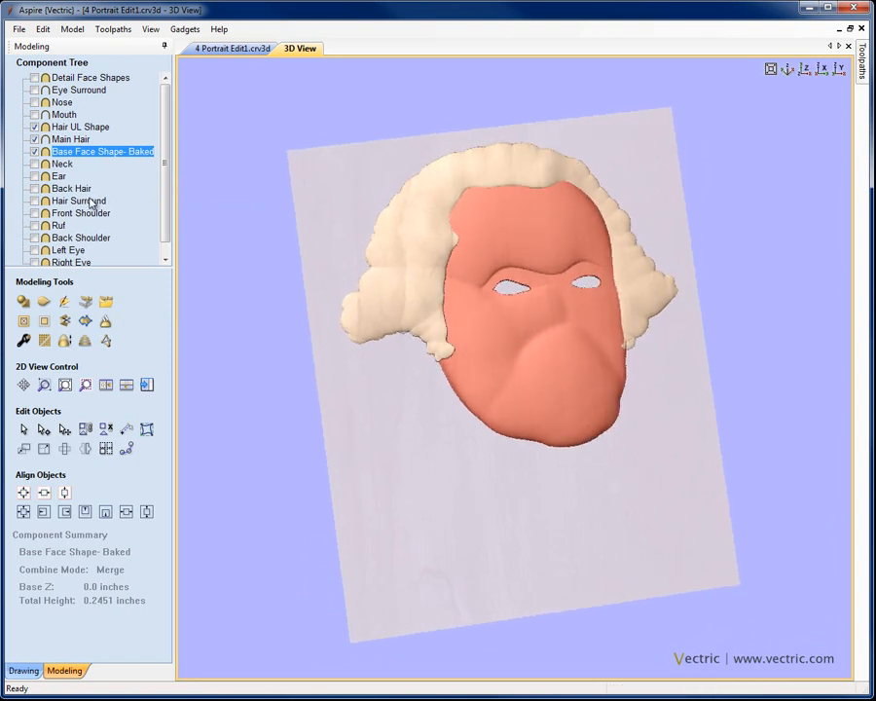
mouse_move(90, 201)
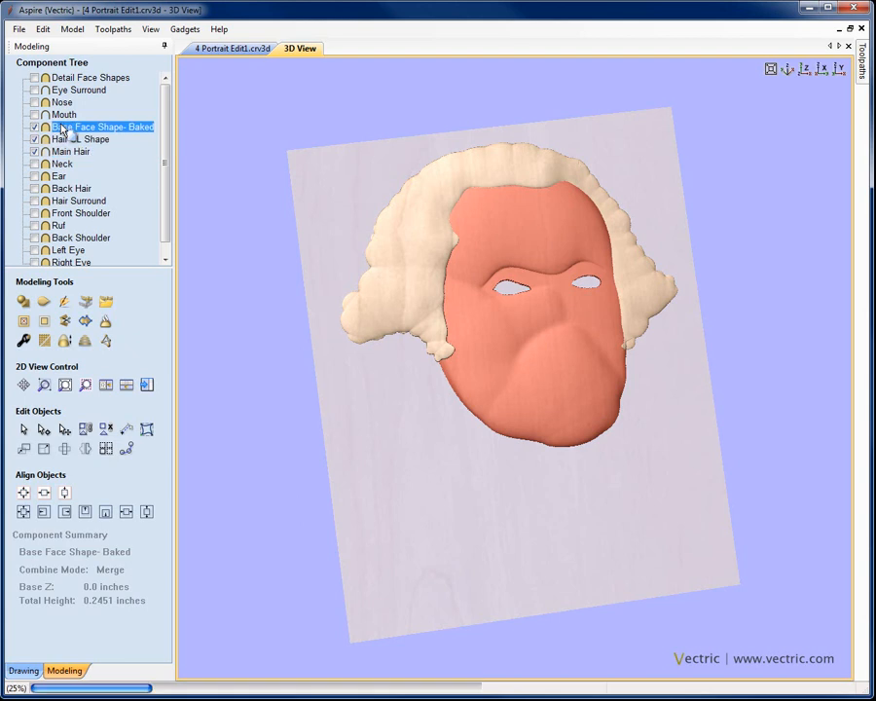
right_click(97, 126)
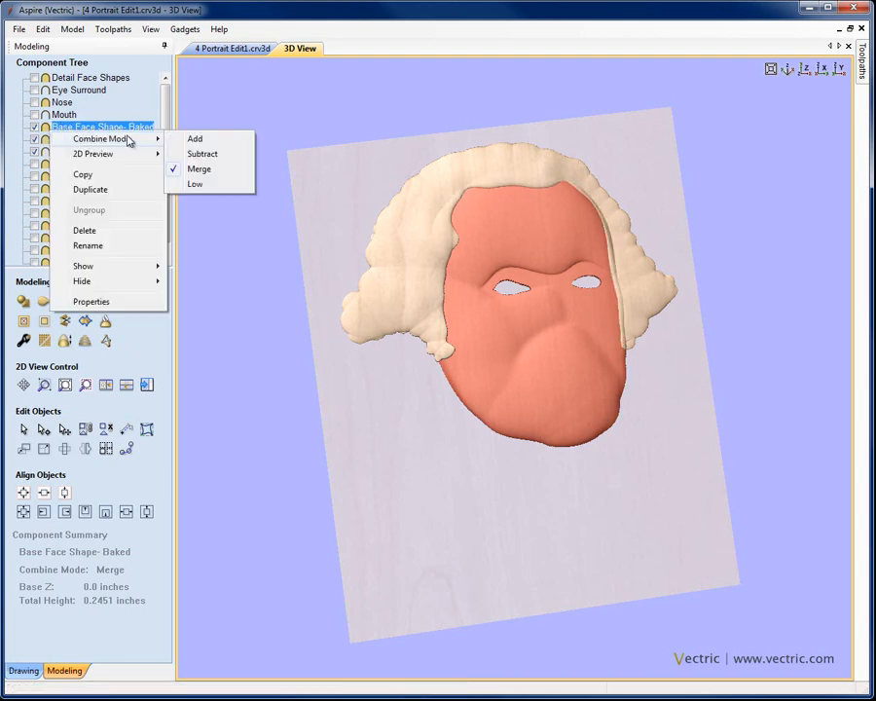
click(195, 138)
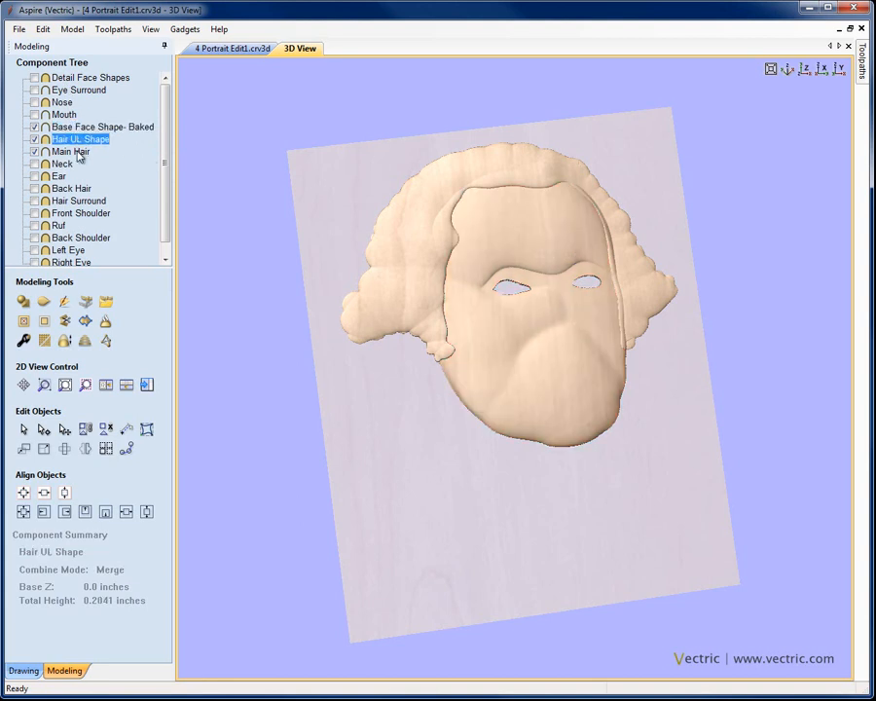
Group Hair UL Shape with Main Hair, then show all components for the full portrait.
click(74, 152)
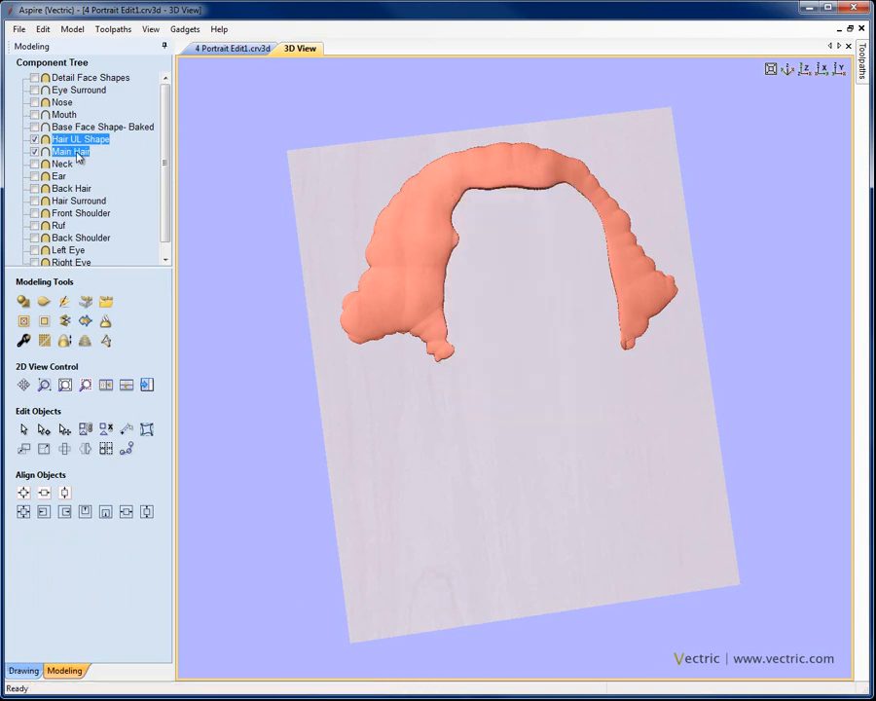
right_click(70, 152)
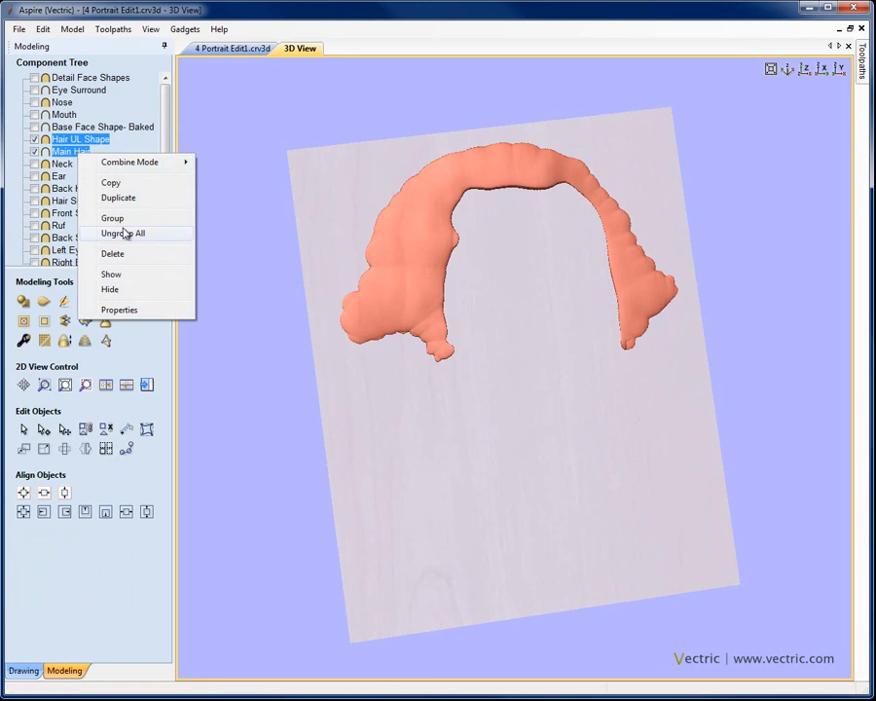
click(111, 218)
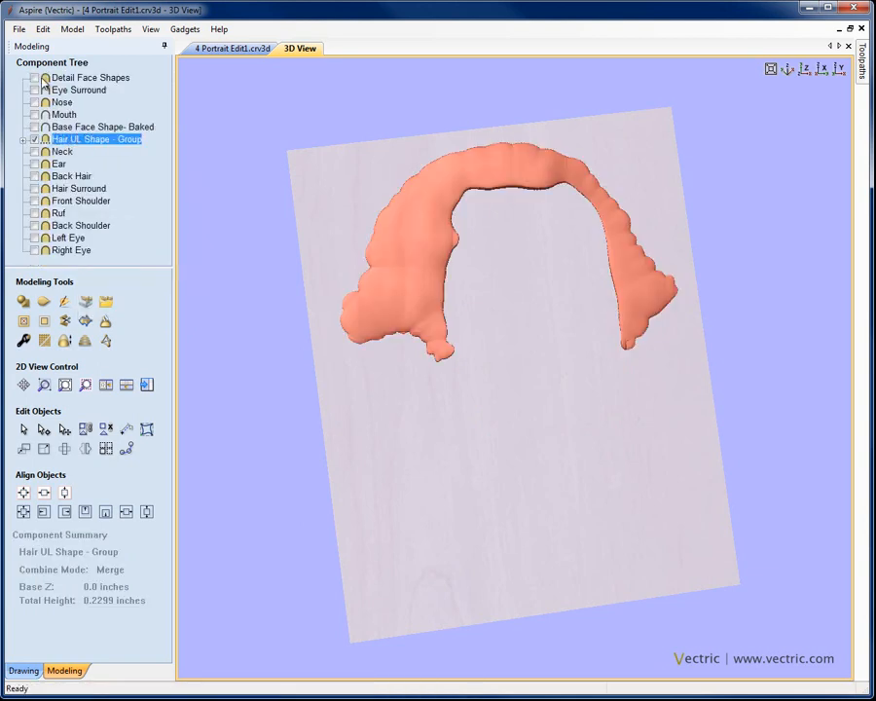
right_click(88, 78)
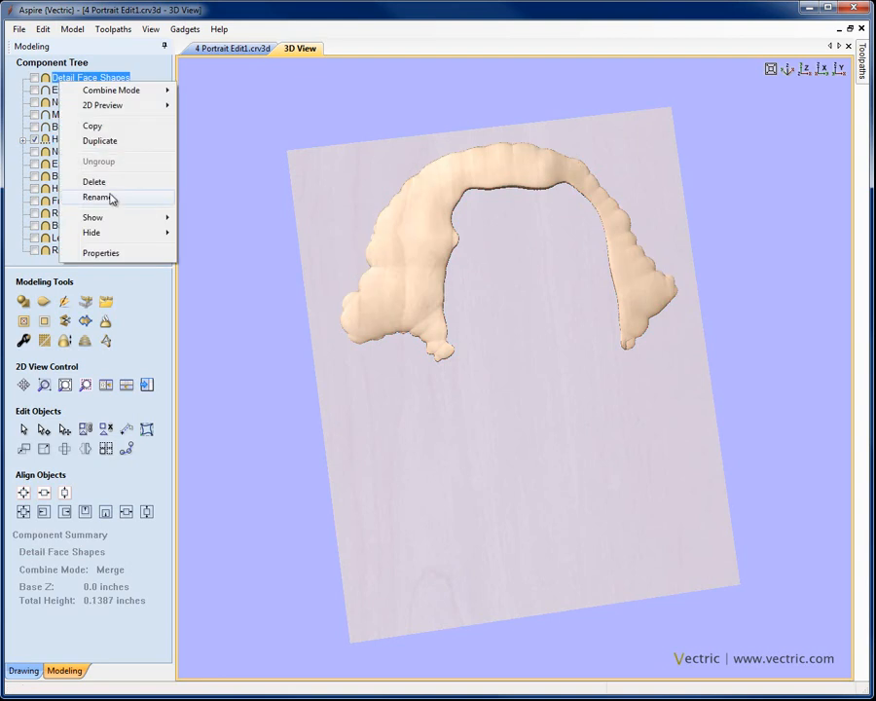
click(214, 269)
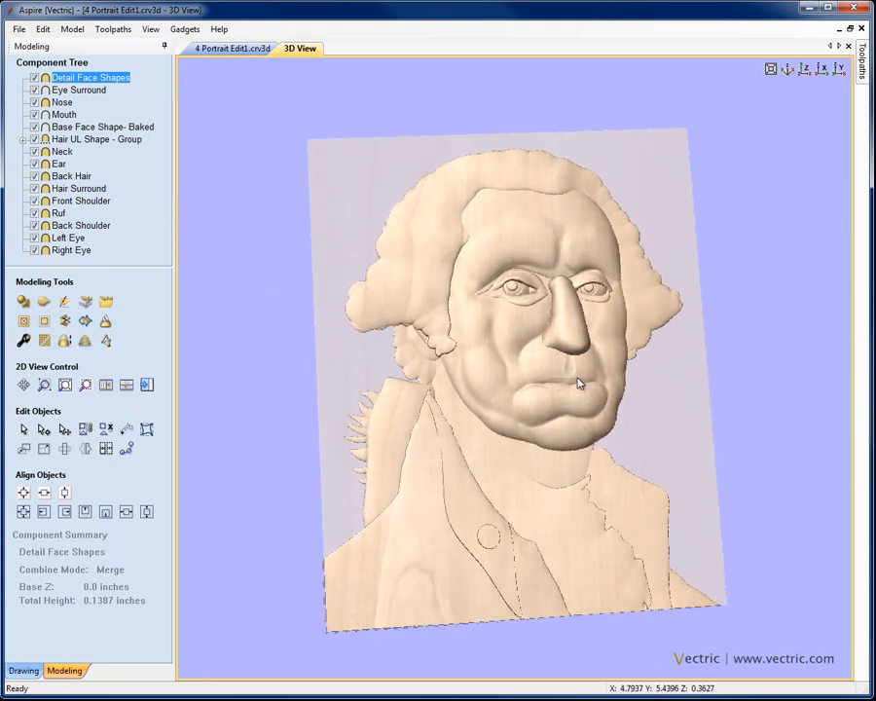
click(791, 70)
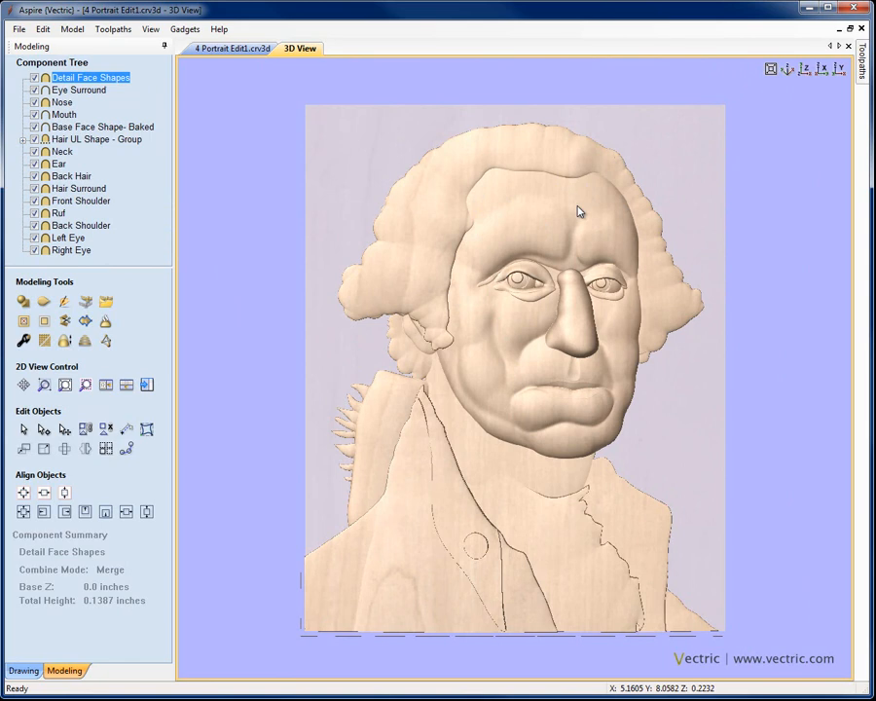
mouse_move(546, 144)
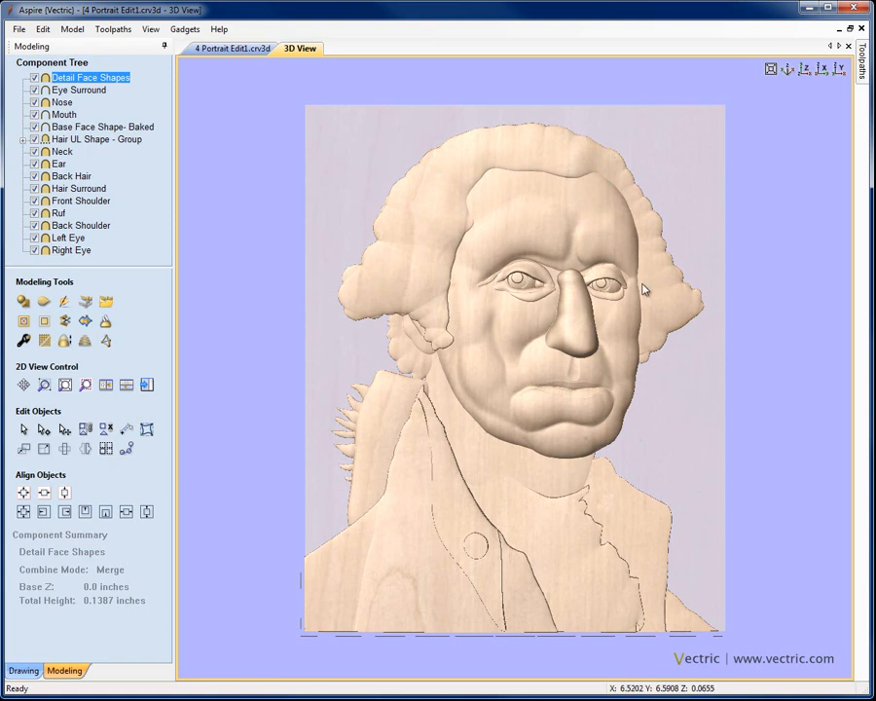
mouse_move(643, 368)
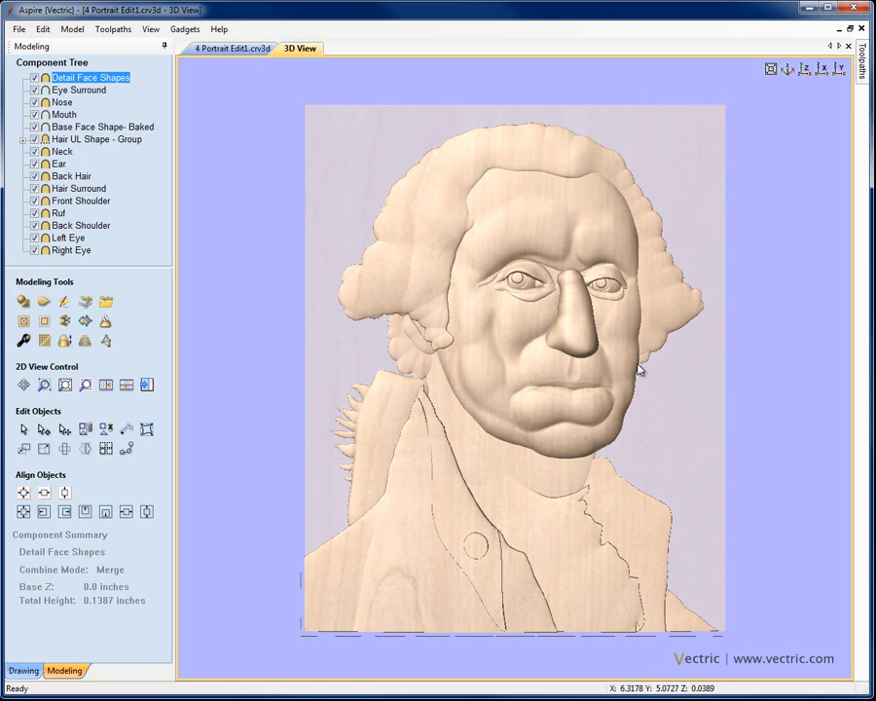
mouse_move(573, 167)
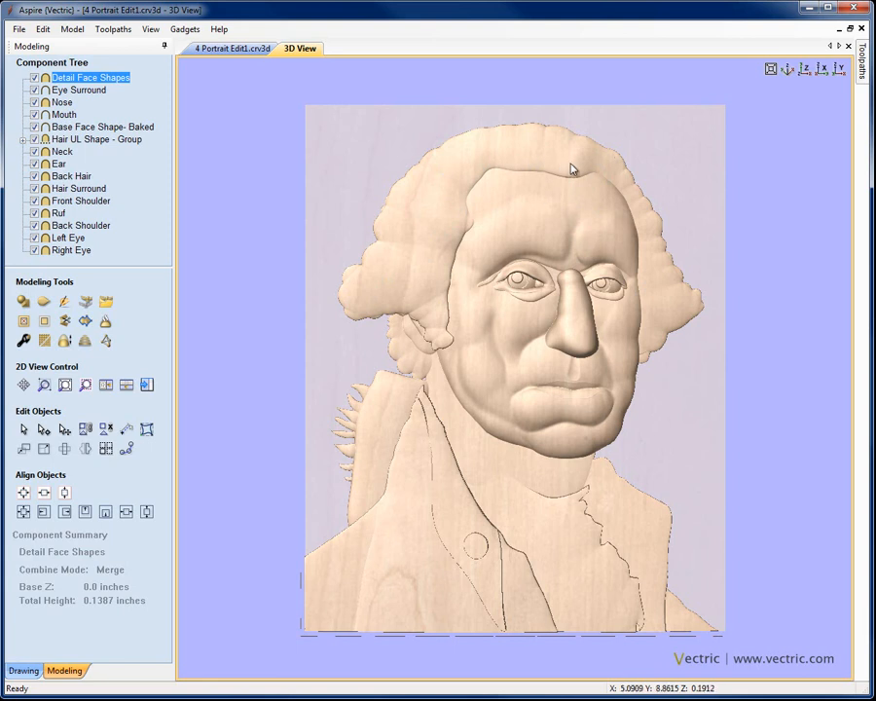
mouse_move(479, 222)
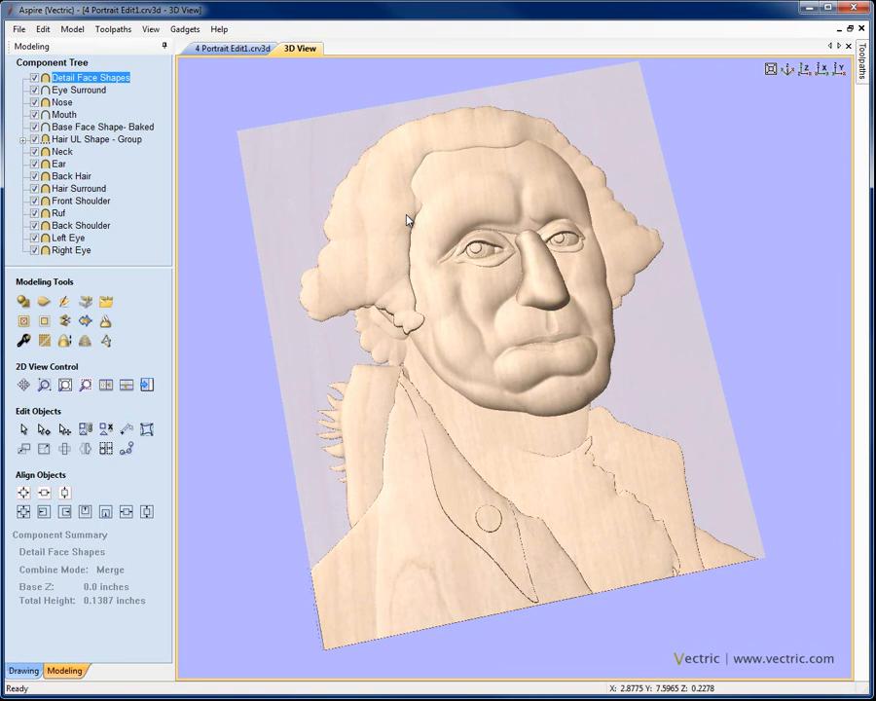
click(16, 29)
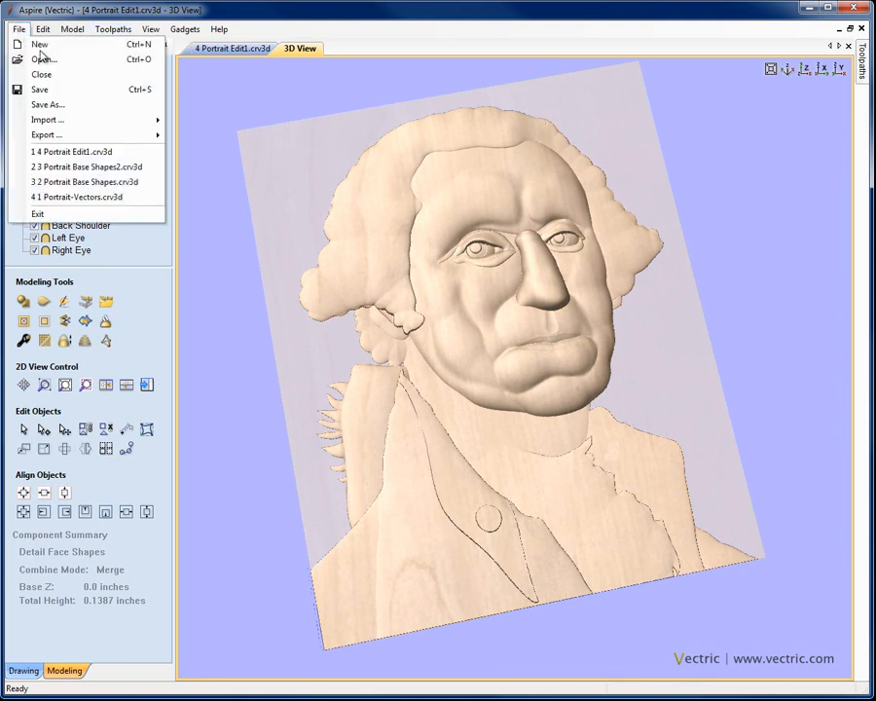
Bring up the Save As dialog to store the finished portrait relief as a new file.
click(47, 102)
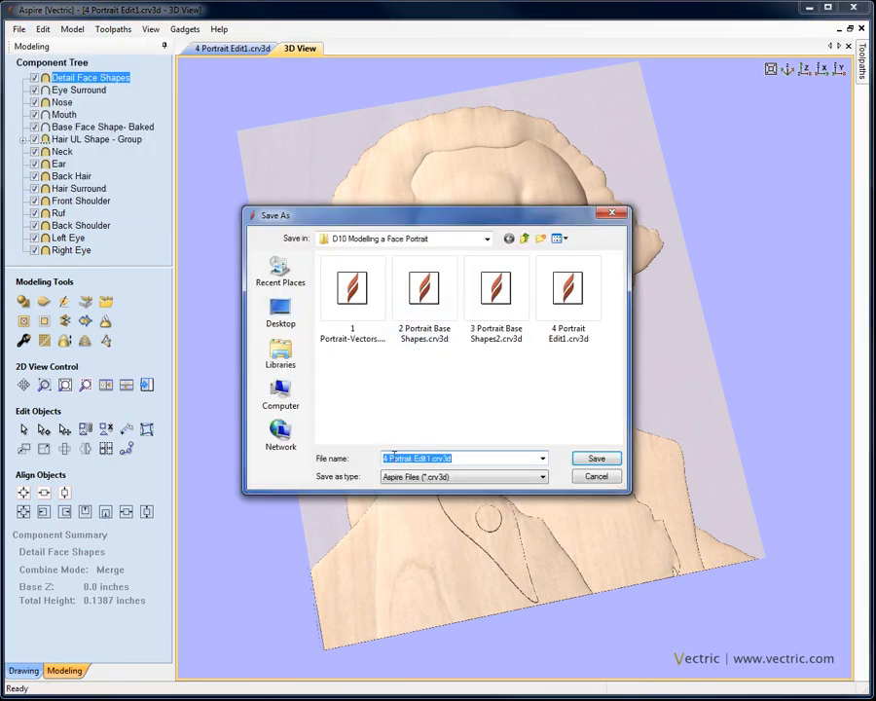